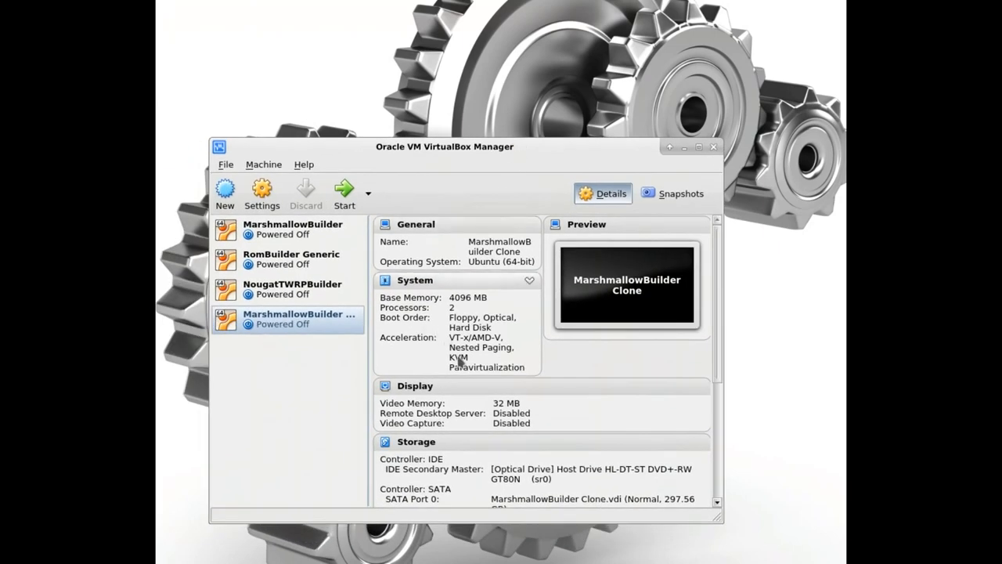
# - Show MarshmallowBuilder Clone's USB settings, try the USB 2.0 controller, then reselect USB 1.1
pyautogui.rightClick(298, 316)
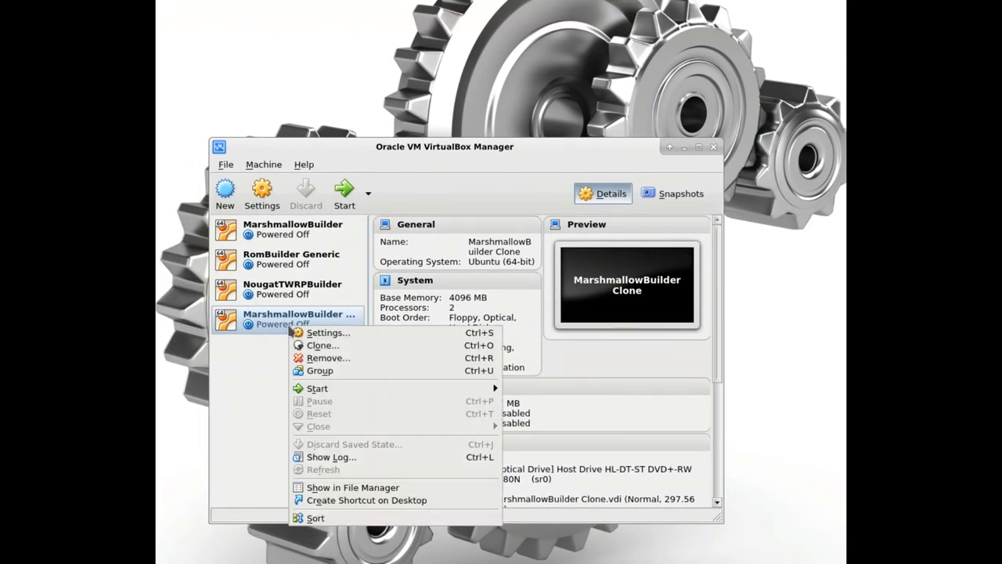
pyautogui.moveTo(350, 388)
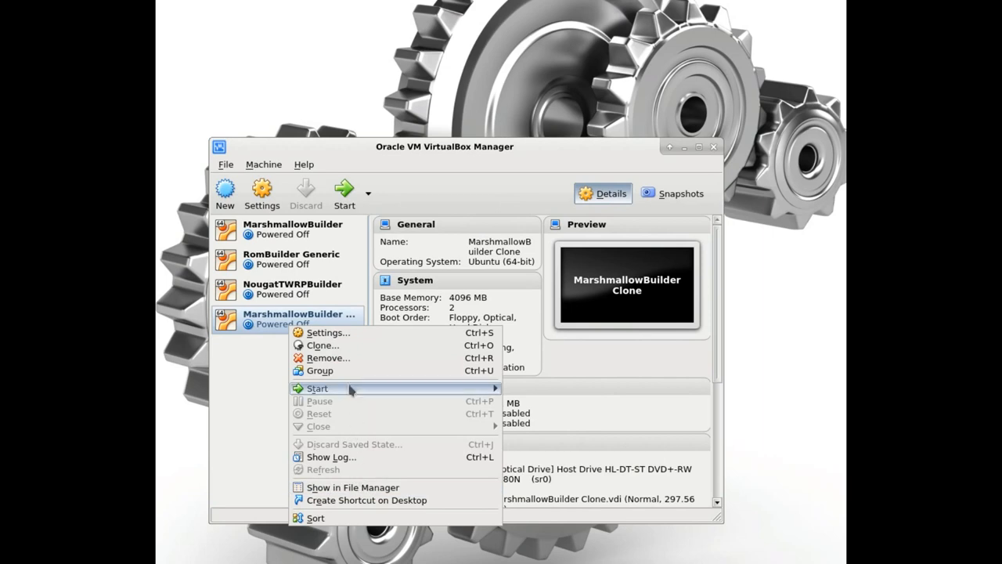
pyautogui.click(327, 332)
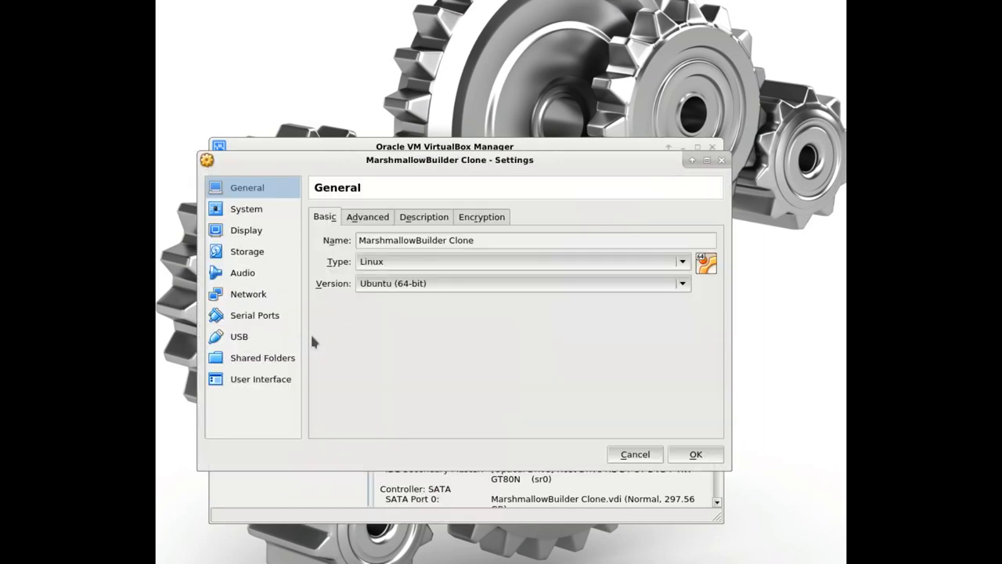
pyautogui.moveTo(269, 341)
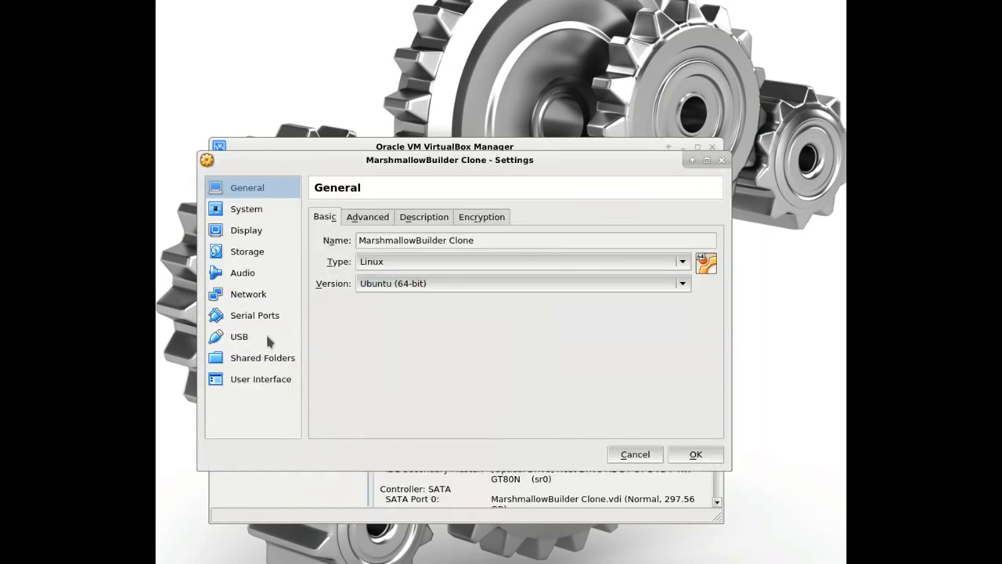
pyautogui.click(238, 335)
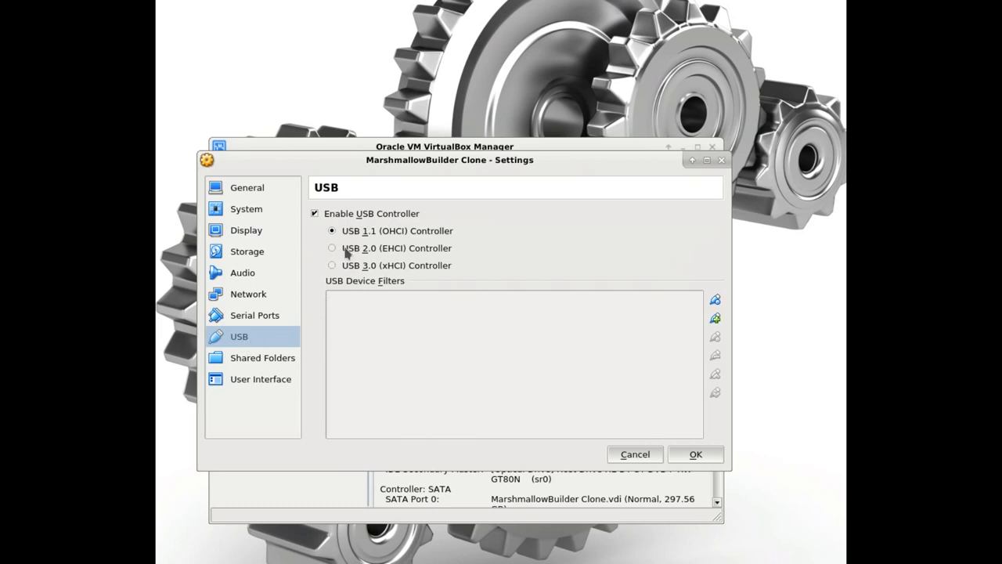
pyautogui.click(332, 248)
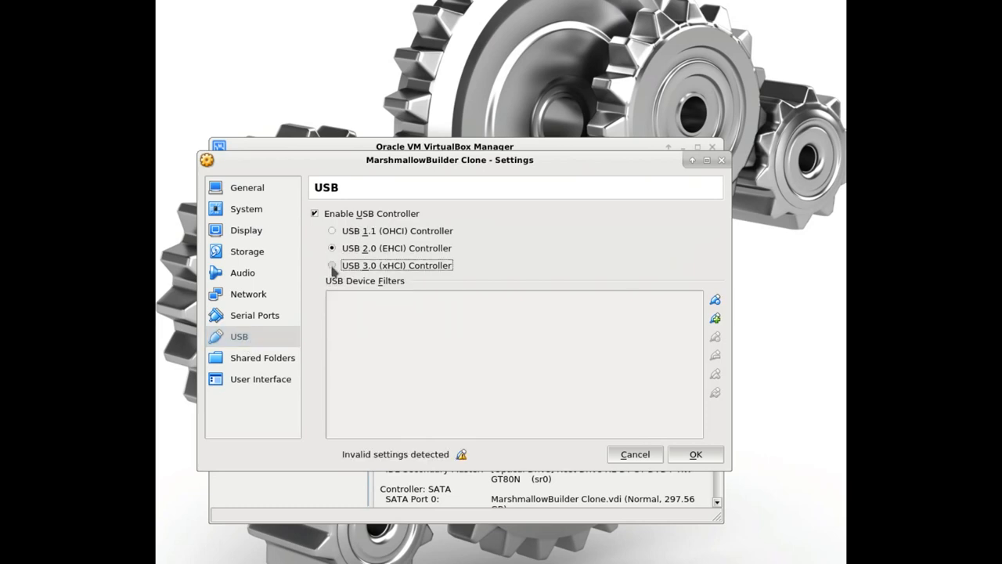
pyautogui.click(332, 230)
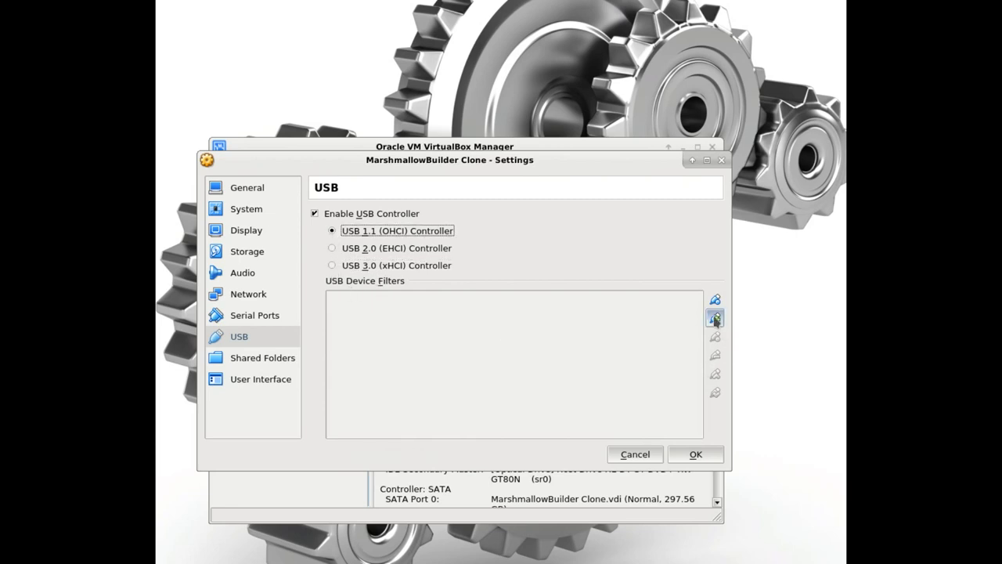
pyautogui.moveTo(714, 320)
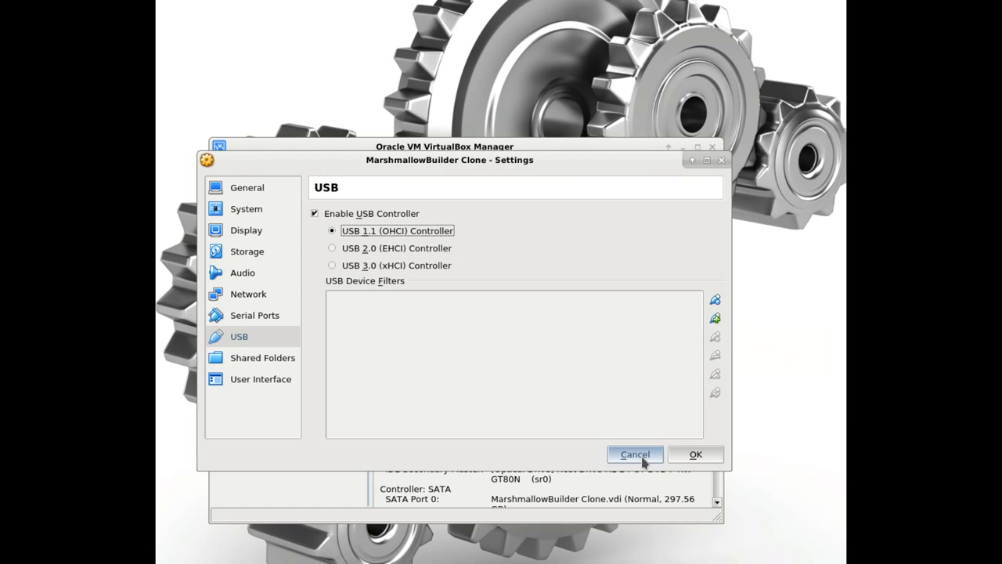
pyautogui.moveTo(250, 273)
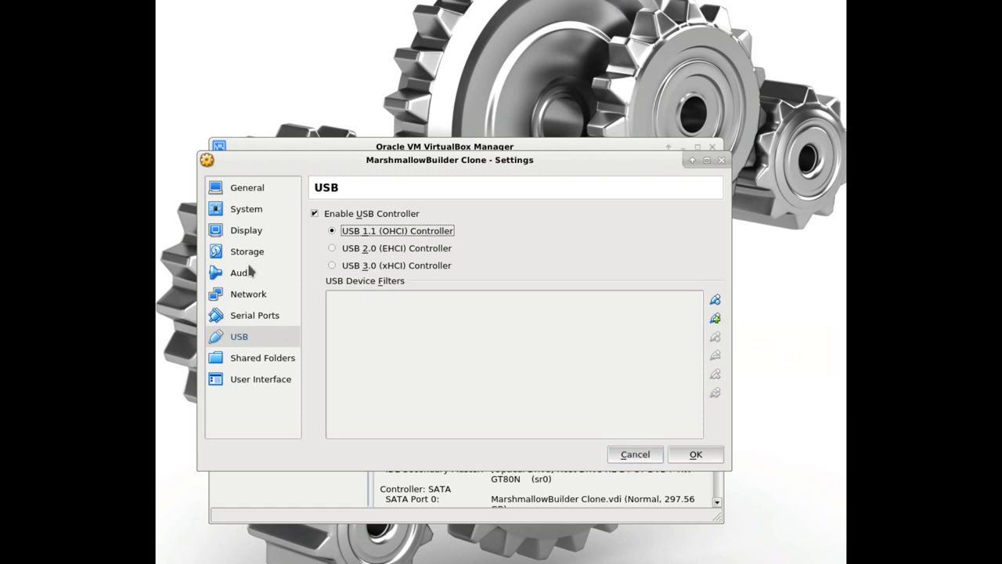
pyautogui.moveTo(257, 213)
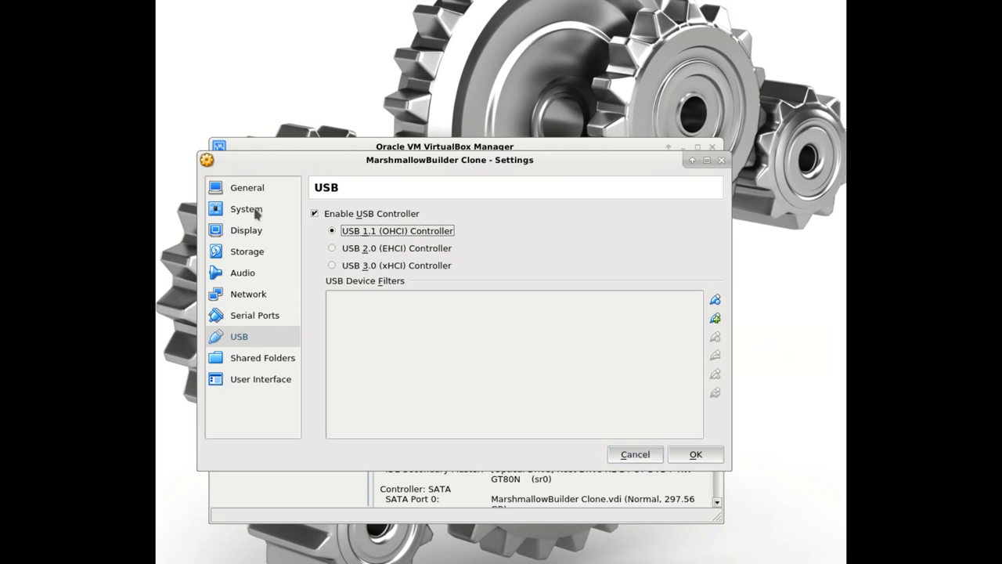
pyautogui.moveTo(522, 464)
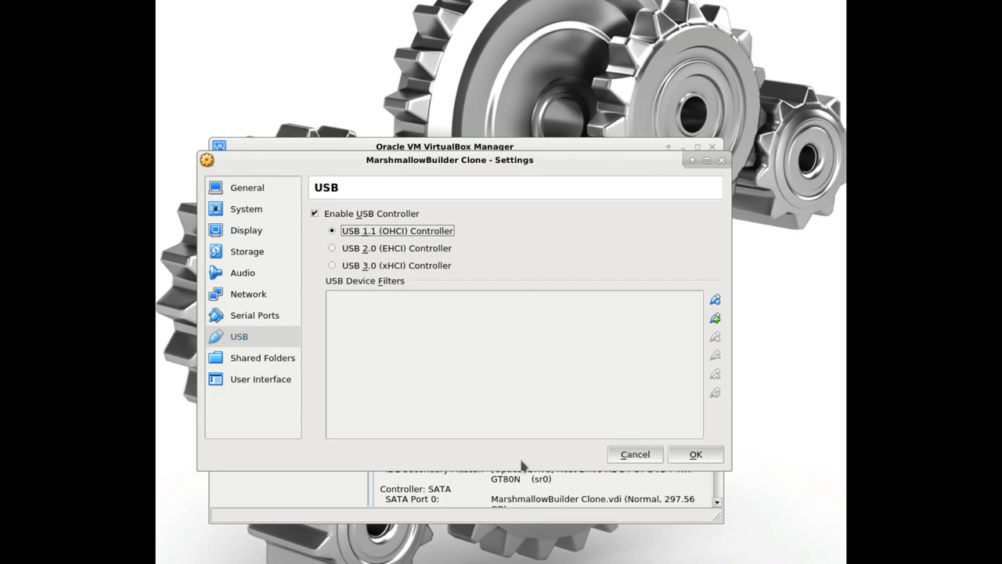
pyautogui.moveTo(635, 455)
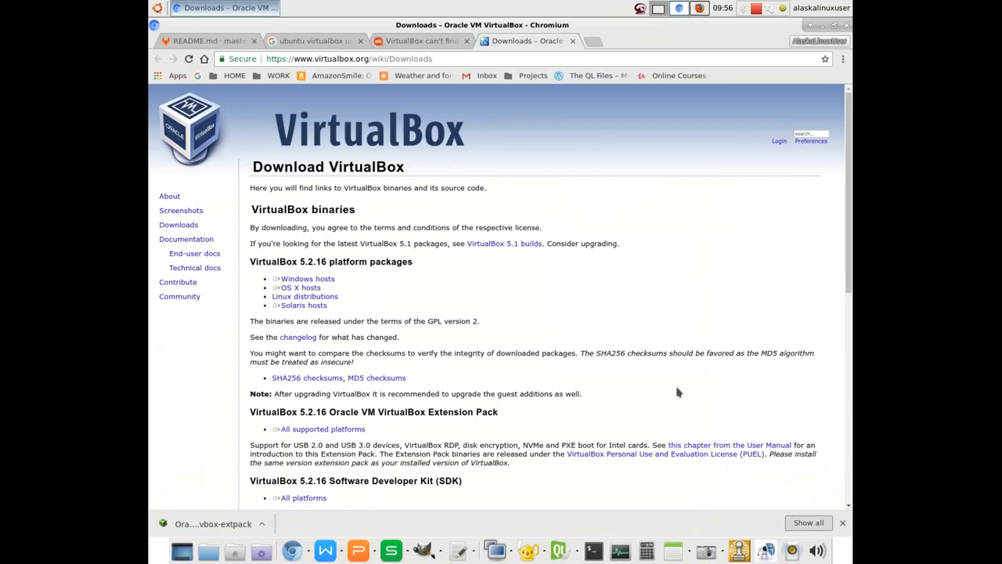
pyautogui.moveTo(314, 143)
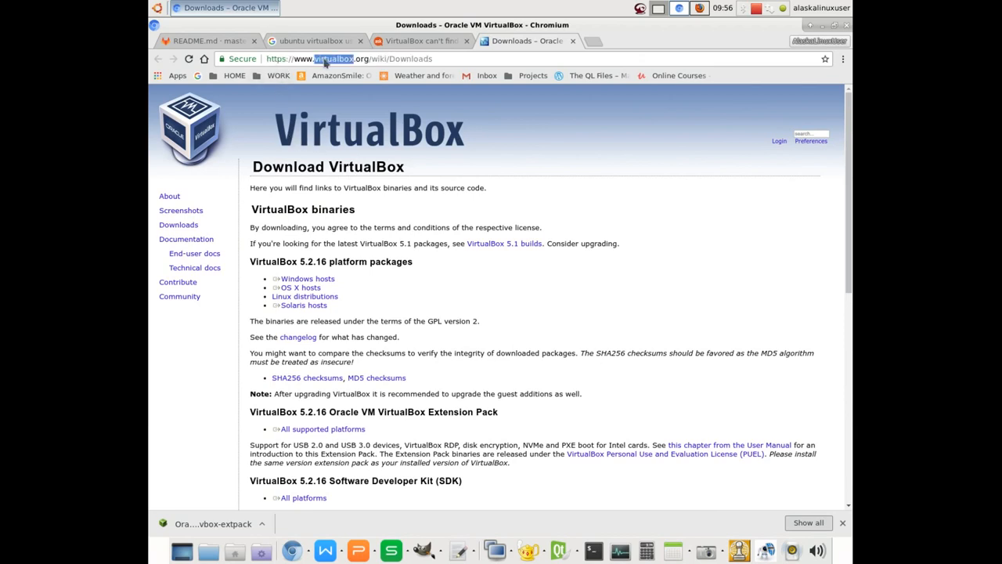
pyautogui.moveTo(391, 323)
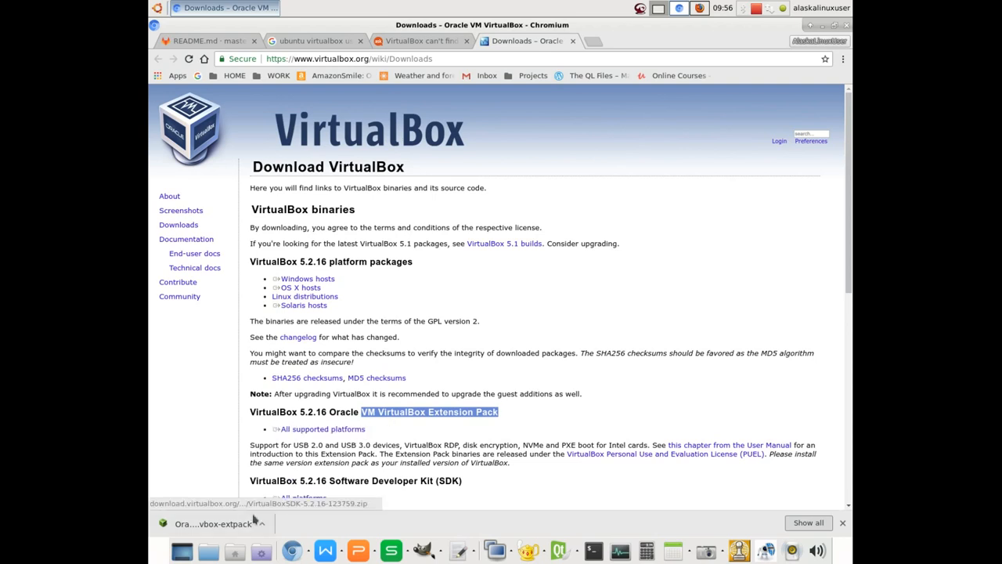
pyautogui.moveTo(654, 13)
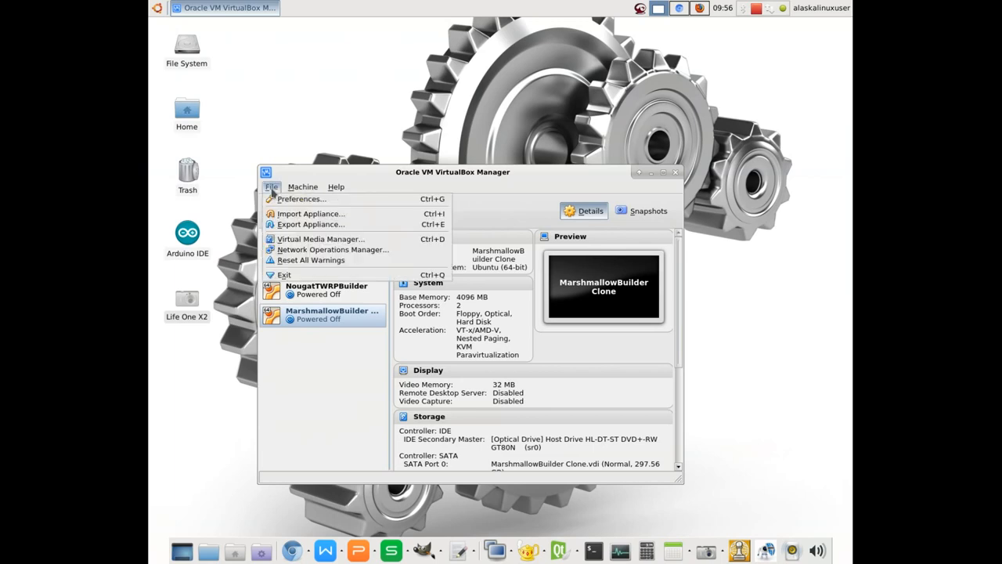
pyautogui.moveTo(301, 198)
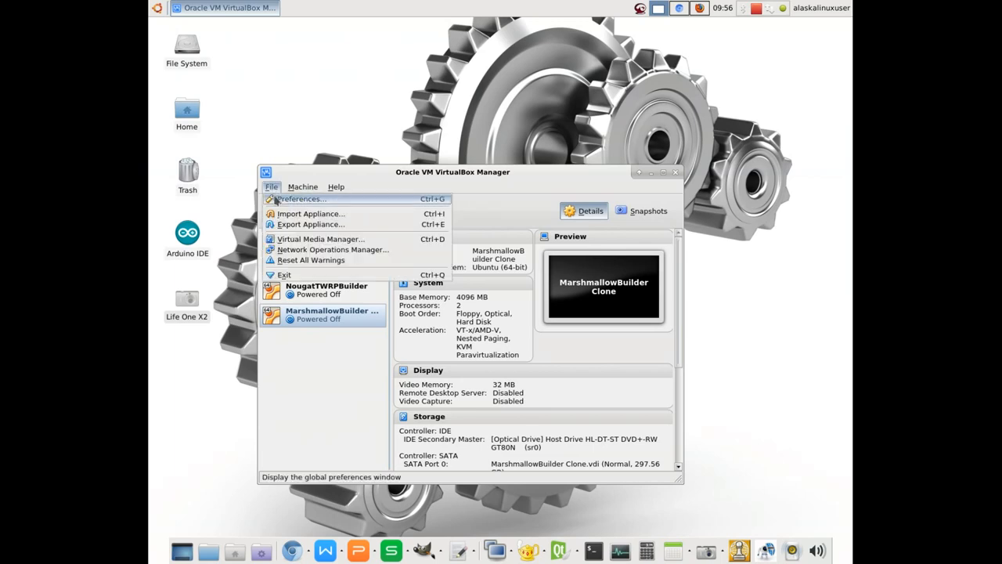
# - From Preferences > Extensions, choose the downloaded 5.2.16 .vbox-extpack file for installation
pyautogui.click(298, 197)
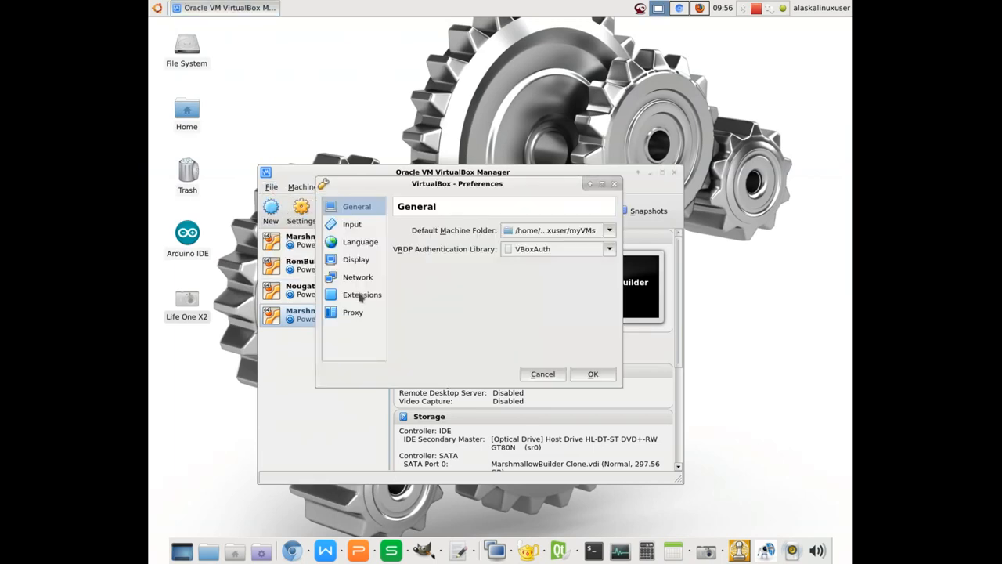
pyautogui.click(362, 294)
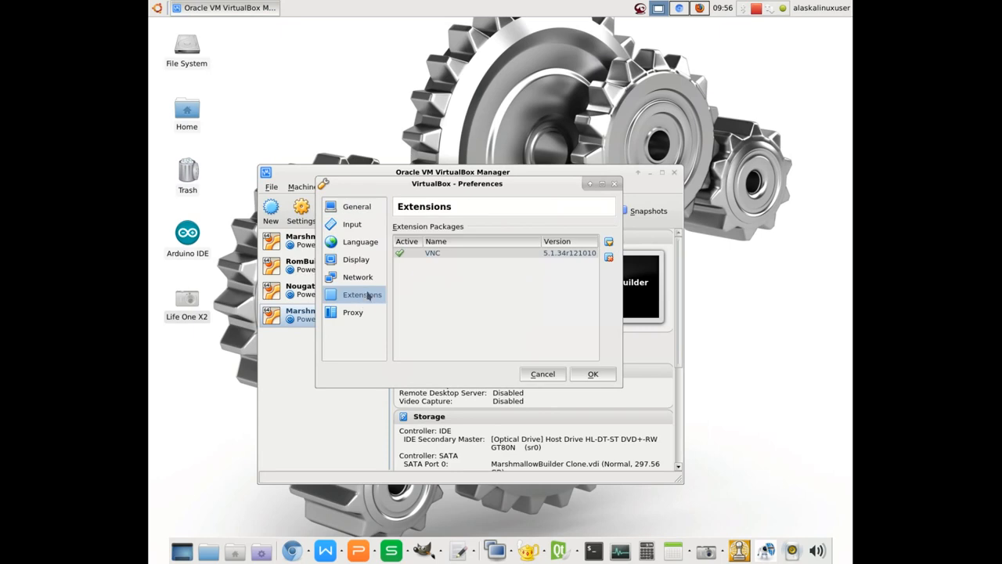
pyautogui.click(609, 241)
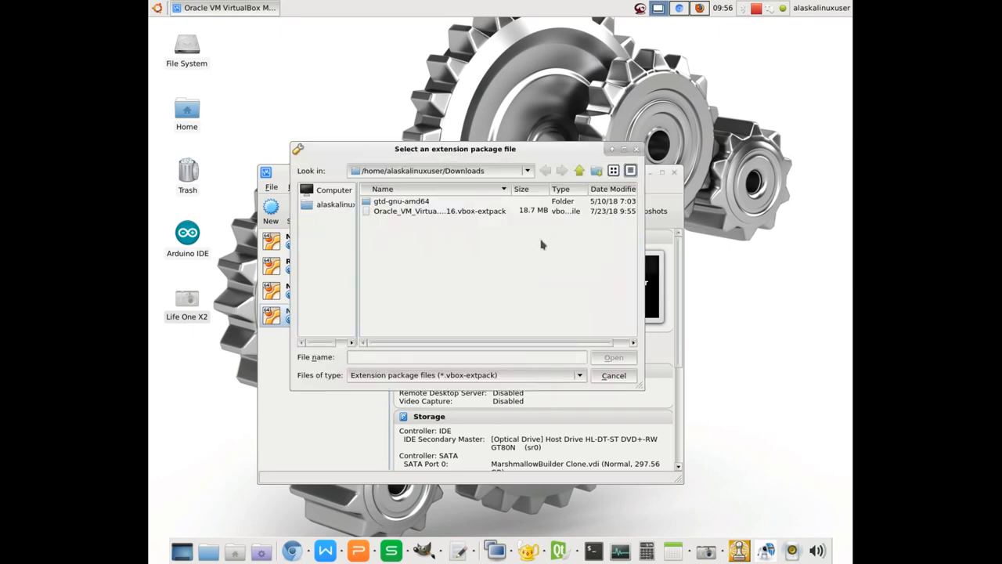
pyautogui.click(438, 210)
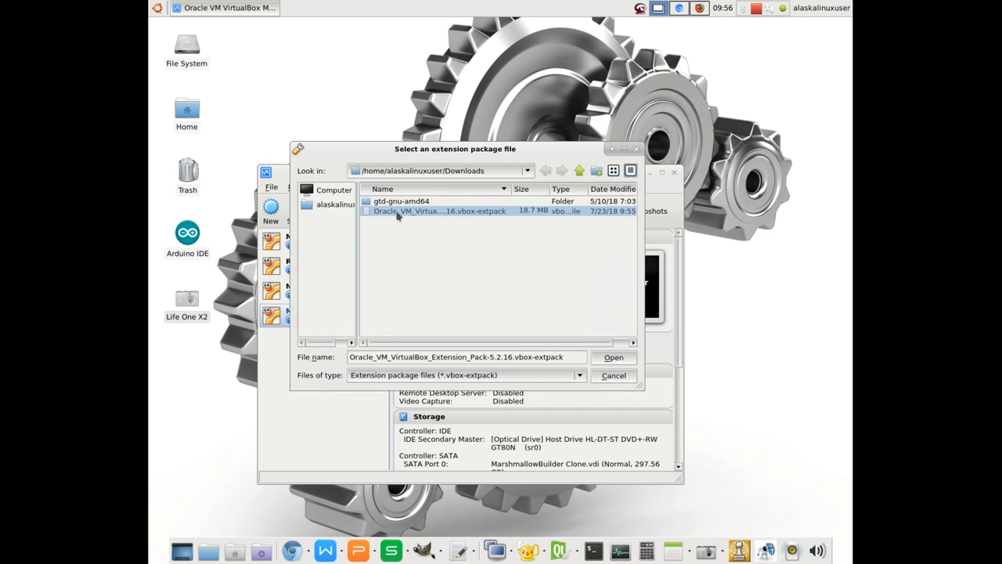
pyautogui.click(614, 357)
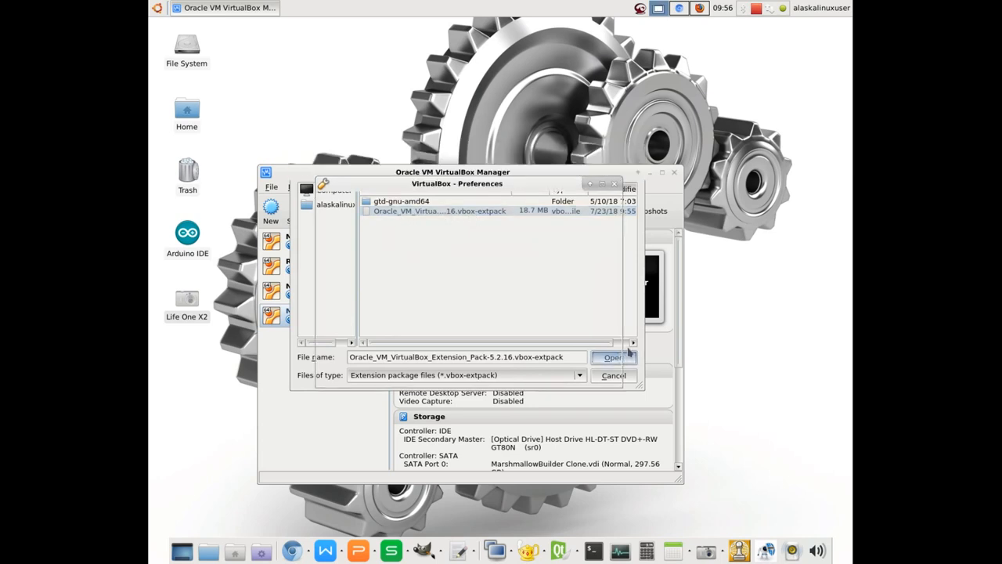
pyautogui.click(614, 357)
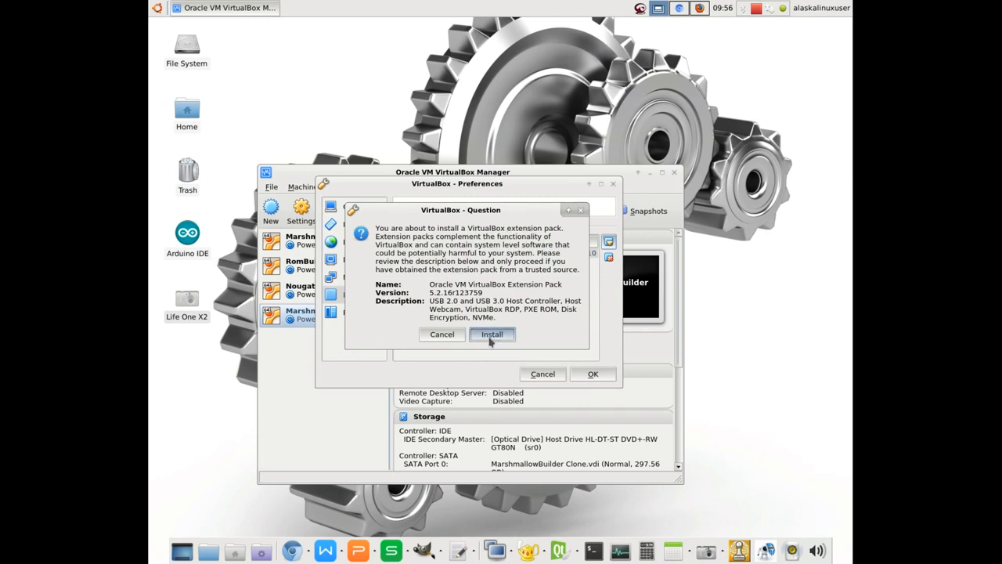
# - Install the 5.2.16 pack with the admin password, review the version-mismatch details and dismiss the error
pyautogui.click(491, 335)
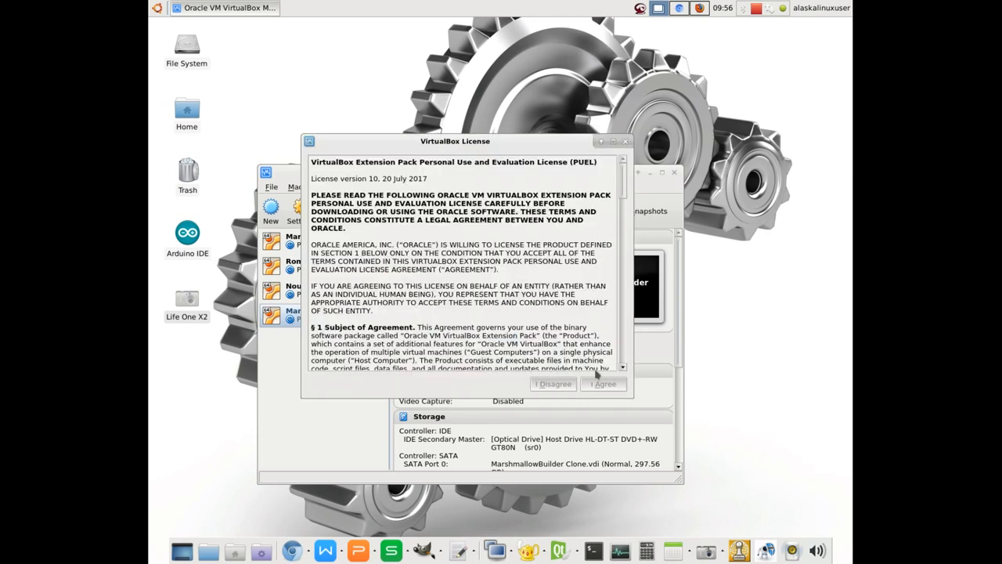
pyautogui.scroll(-3)
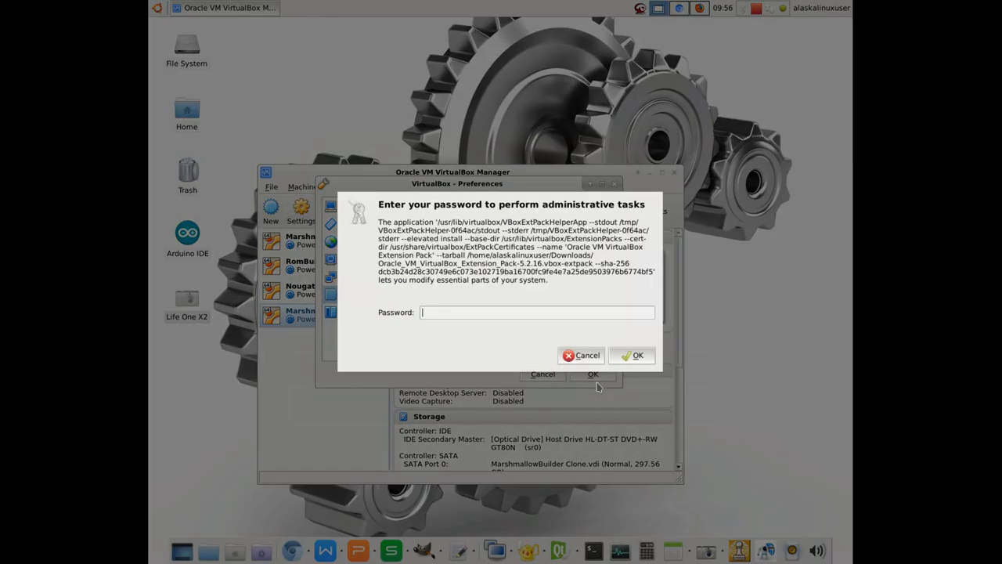
pyautogui.moveTo(493, 338)
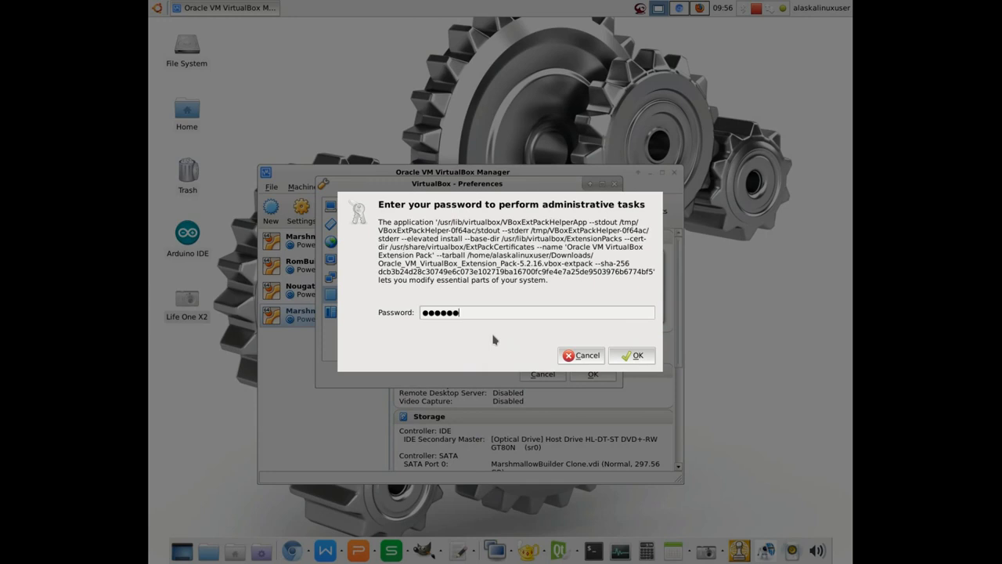
pyautogui.click(631, 354)
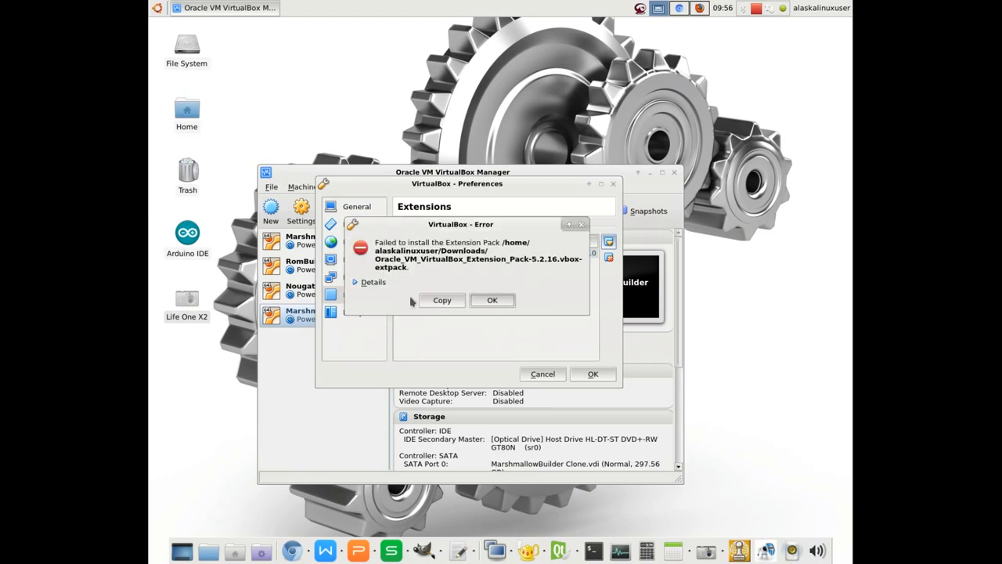
pyautogui.moveTo(401, 275)
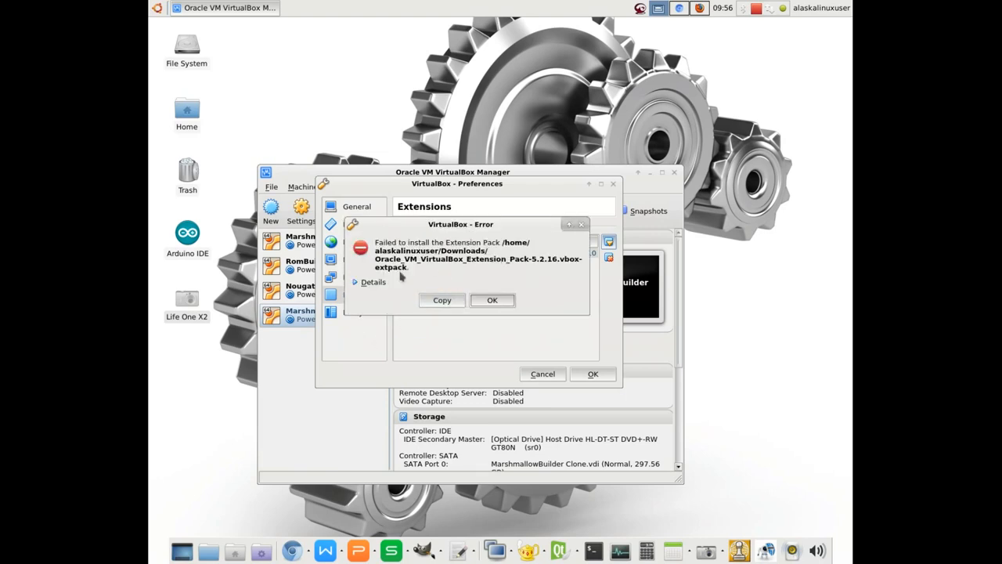
pyautogui.click(354, 282)
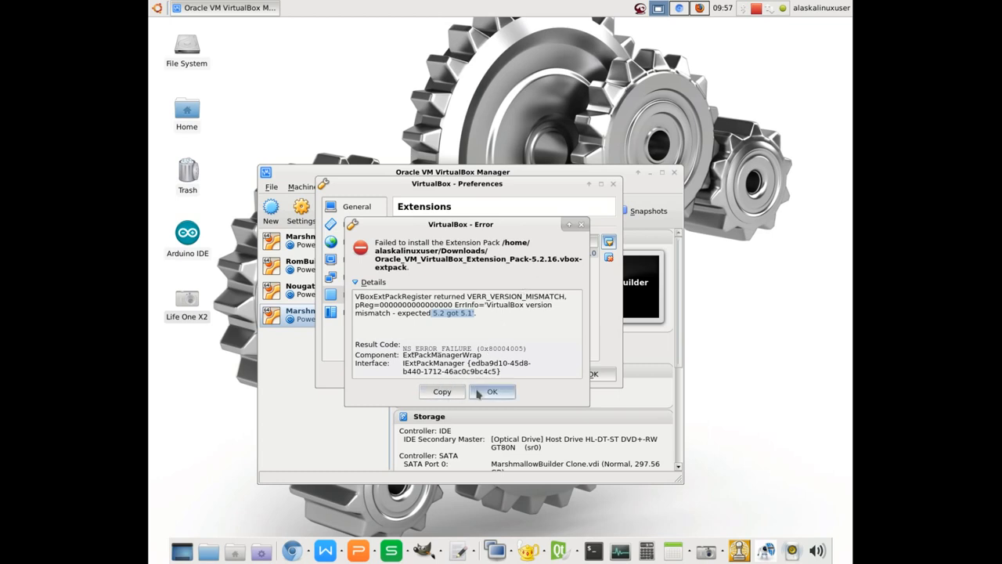
pyautogui.click(492, 392)
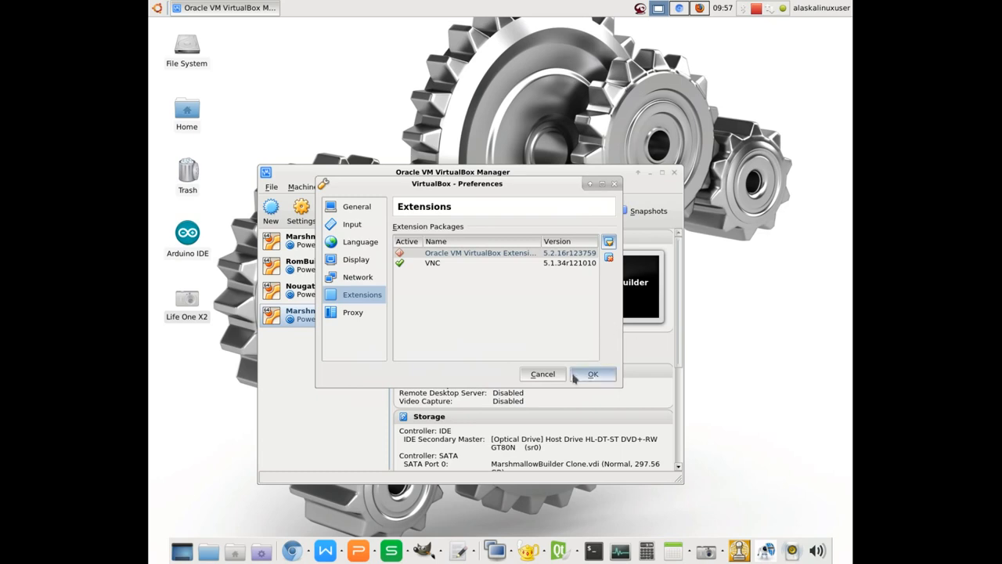
# - Close Preferences and check the Extension Pack 5.1.26 download on the FileHorse page
pyautogui.click(591, 373)
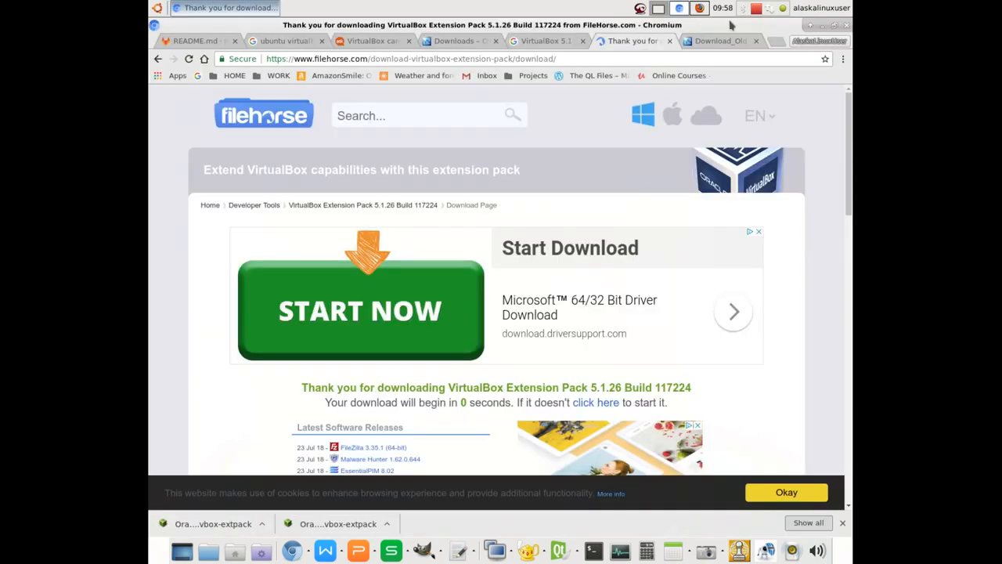
pyautogui.moveTo(632, 307)
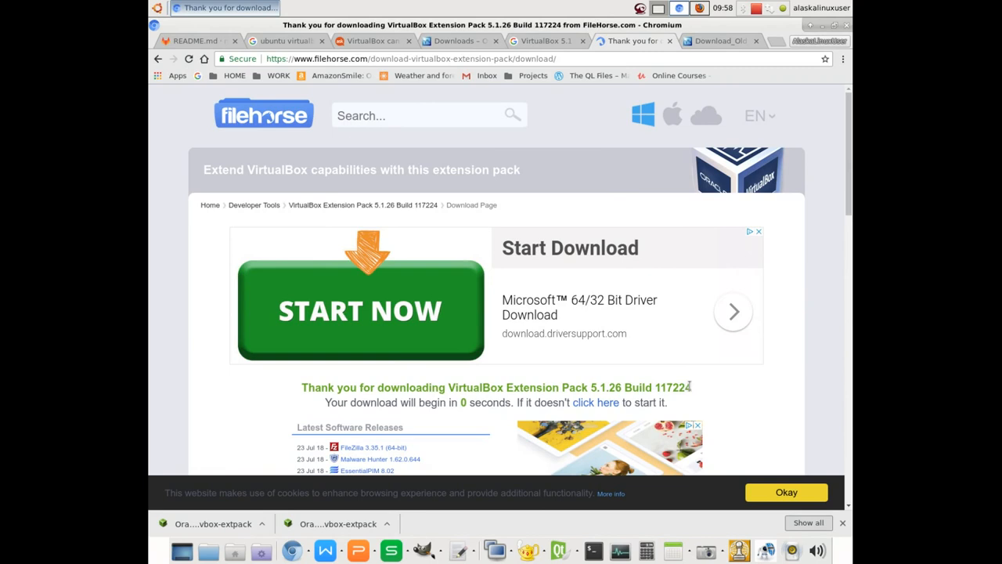
pyautogui.tripleClick(495, 387)
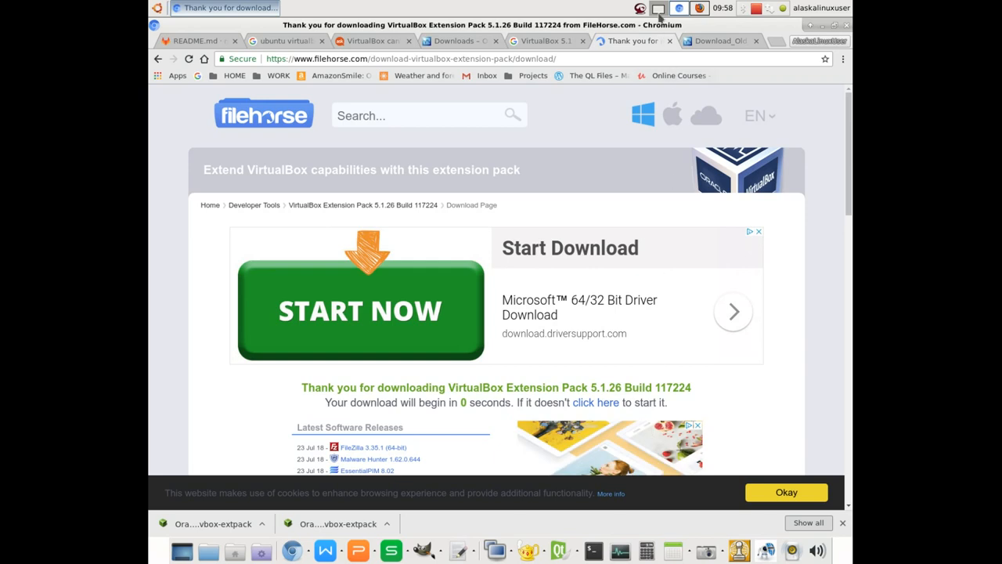
pyautogui.click(545, 41)
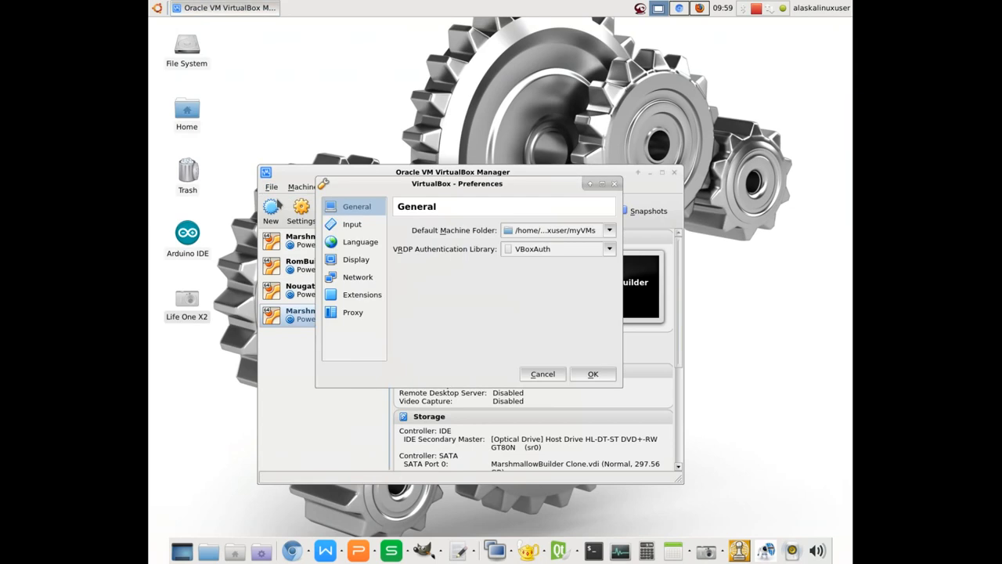
# - Remove the 5.2.16 Oracle Extension Pack from Extensions, authorizing with the admin password
pyautogui.click(362, 294)
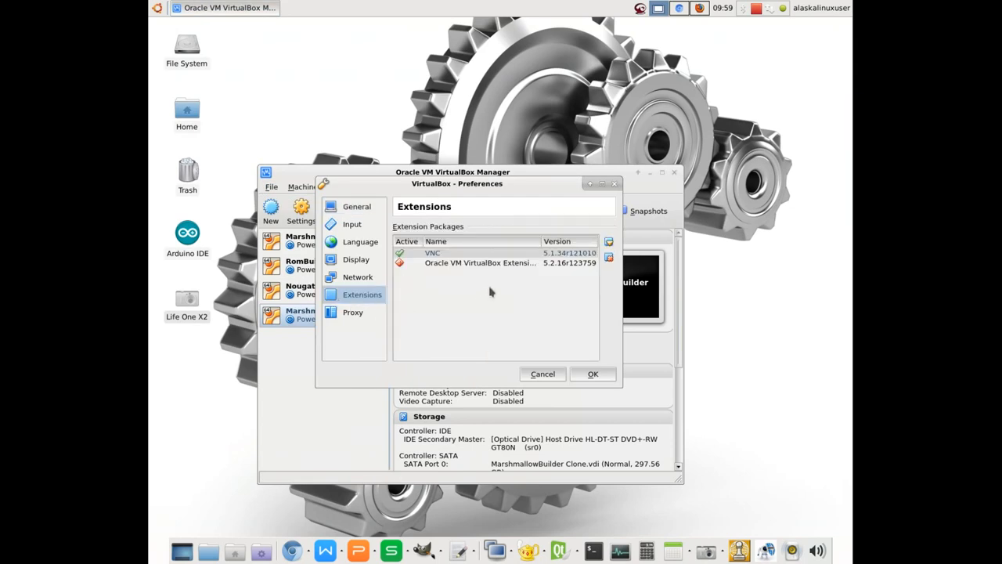
pyautogui.click(479, 263)
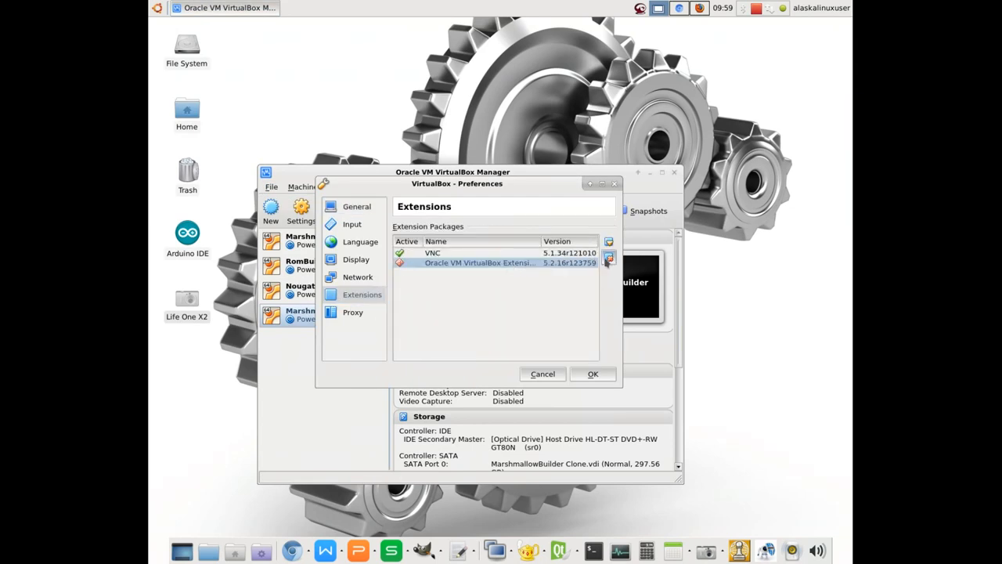
pyautogui.moveTo(609, 259)
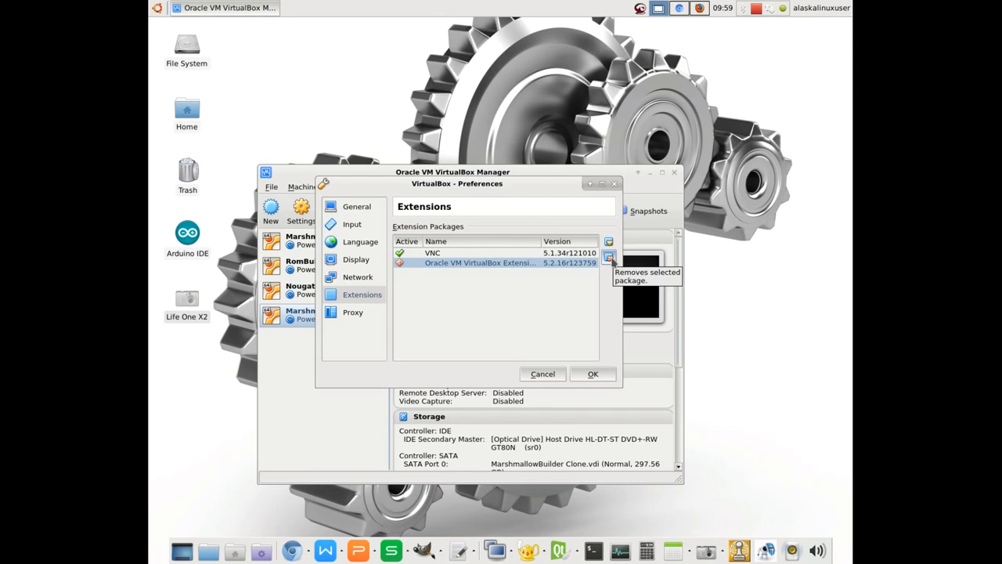
pyautogui.click(609, 259)
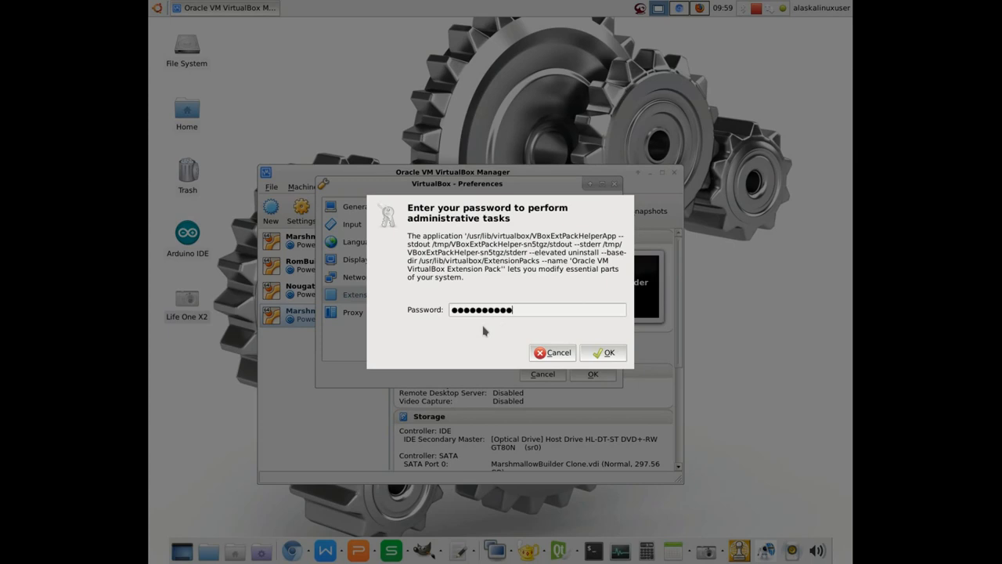
pyautogui.click(603, 352)
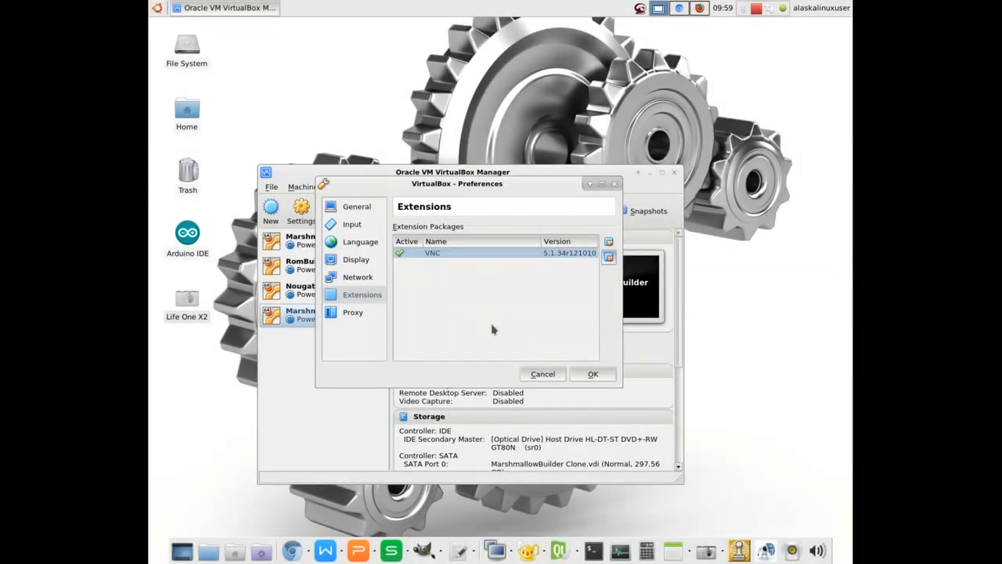
pyautogui.click(608, 241)
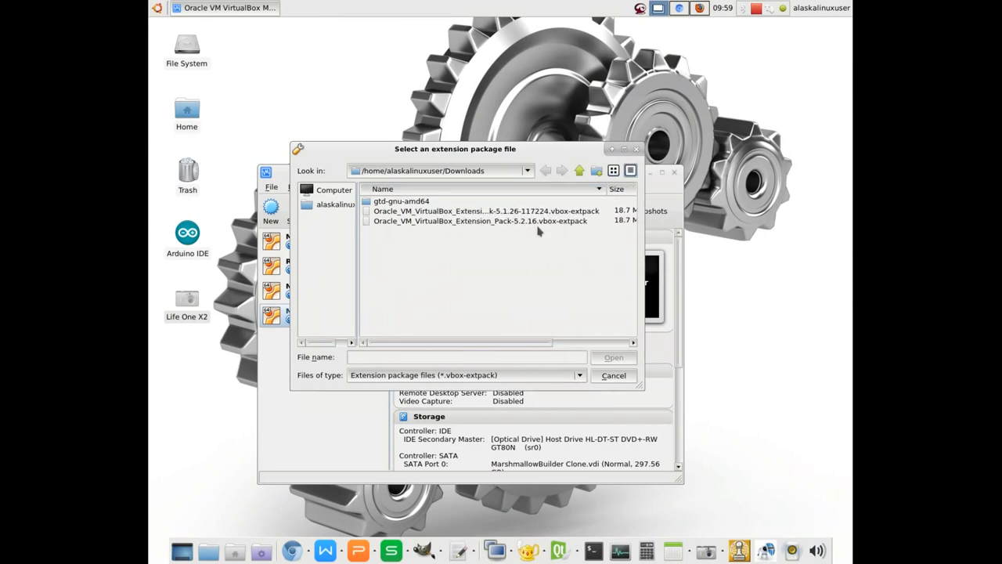
# - Install the 5.1.26 .vbox-extpack with the admin password, dismiss the success message and close Preferences
pyautogui.click(478, 210)
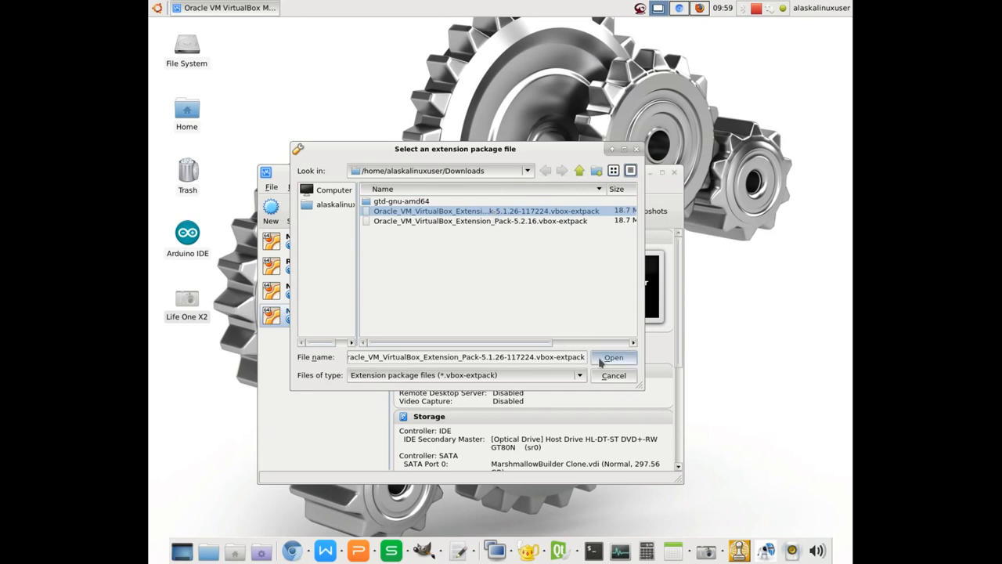
pyautogui.click(614, 357)
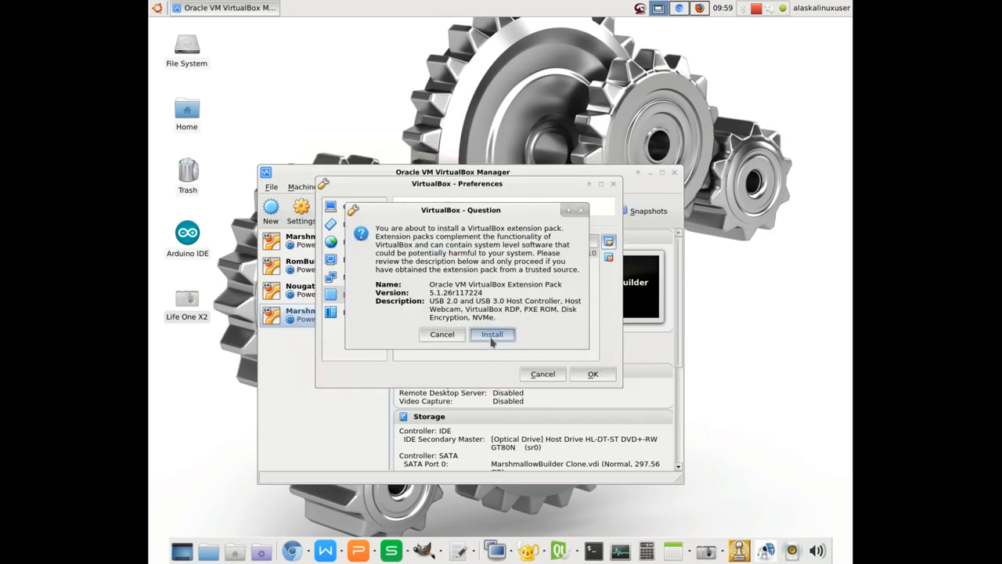
pyautogui.click(492, 335)
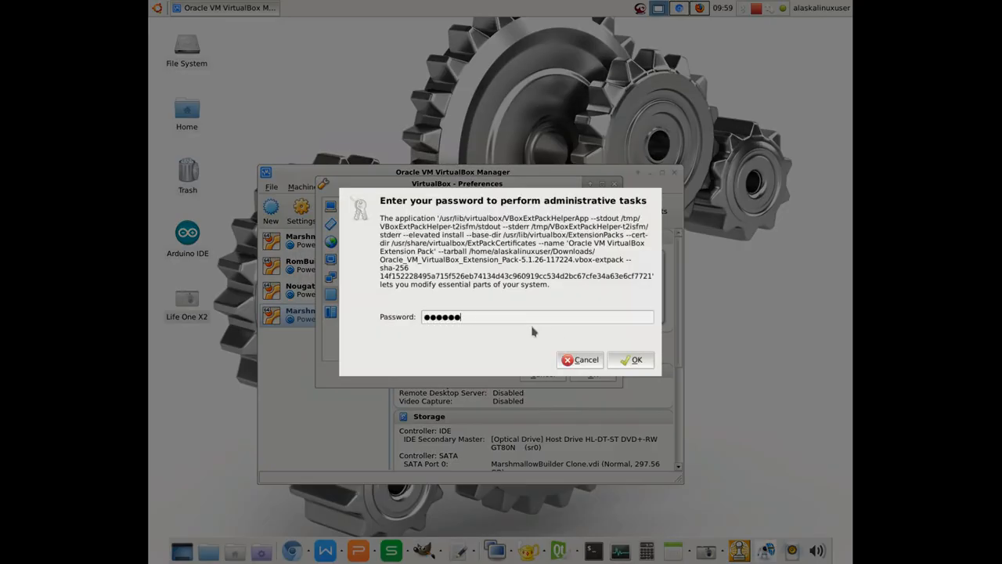
pyautogui.press('BackSpace')
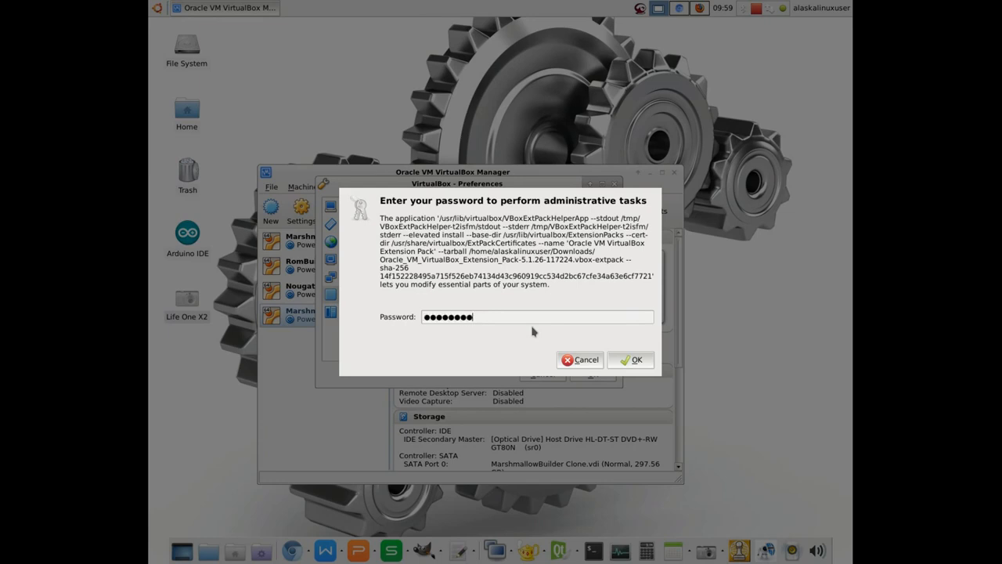
pyautogui.click(631, 358)
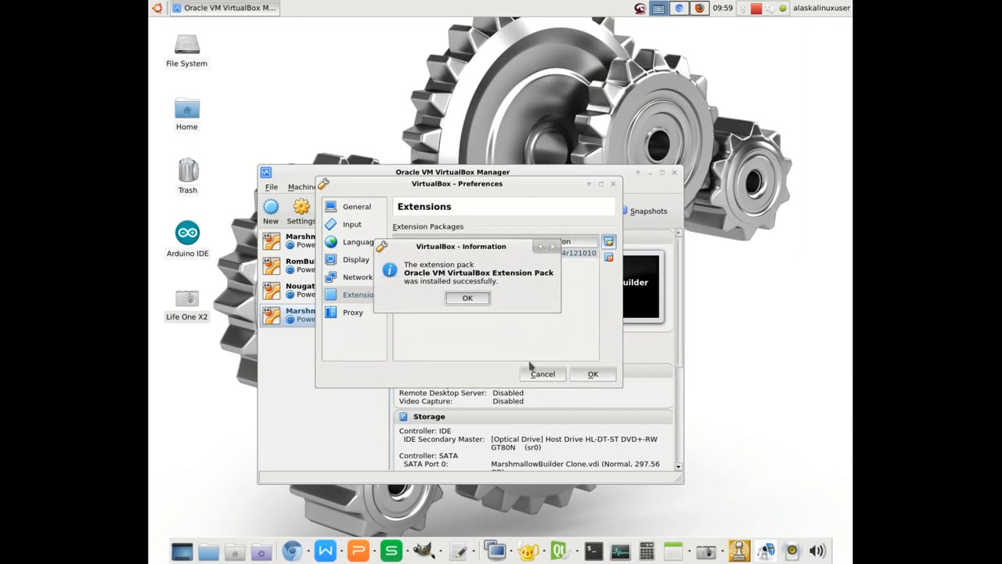
pyautogui.moveTo(413, 285)
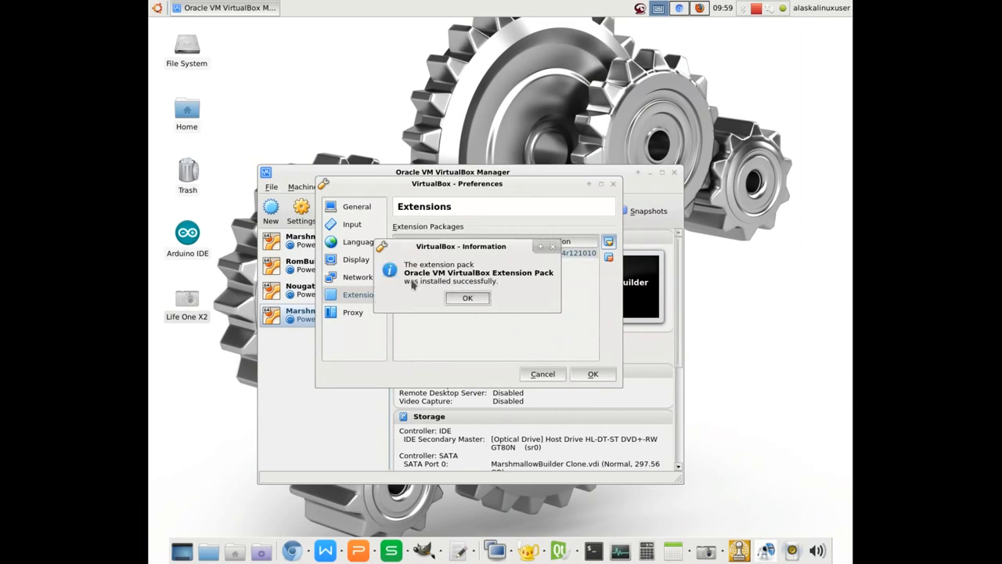
pyautogui.click(467, 298)
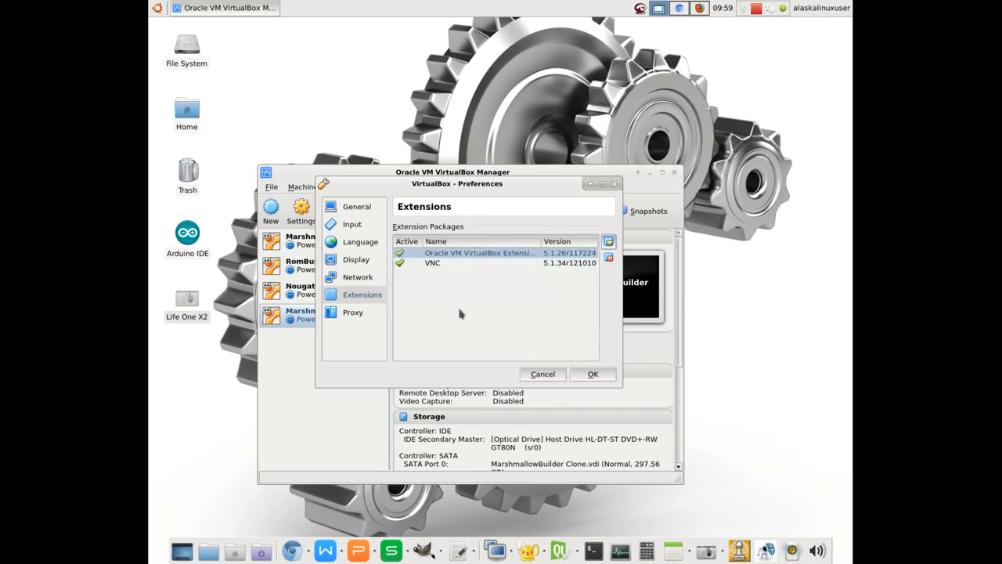
pyautogui.click(592, 373)
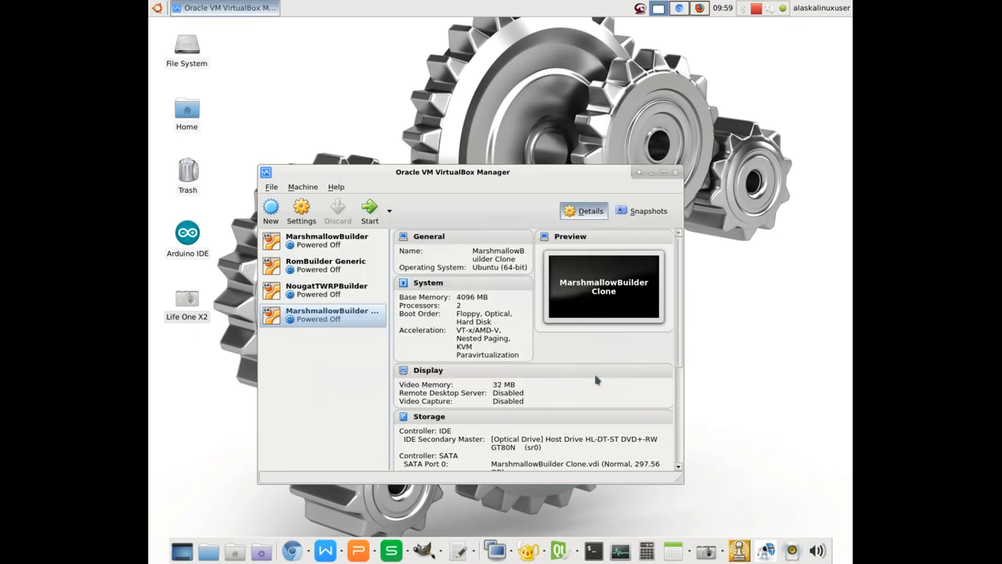
# - In MarshmallowBuilder Clone's USB settings, select the USB 2.0 (EHCI) controller
pyautogui.click(303, 186)
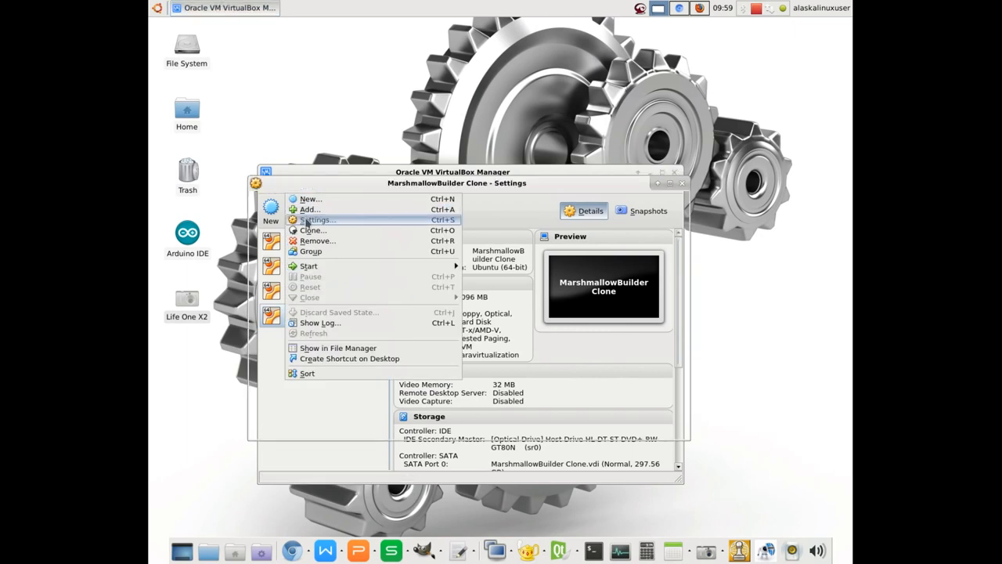
pyautogui.click(316, 219)
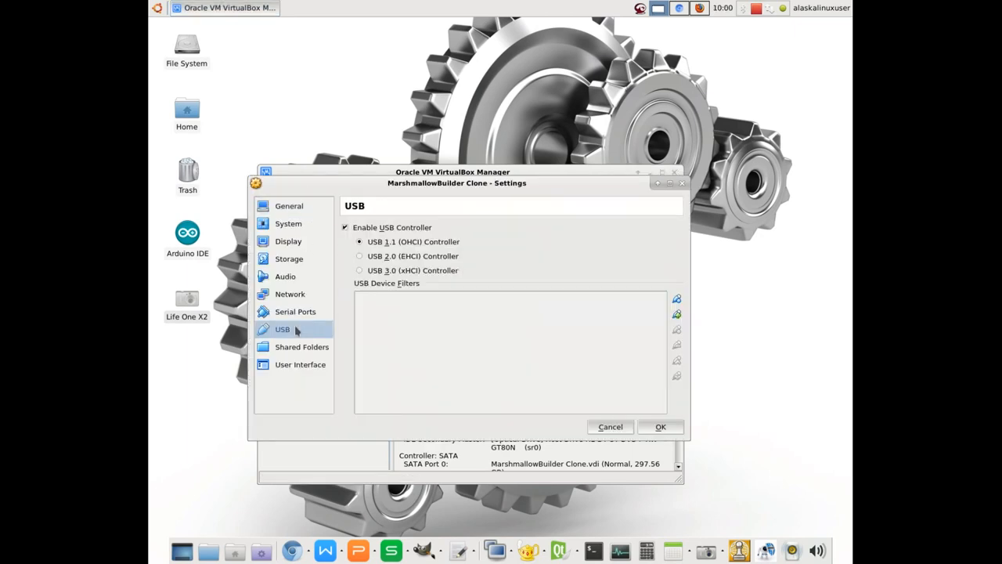
pyautogui.click(360, 257)
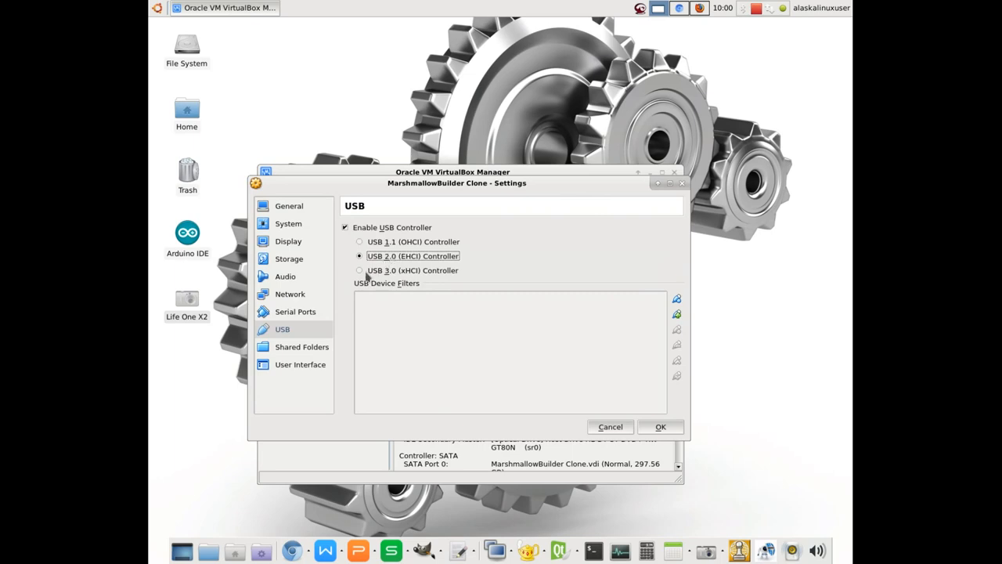
pyautogui.moveTo(481, 310)
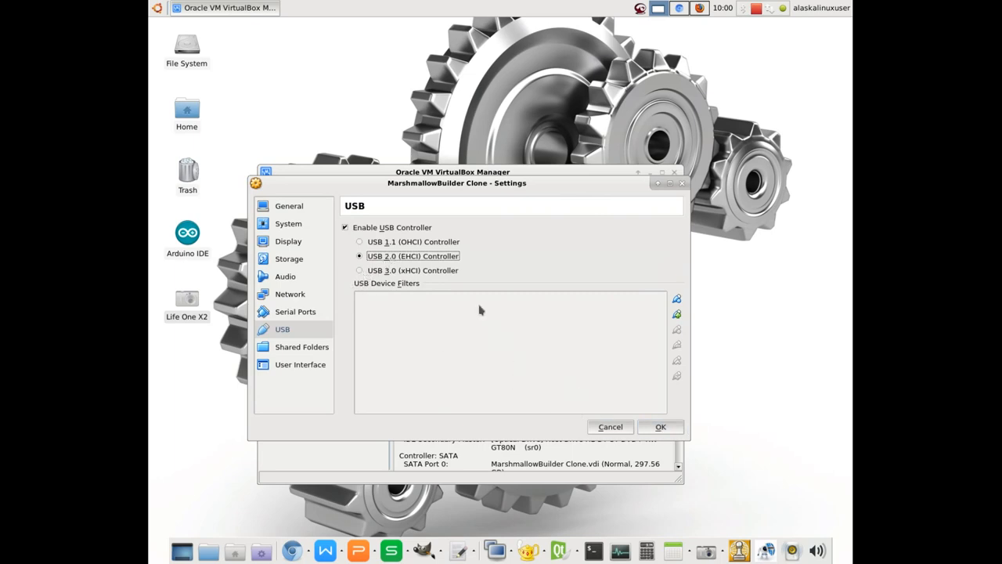
pyautogui.click(360, 269)
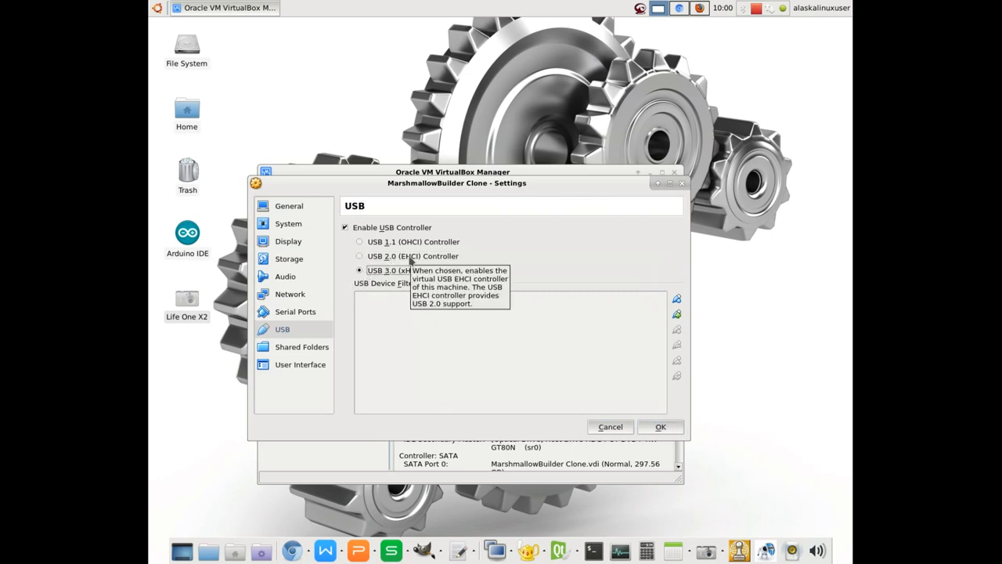
pyautogui.click(360, 257)
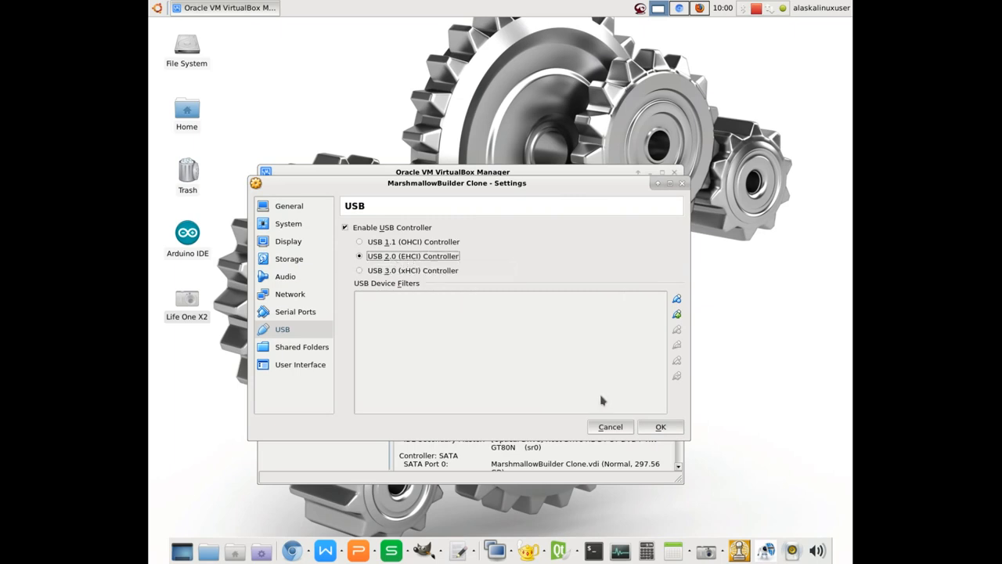
# - Add an empty New Filter 1, inspect its details, then remove it again
pyautogui.click(676, 297)
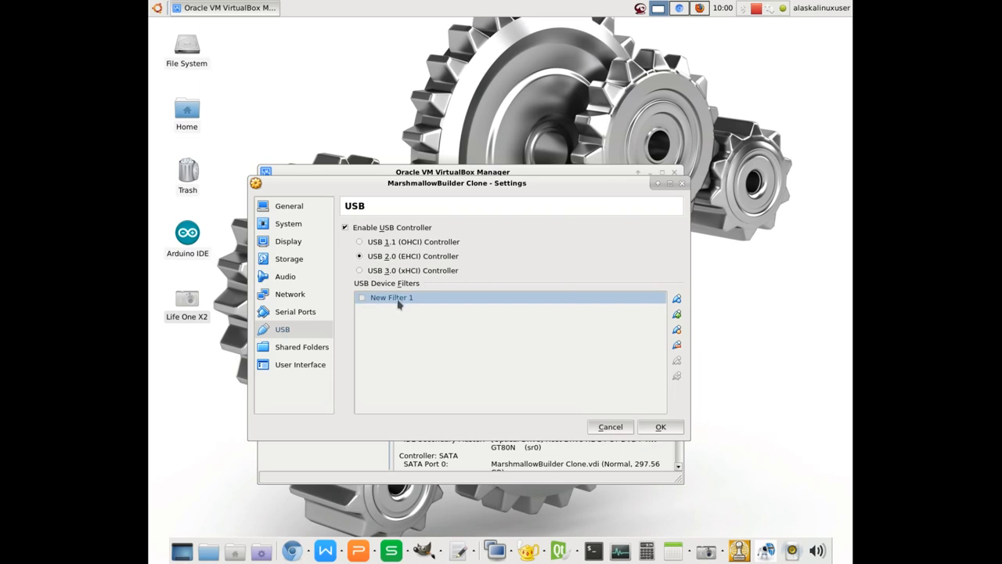
pyautogui.doubleClick(392, 298)
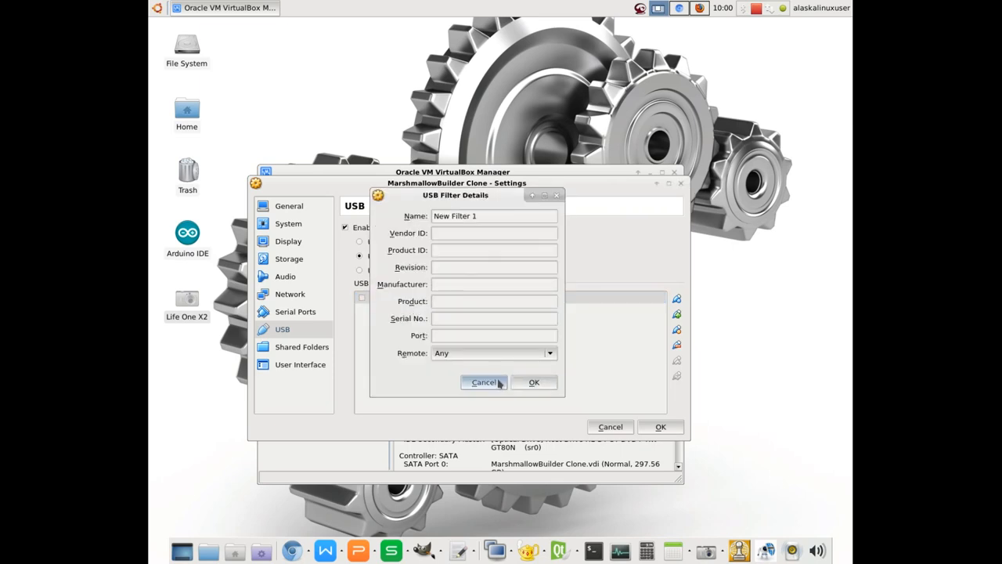
pyautogui.click(482, 382)
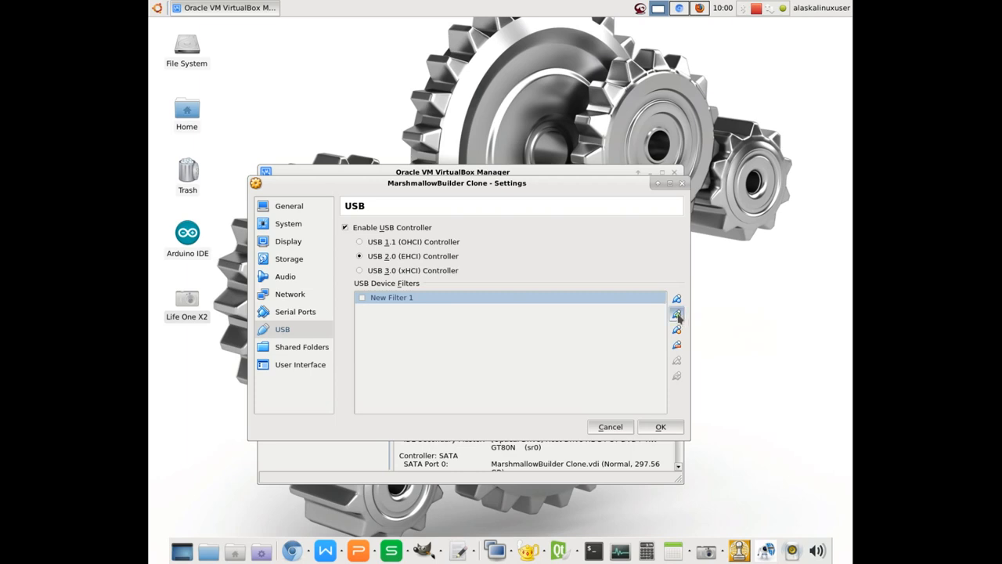
pyautogui.moveTo(676, 313)
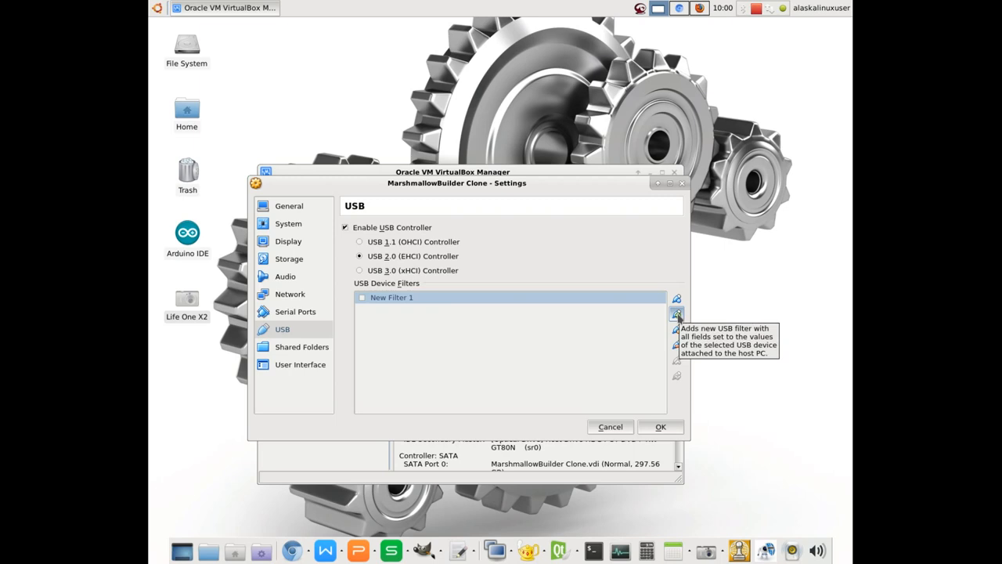
pyautogui.moveTo(676, 329)
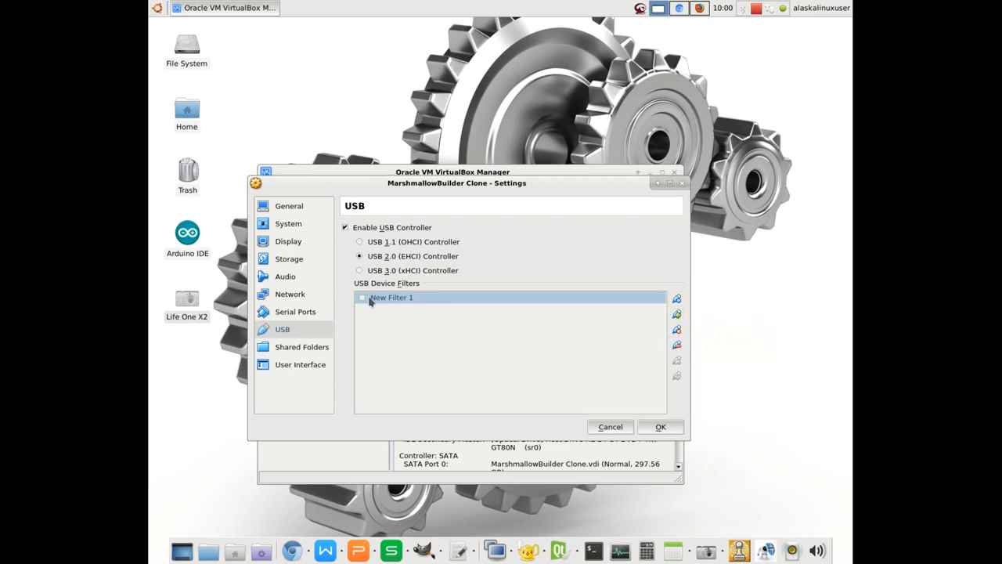
pyautogui.click(676, 329)
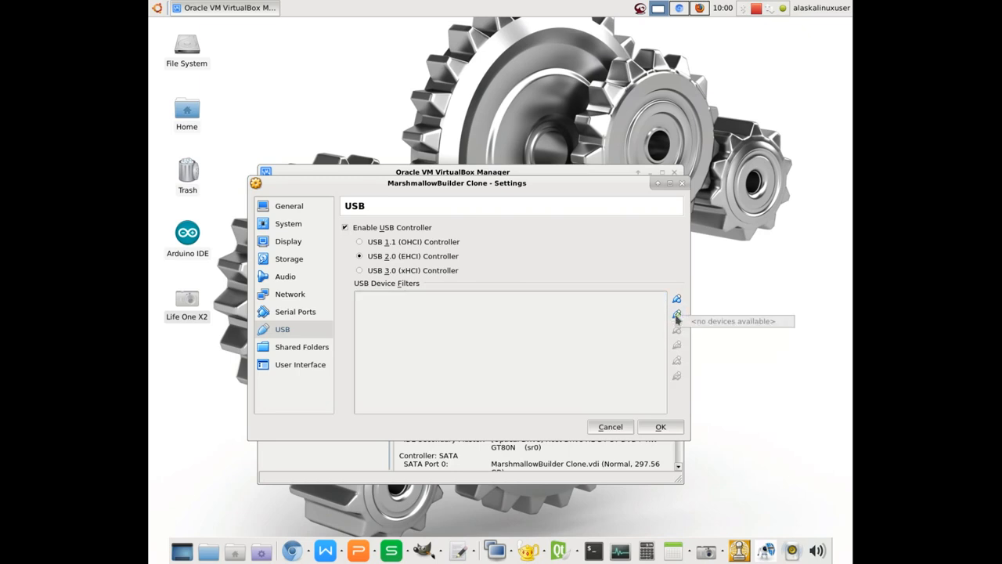
pyautogui.moveTo(630, 426)
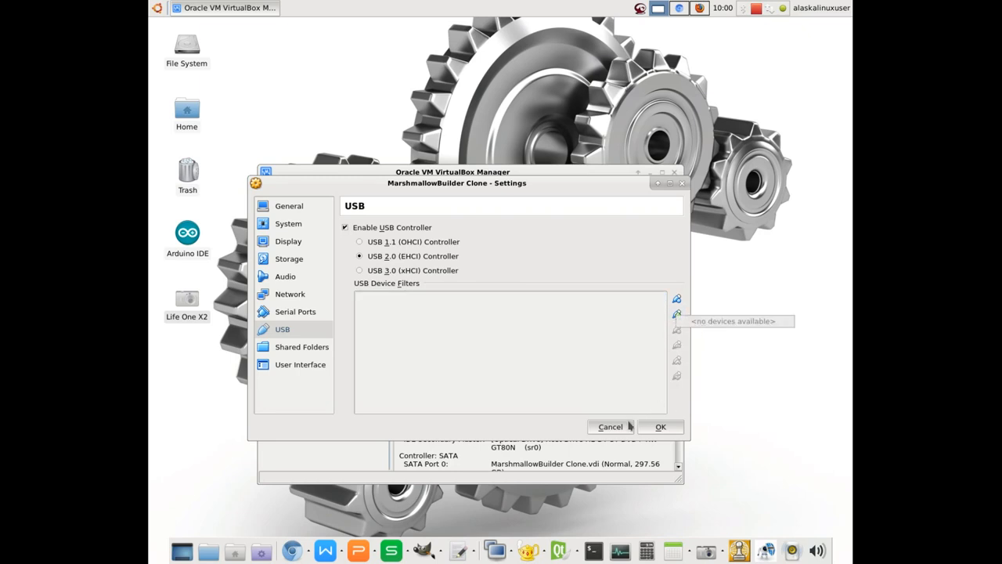
pyautogui.moveTo(316, 383)
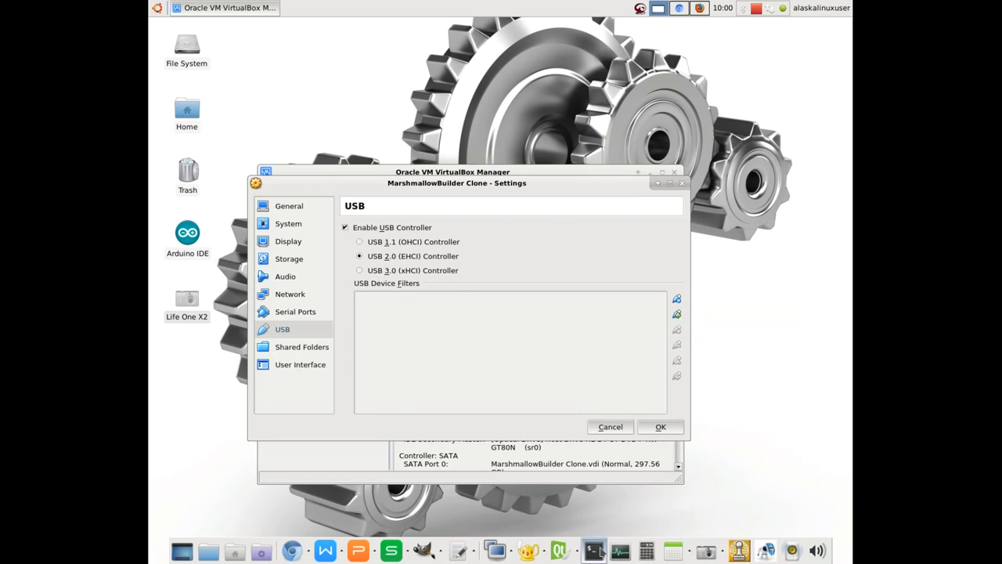
# - In a terminal, cd to /dev and list the vbox device nodes and the vboxusb directory
pyautogui.click(592, 551)
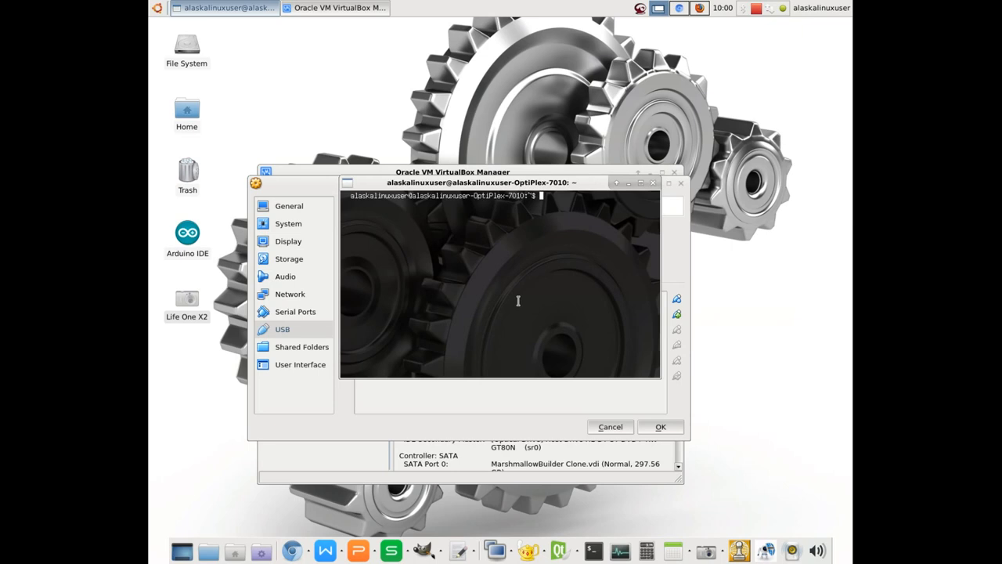
pyautogui.write('cd /de')
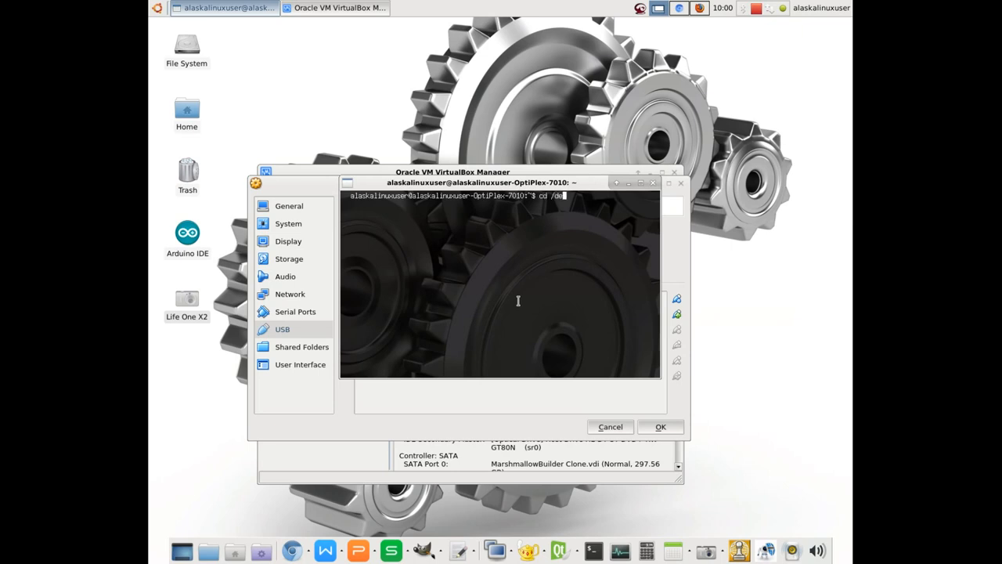
pyautogui.press('Return')
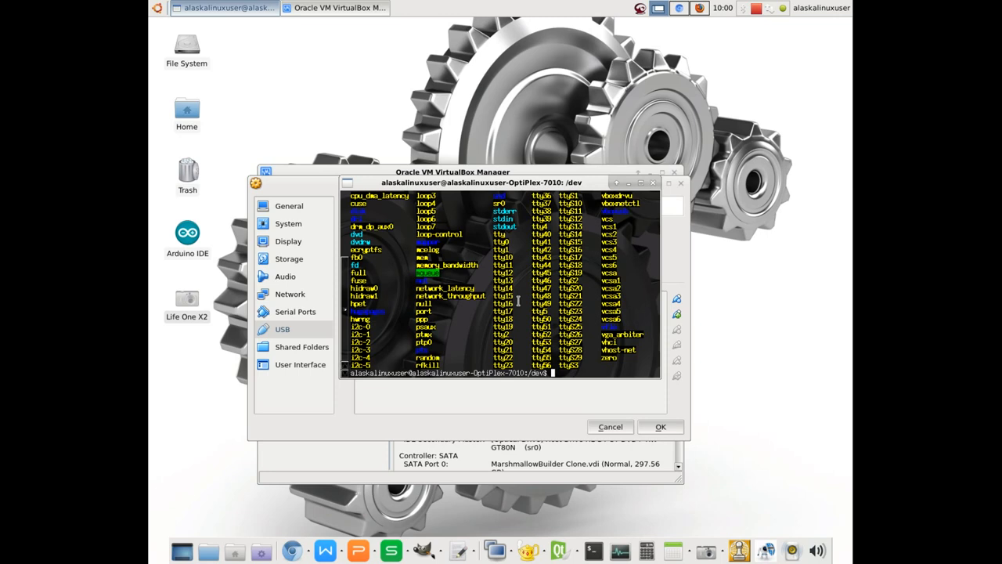
pyautogui.write('cd vi')
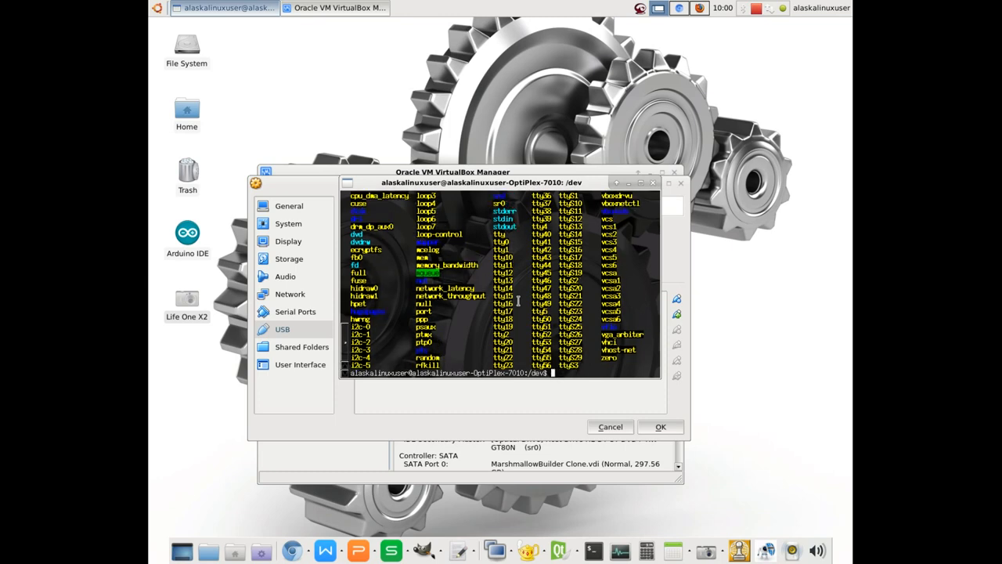
pyautogui.write('ls -lah')
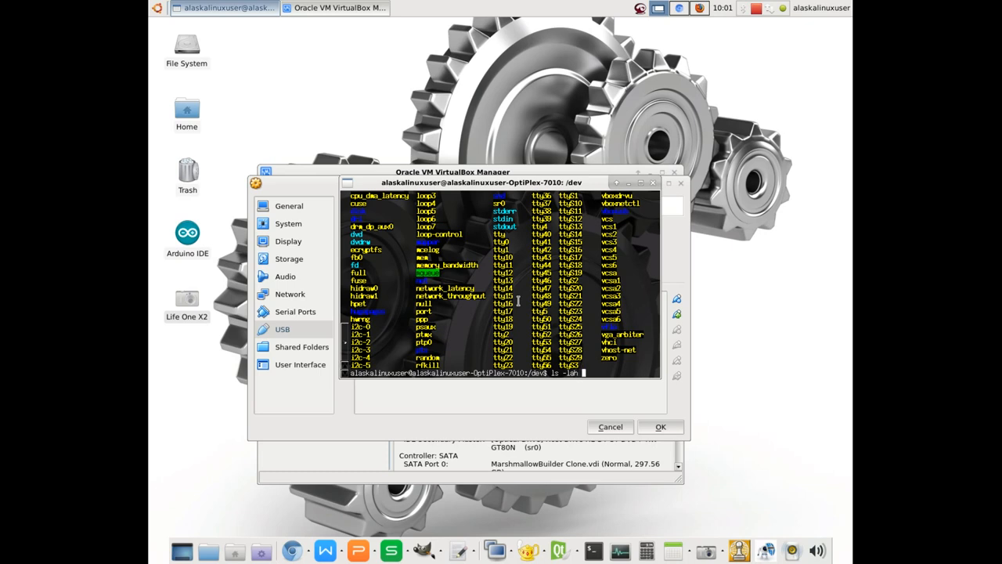
pyautogui.write('vbox')
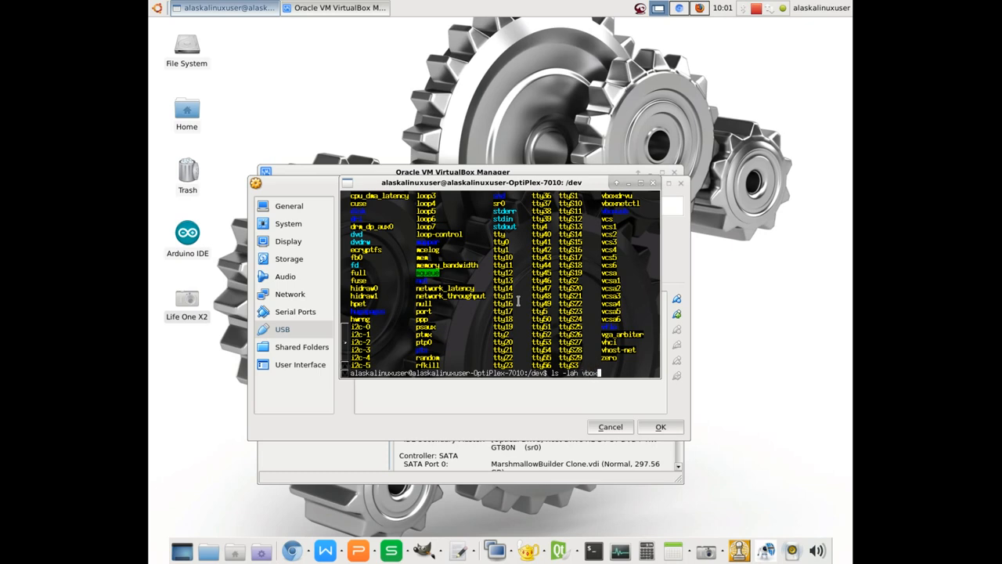
pyautogui.press('Return')
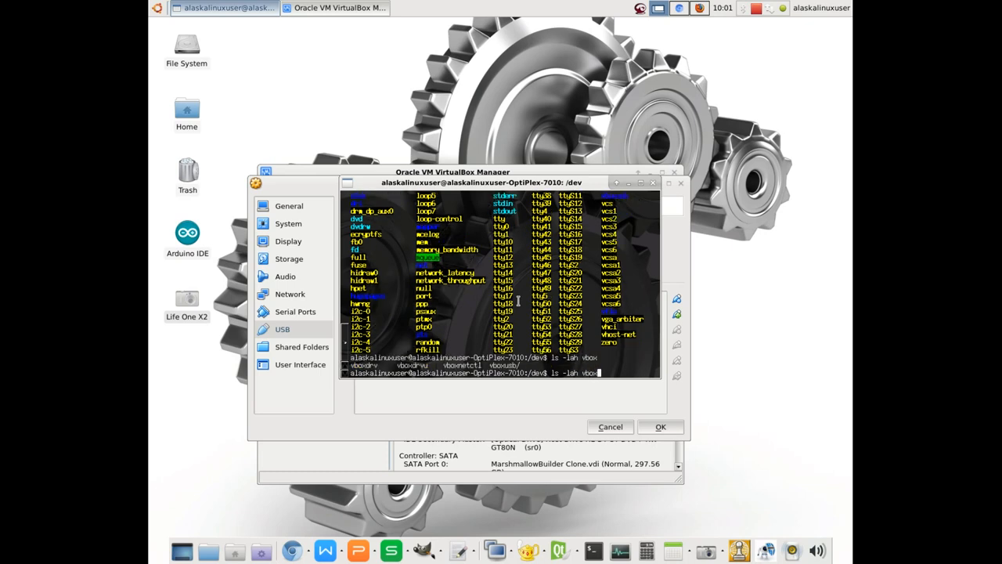
pyautogui.press('Return')
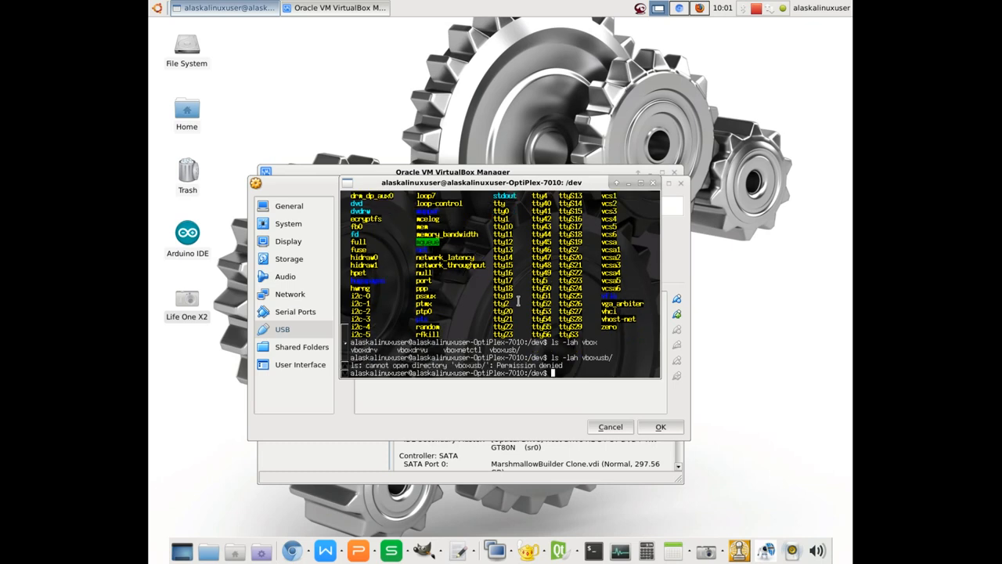
# - List vb* nodes with ls -la and start sudo for a root shell
pyautogui.write('ls -la')
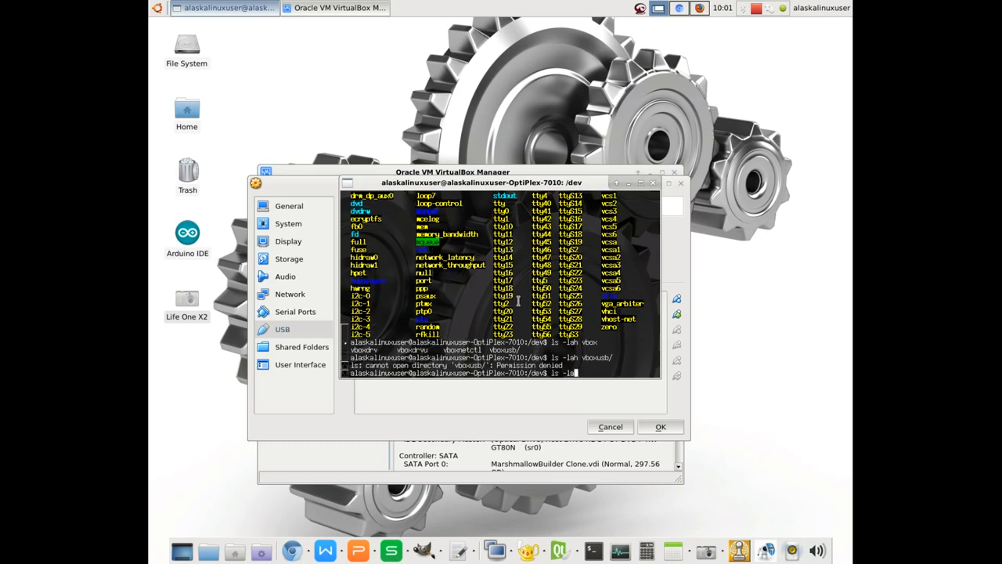
pyautogui.write('vb*')
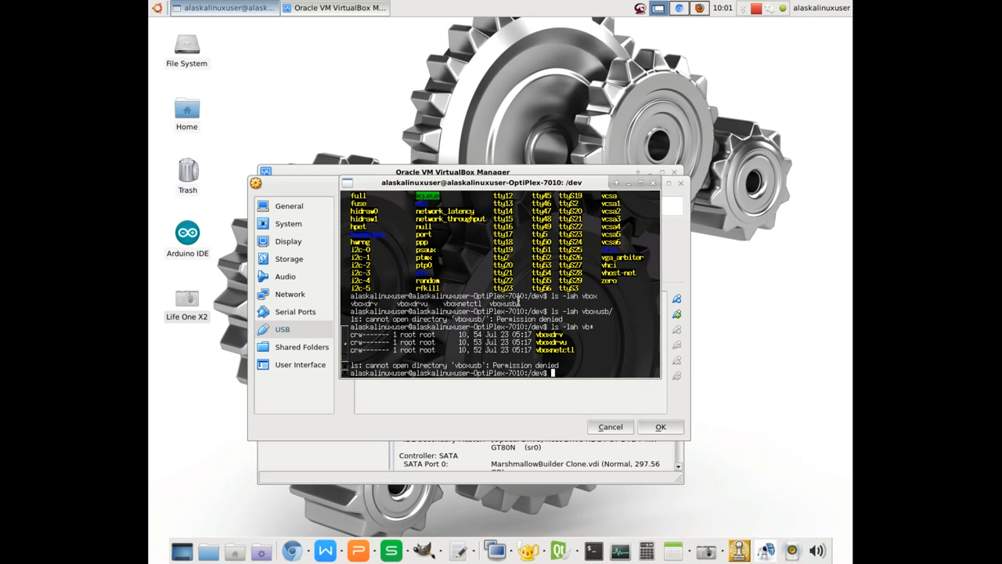
pyautogui.write('sudo su')
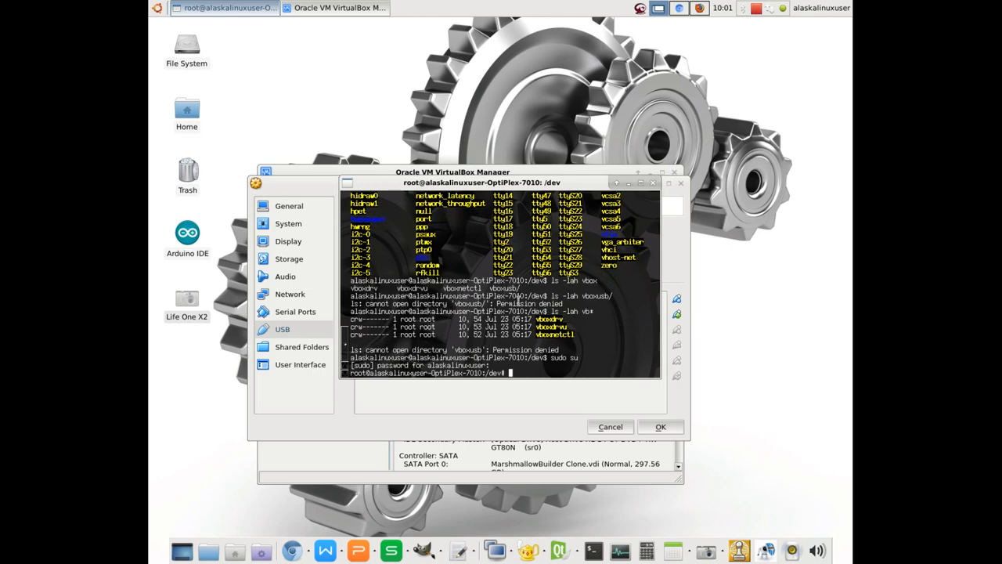
# - As root, enter /dev/vboxusb and pick out the vboxusers group name
pyautogui.write('cd vbox')
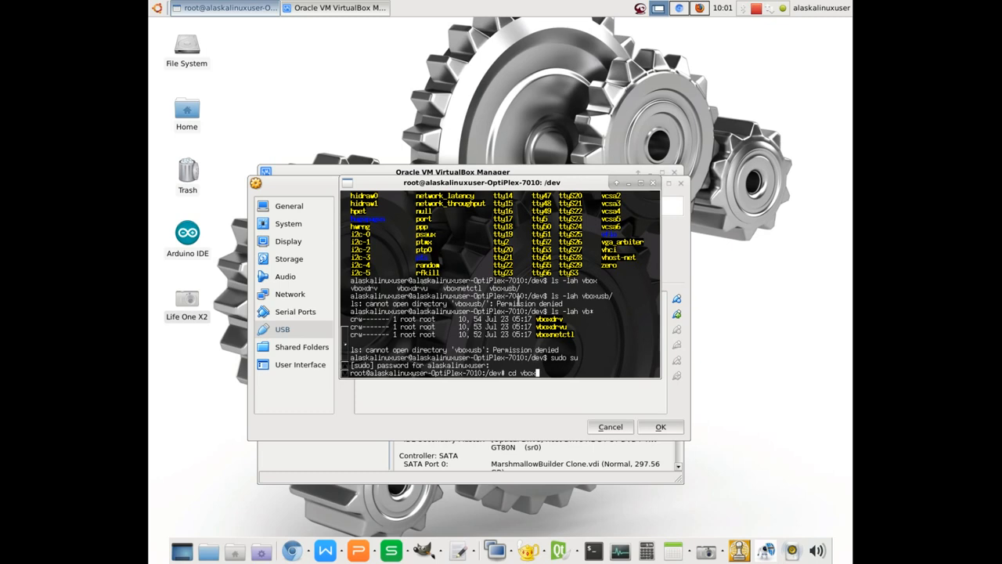
pyautogui.press('Return')
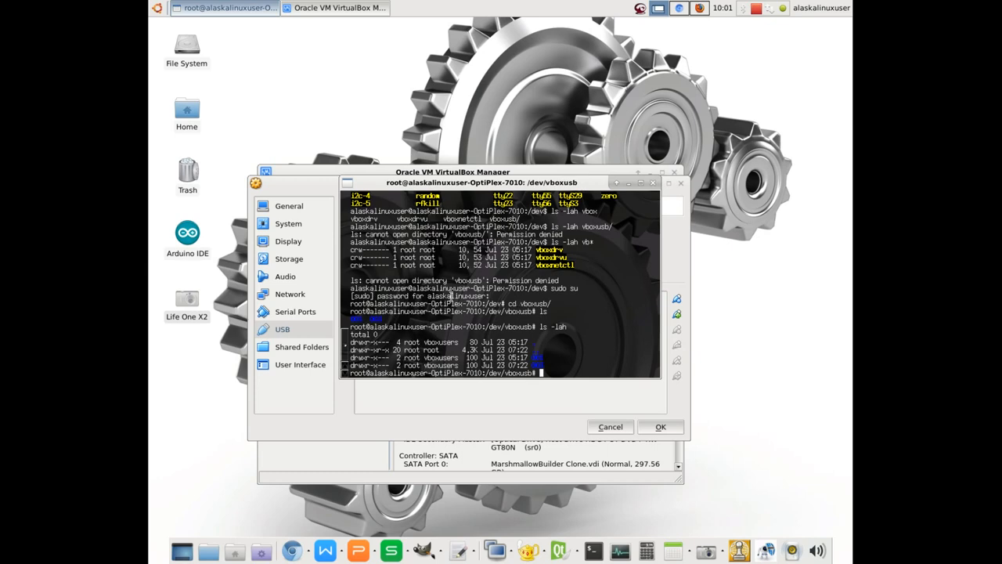
pyautogui.doubleClick(442, 357)
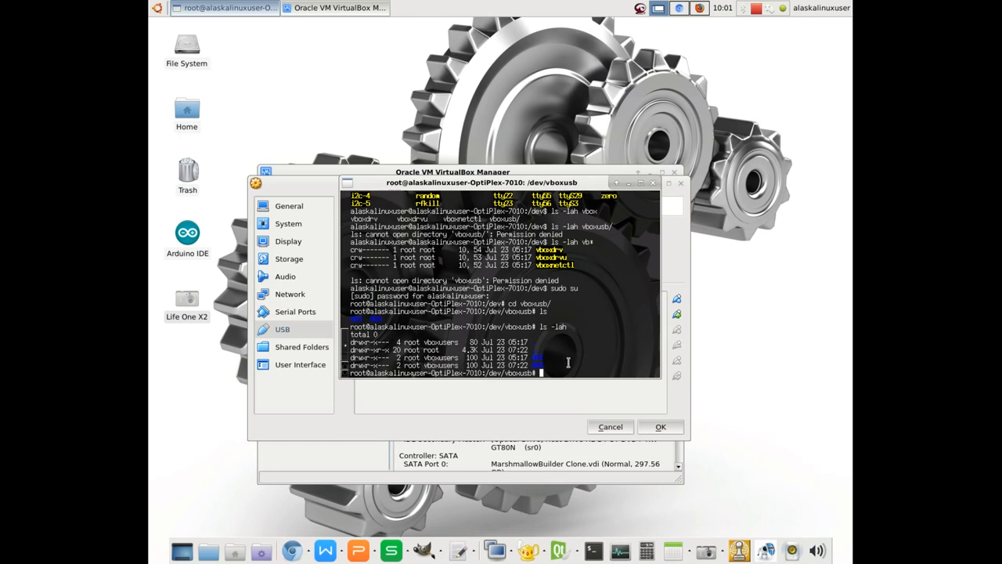
pyautogui.click(754, 8)
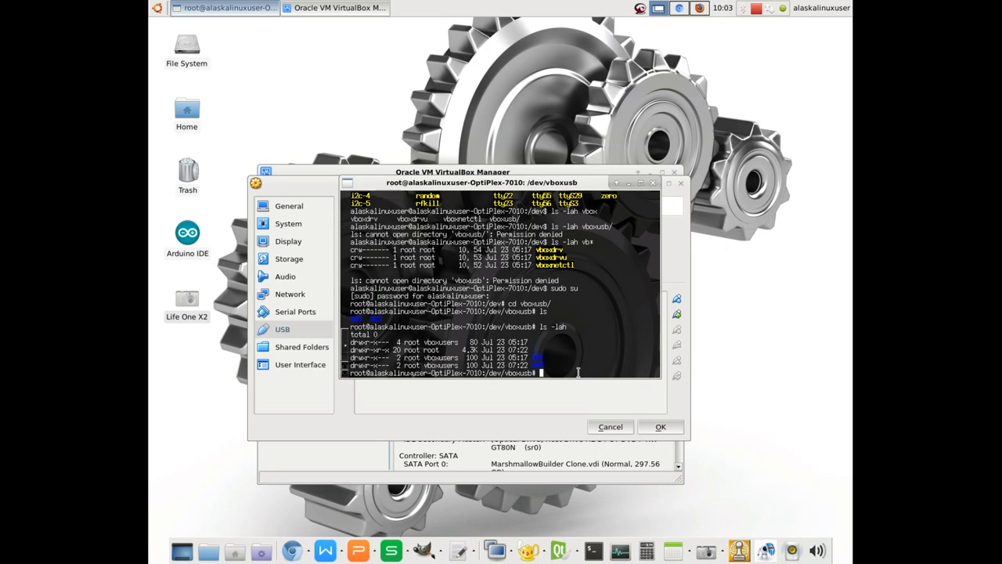
# - Run usermod -a -G vboxusers alaskalinuxuser, then exit the root shell
pyautogui.write('usermod -a -G groupName userName')
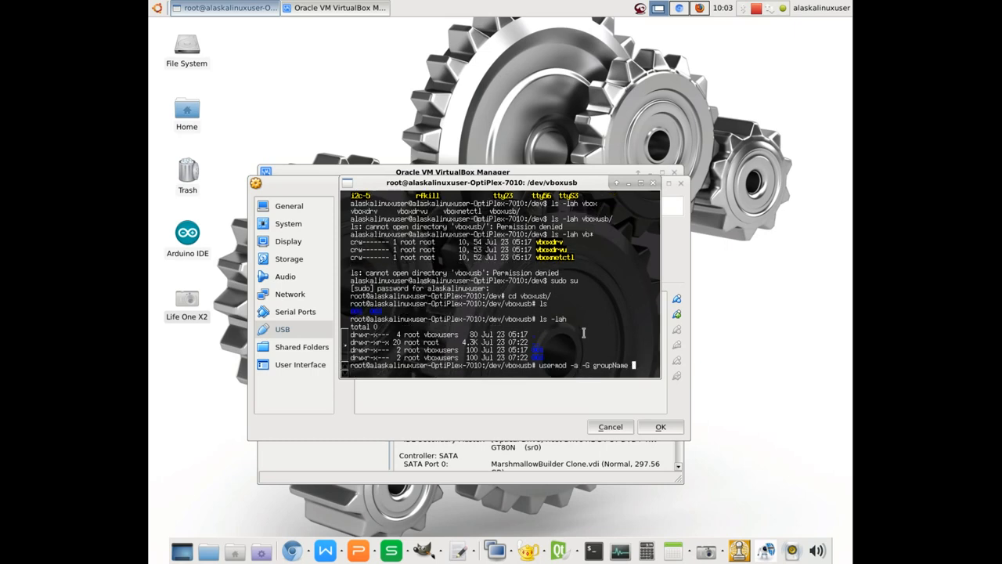
pyautogui.write('alaskalinuxuser')
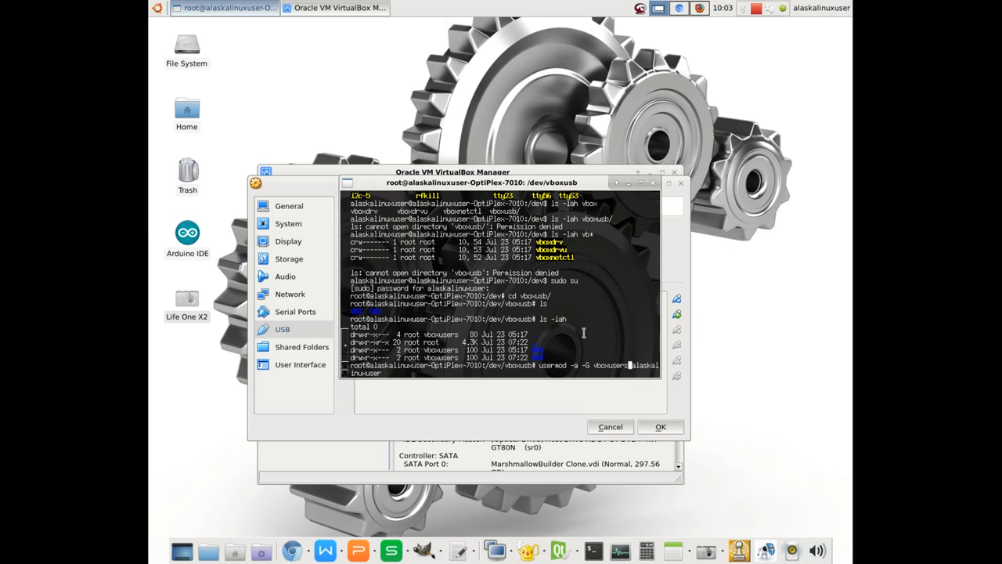
pyautogui.press('Return')
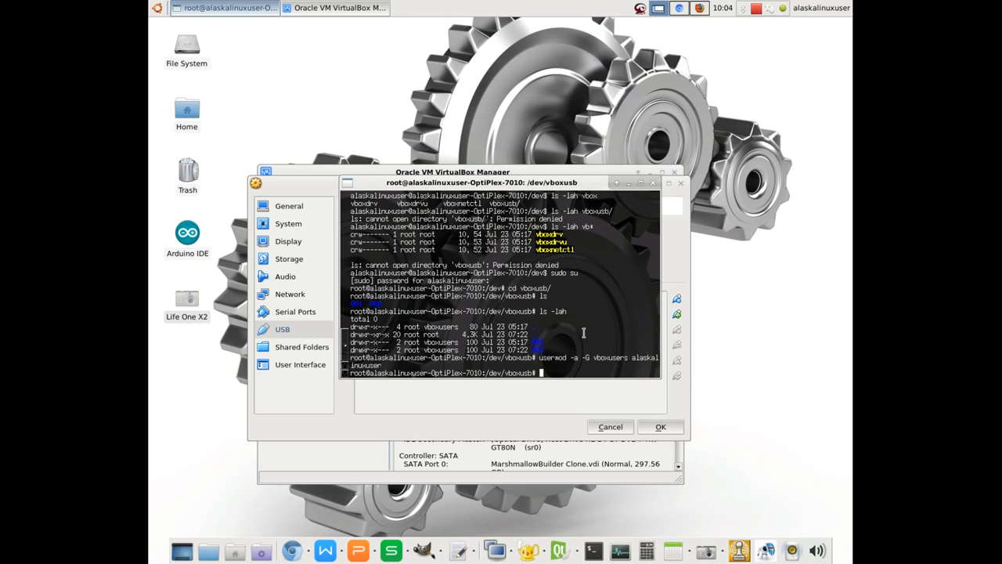
pyautogui.write('exit')
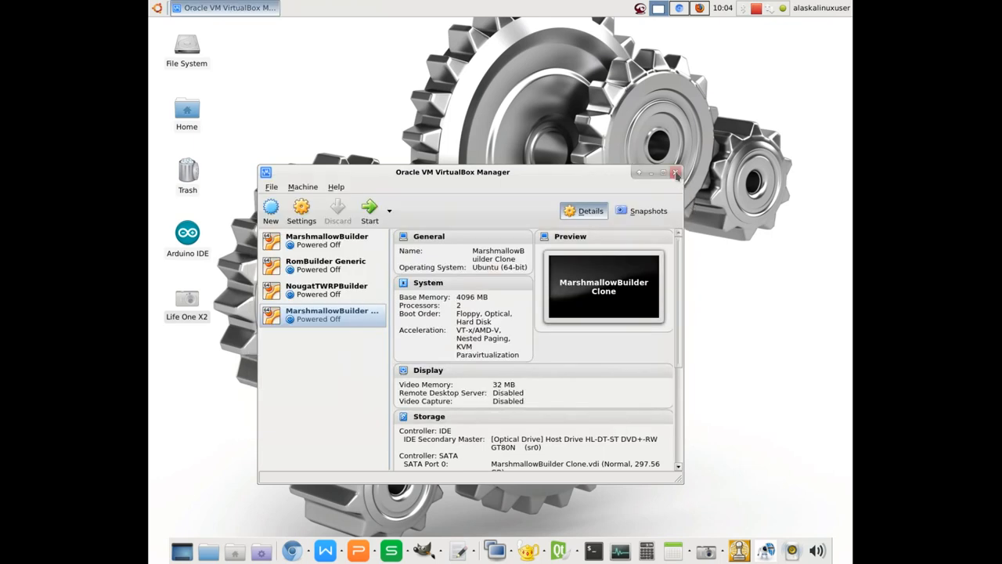
# - Close VirtualBox Manager and relaunch it from Applications > System
pyautogui.click(677, 171)
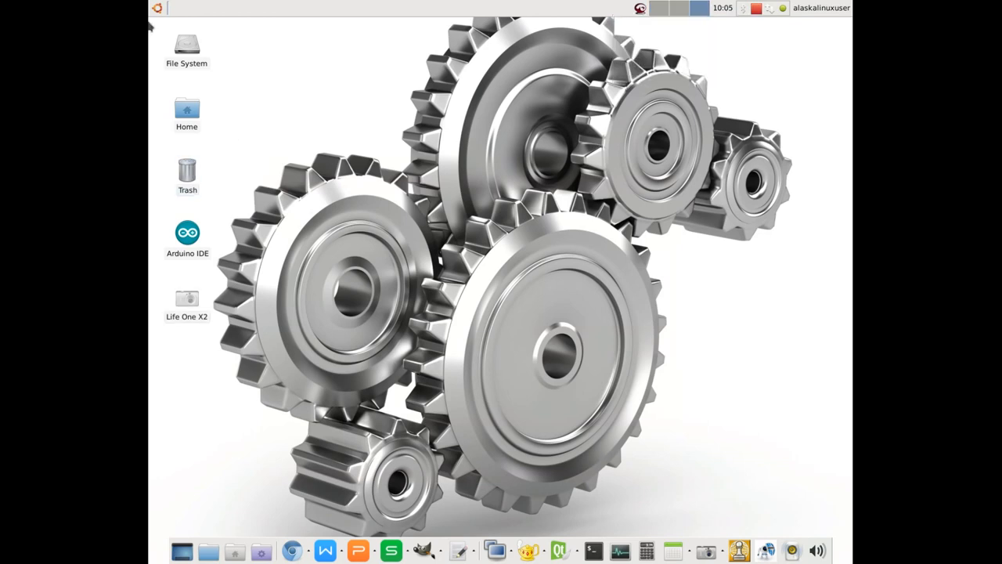
pyautogui.click(157, 8)
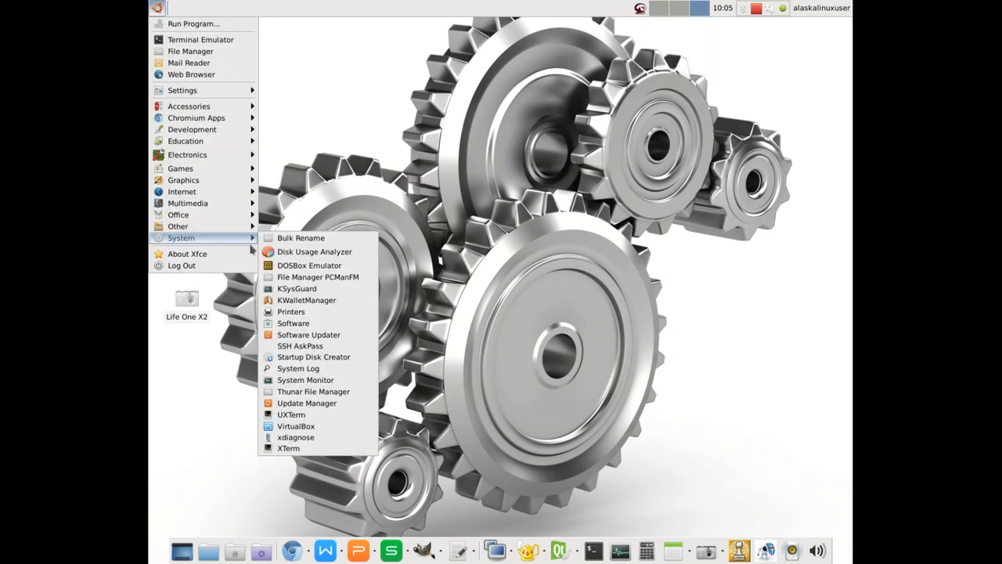
pyautogui.click(296, 426)
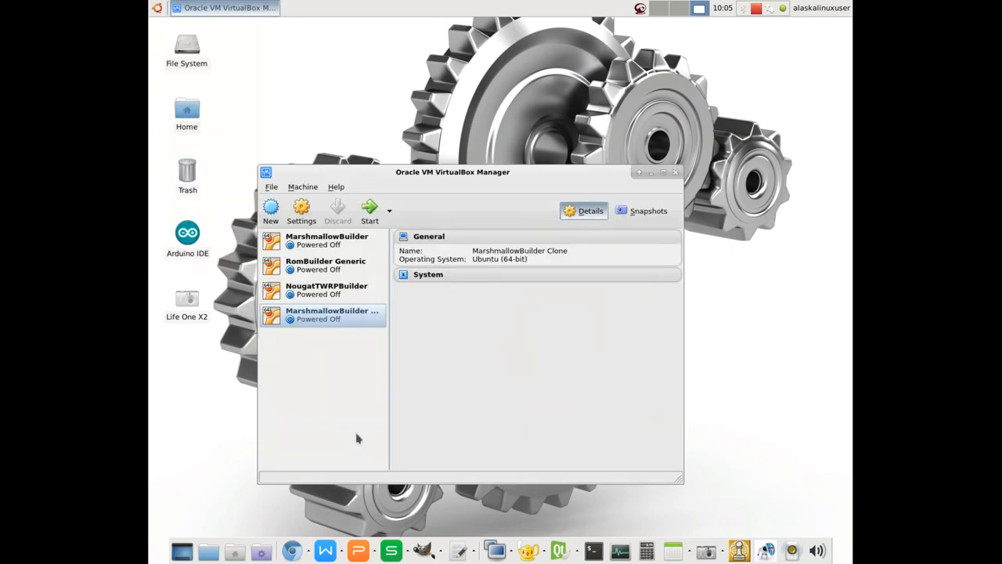
# - In MarshmallowBuilder Clone's USB settings, list host devices to add the Life One X2 filter
pyautogui.click(304, 187)
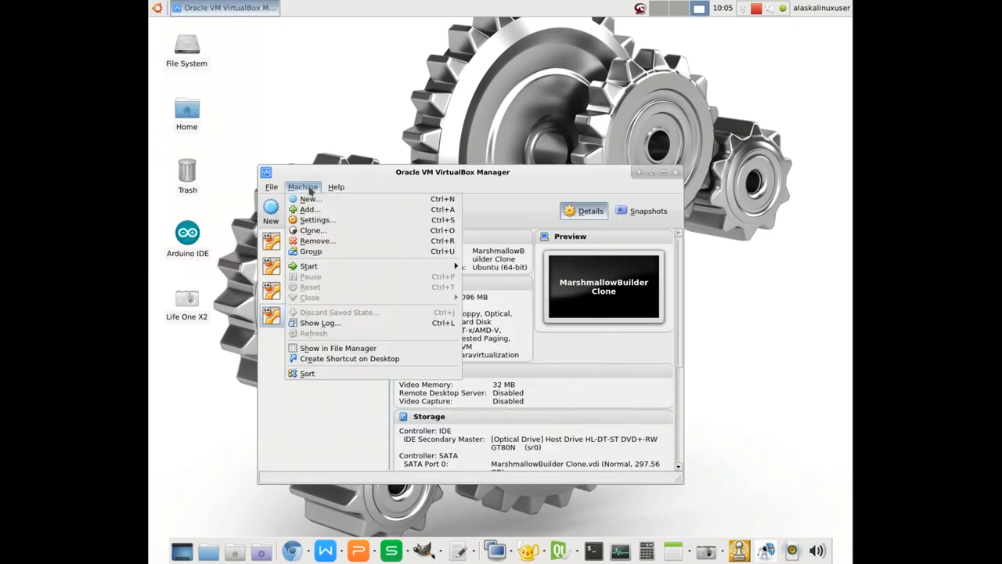
pyautogui.moveTo(317, 219)
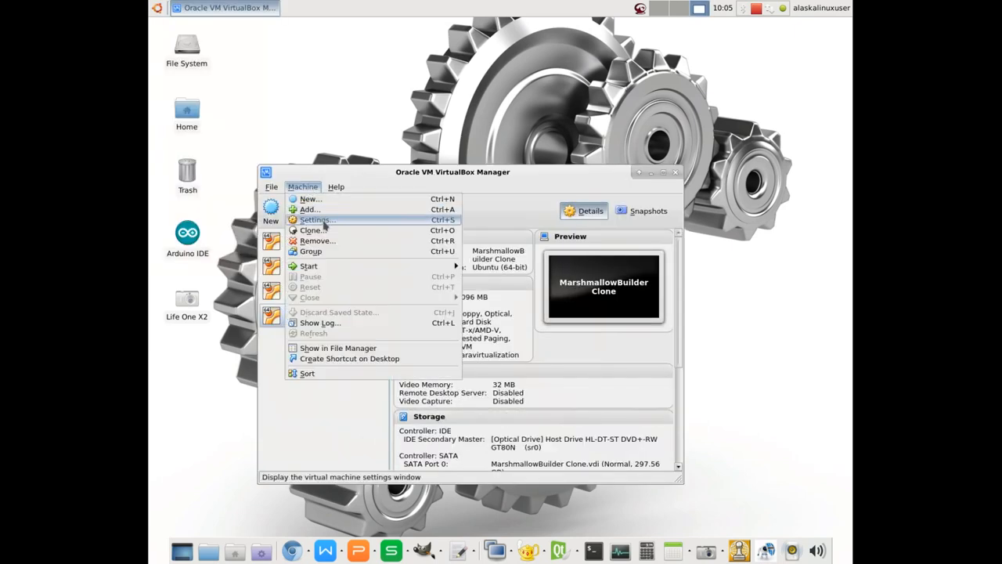
pyautogui.click(316, 219)
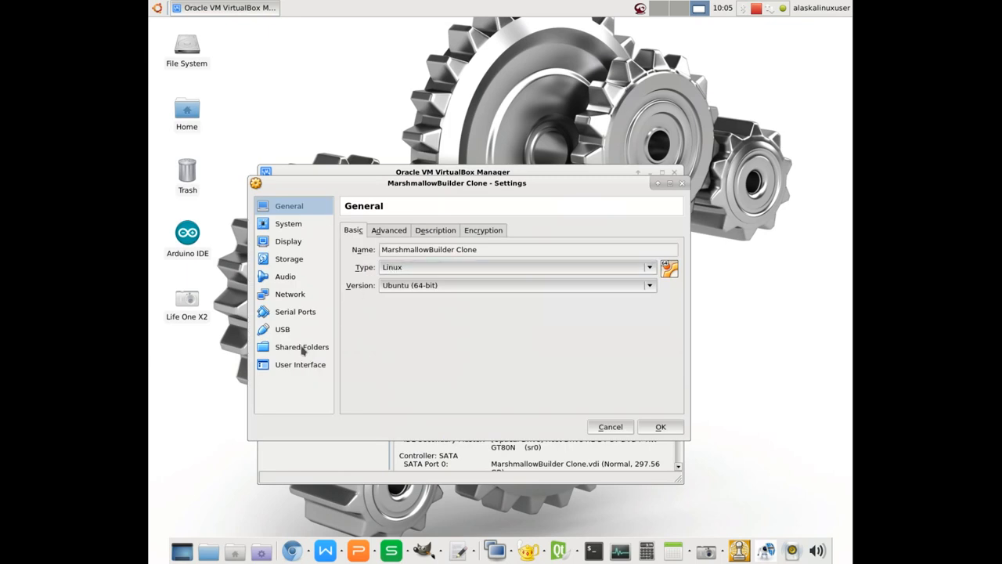
pyautogui.click(281, 329)
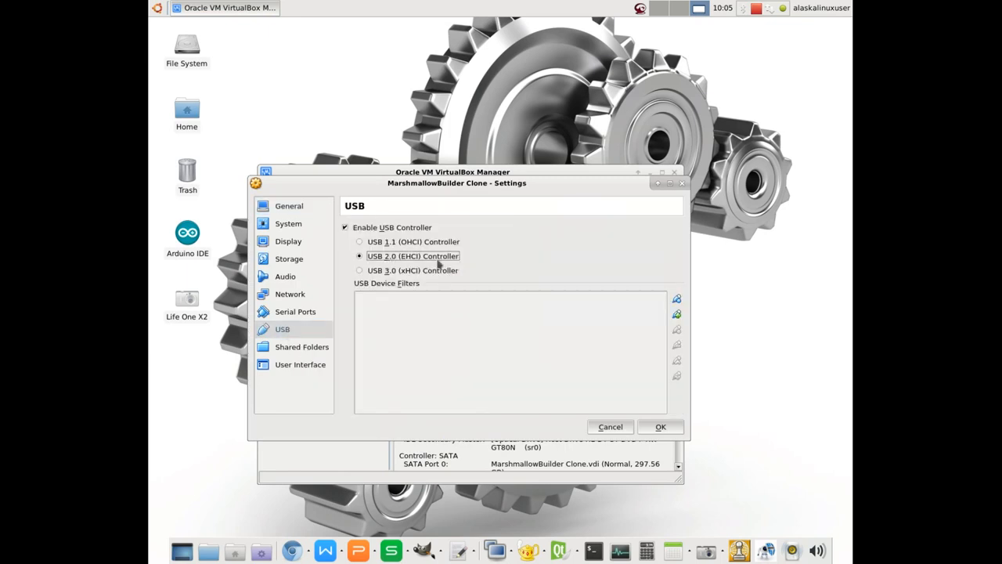
pyautogui.click(677, 298)
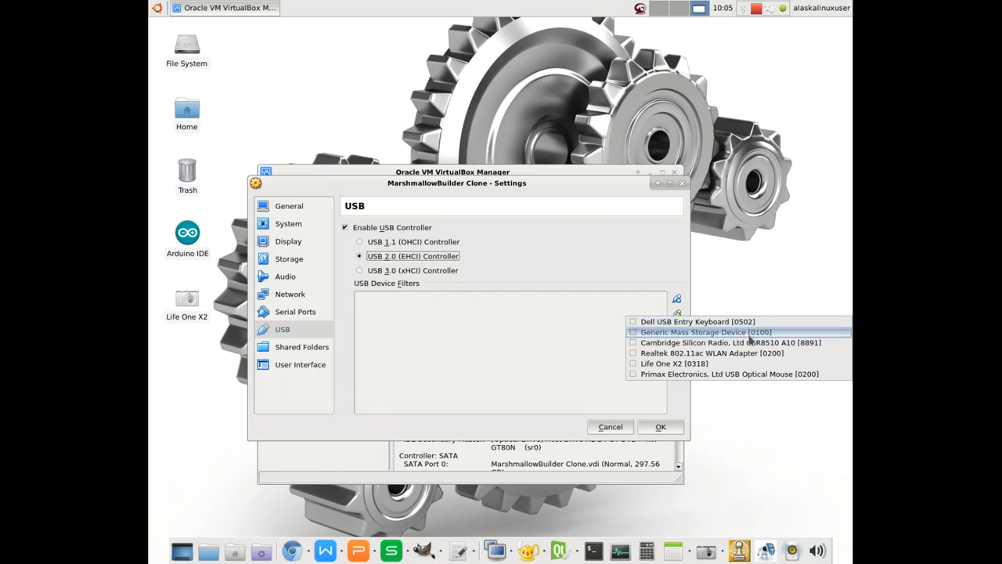
pyautogui.moveTo(711, 352)
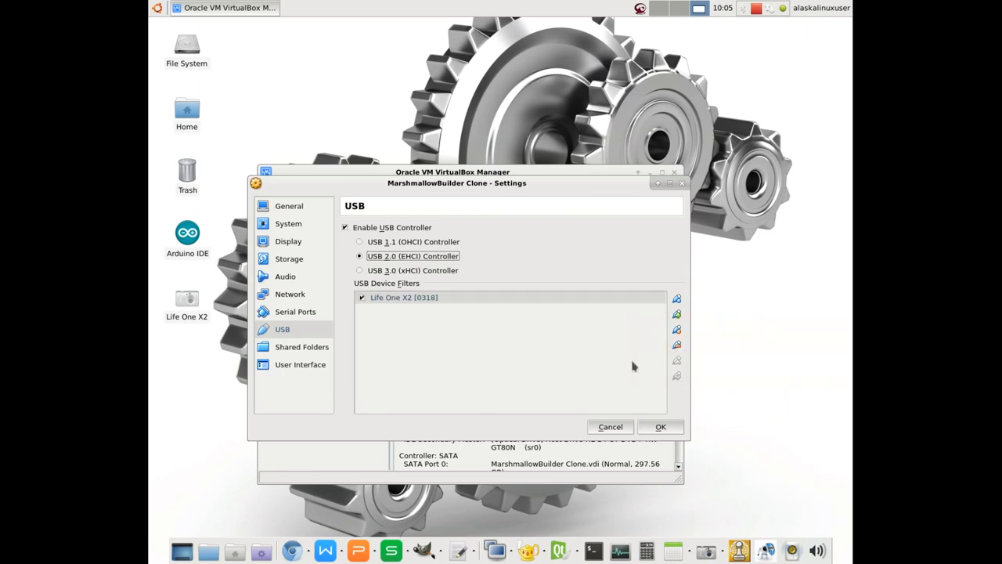
pyautogui.moveTo(407, 306)
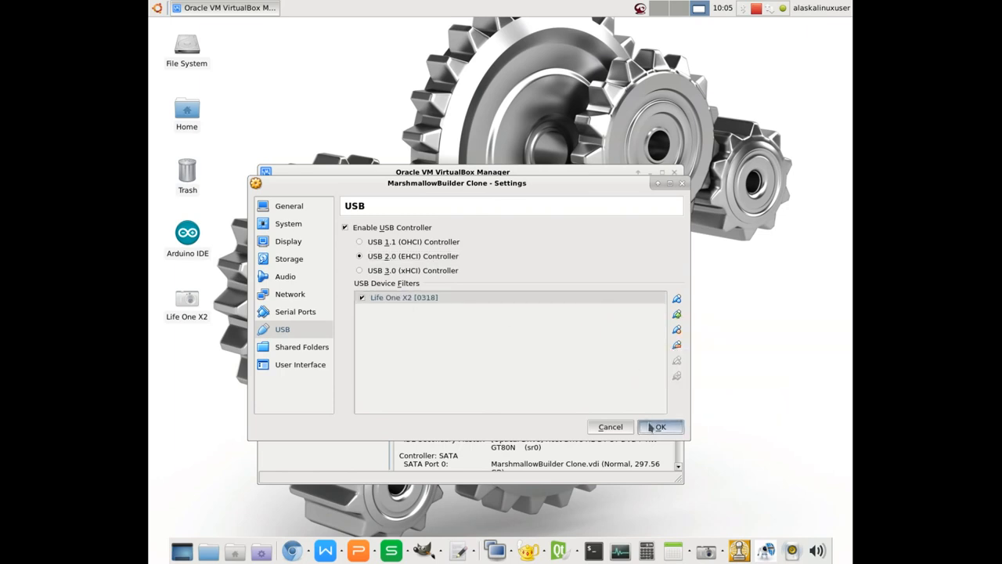
# - Save the USB filter, start MarshmallowBuilder Clone, review the device helper error details and dismiss it
pyautogui.click(659, 426)
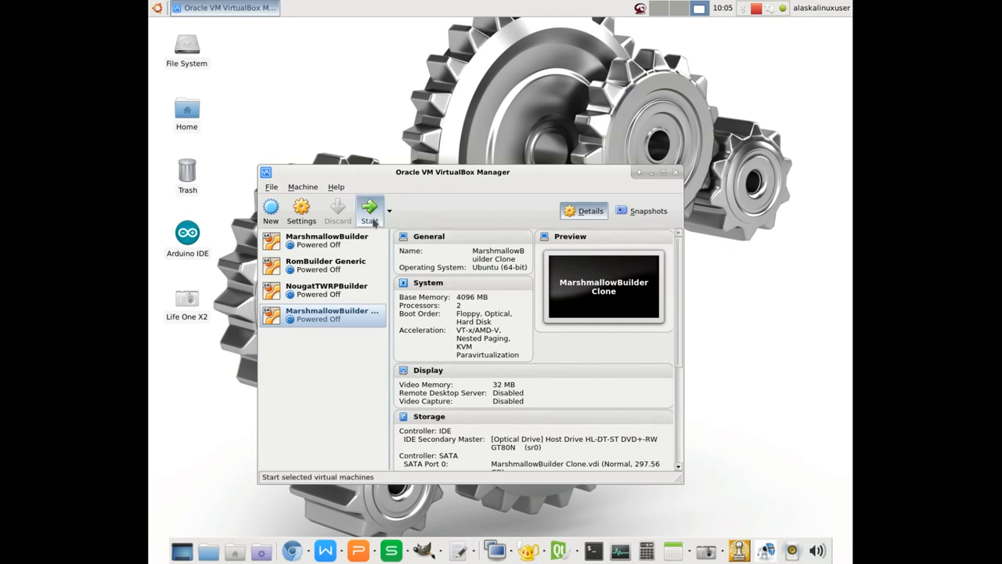
pyautogui.click(369, 207)
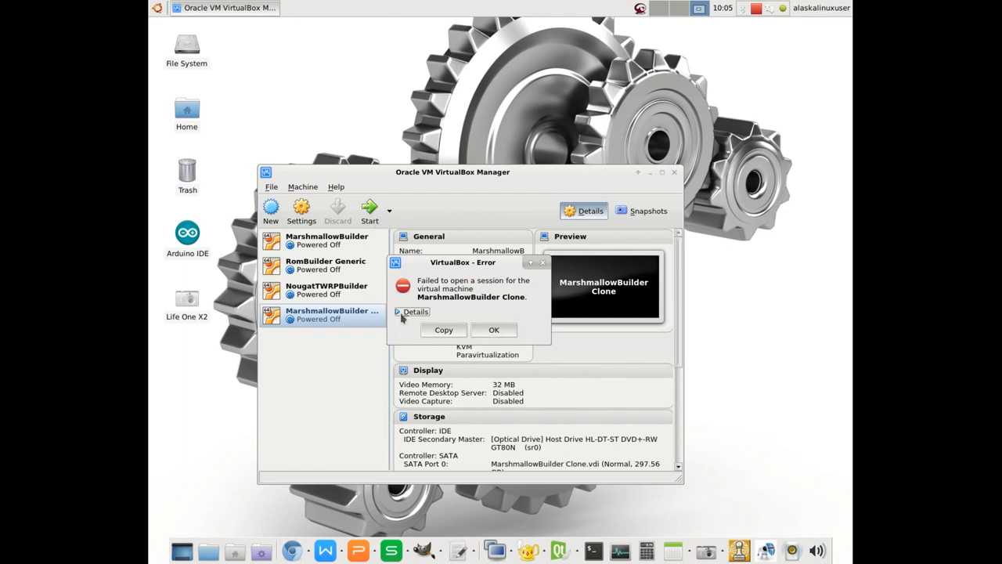
pyautogui.click(415, 311)
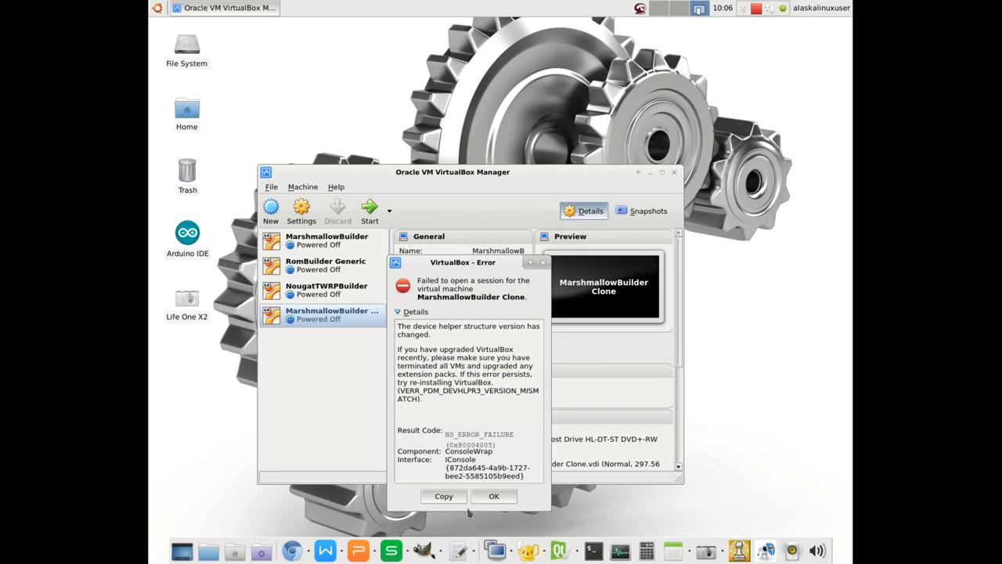
pyautogui.click(495, 495)
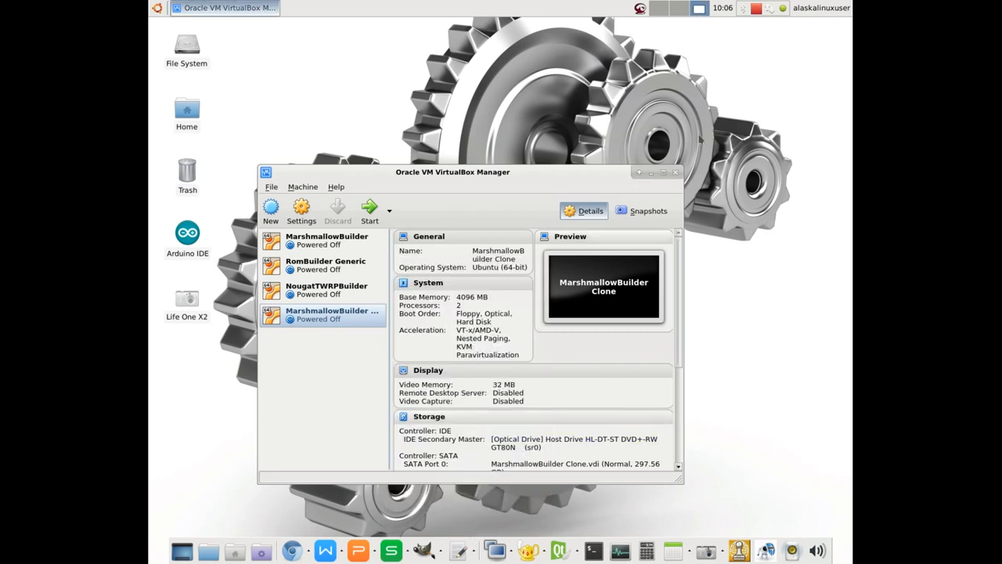
# - Reconfirm the USB settings with the Life One X2 (0318) filter enabled and save them
pyautogui.click(639, 8)
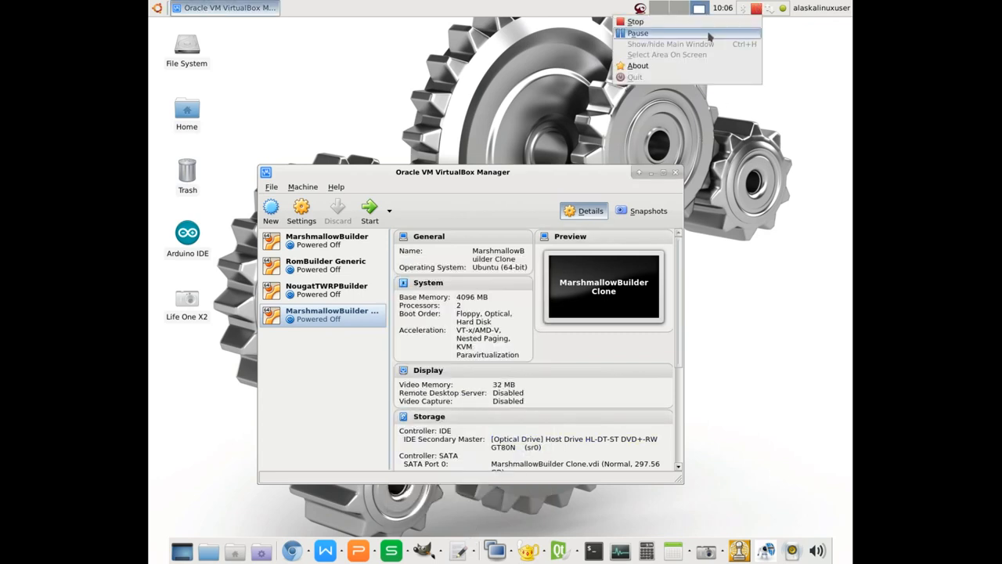
pyautogui.click(301, 212)
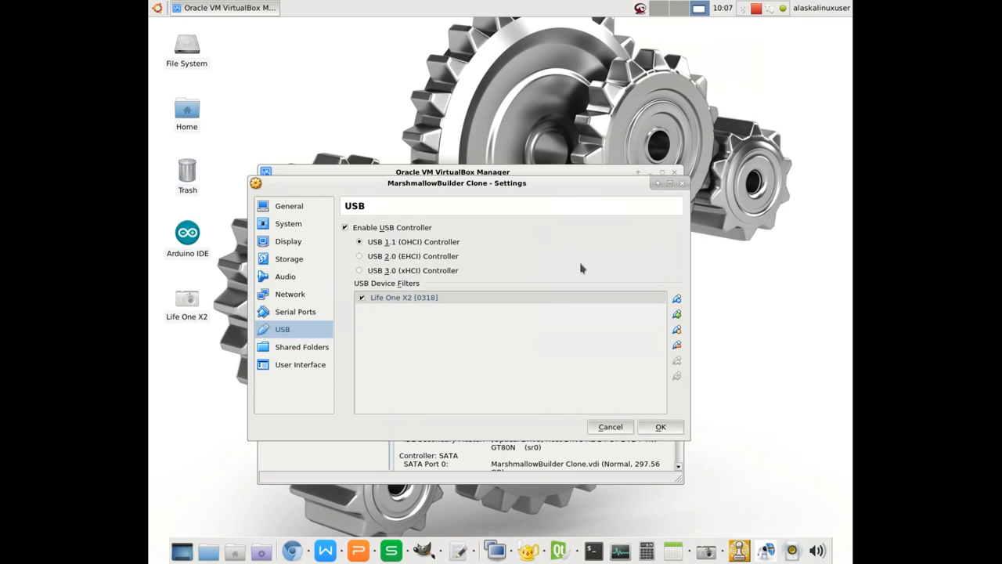
pyautogui.moveTo(368, 242)
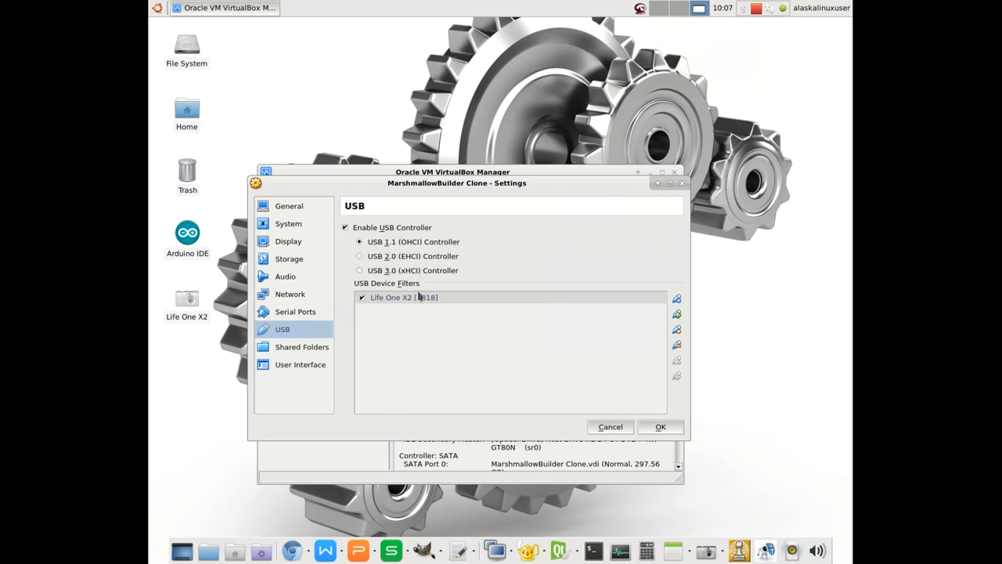
pyautogui.click(661, 426)
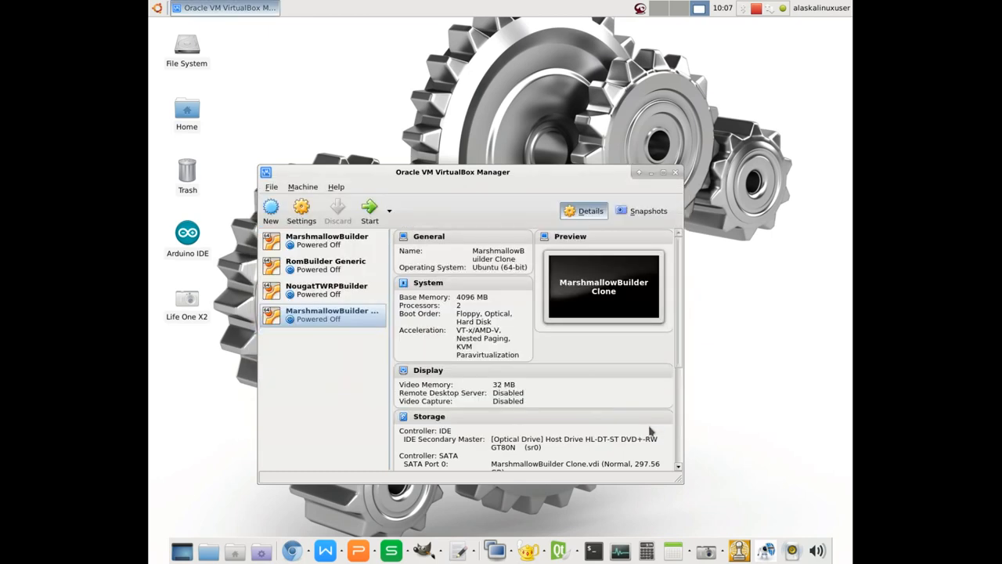
# - Start MarshmallowBuilder Clone and boot the Ubuntu GRUB entry through to the desktop
pyautogui.click(370, 206)
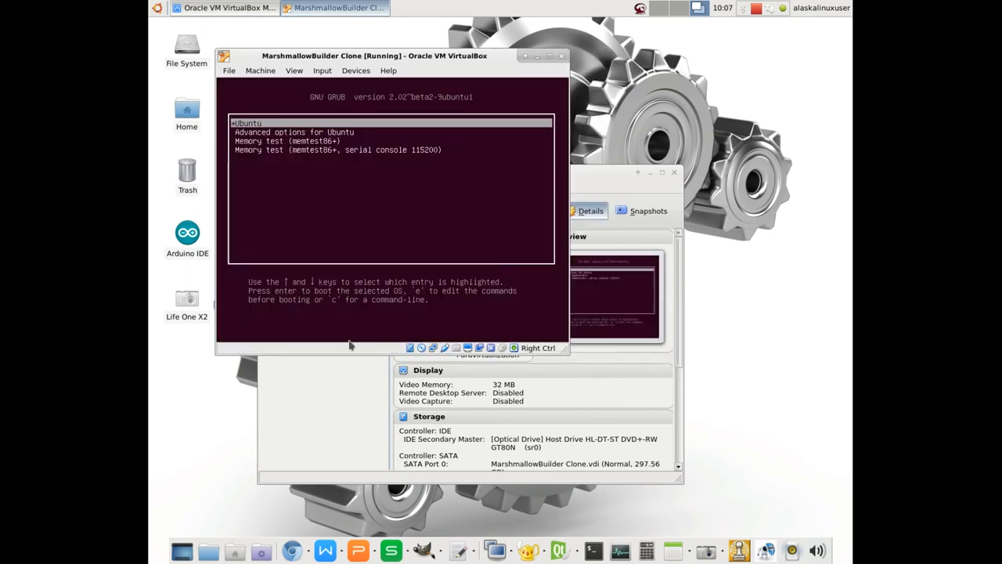
pyautogui.moveTo(341, 335)
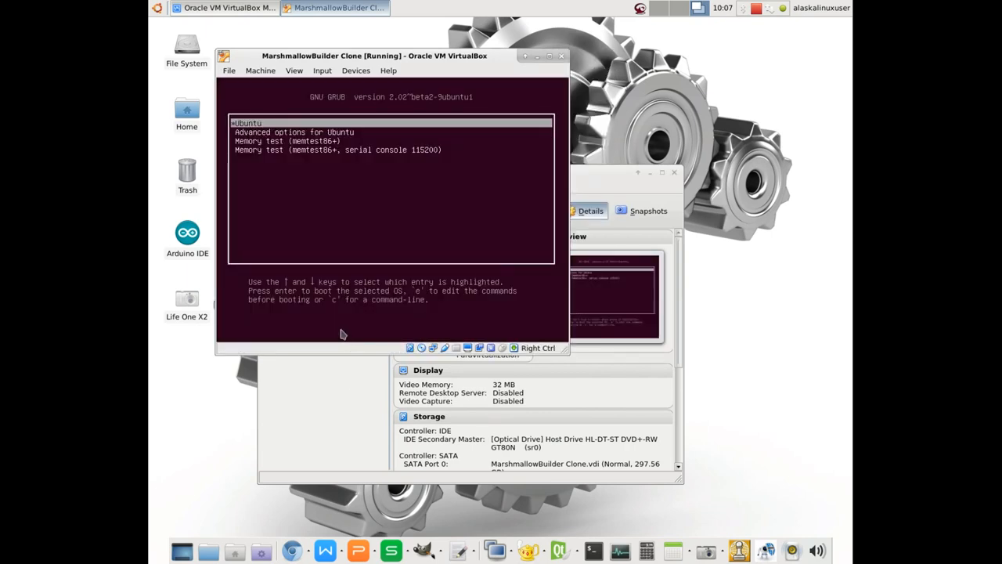
pyautogui.press('Return')
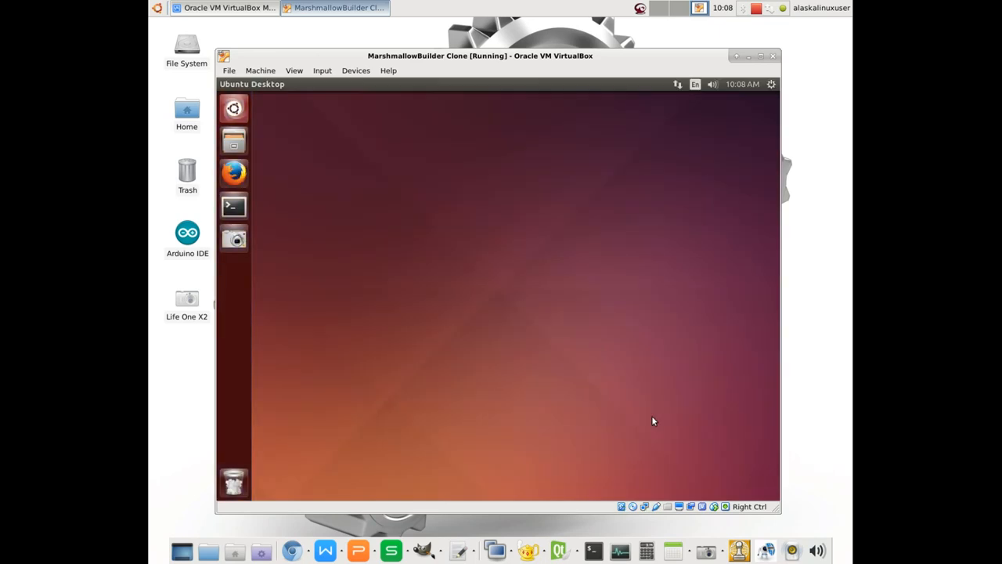
pyautogui.moveTo(415, 247)
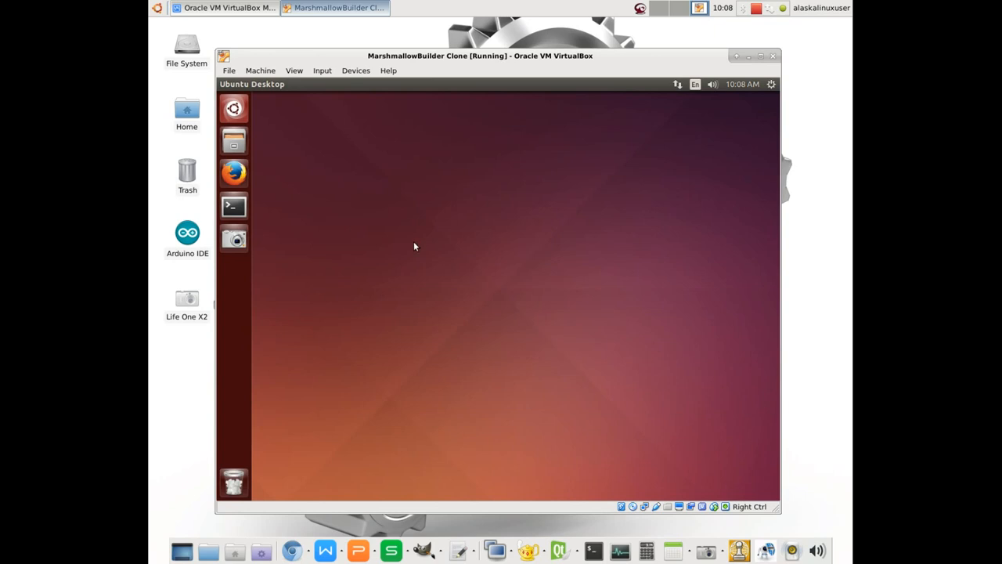
# - In a guest terminal, run adb devices to confirm the phone 4e53dade is attached
pyautogui.click(234, 206)
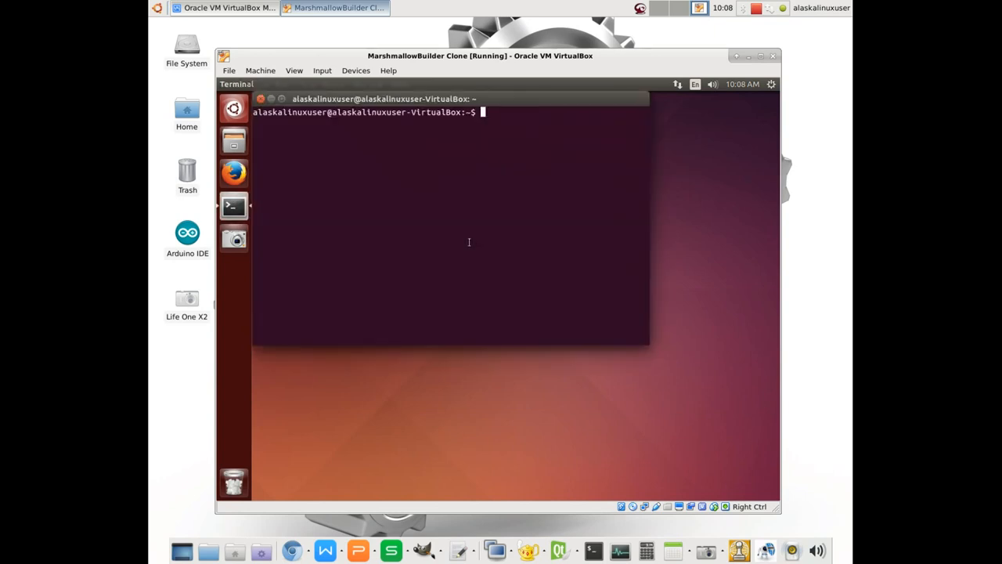
pyautogui.write('adb de')
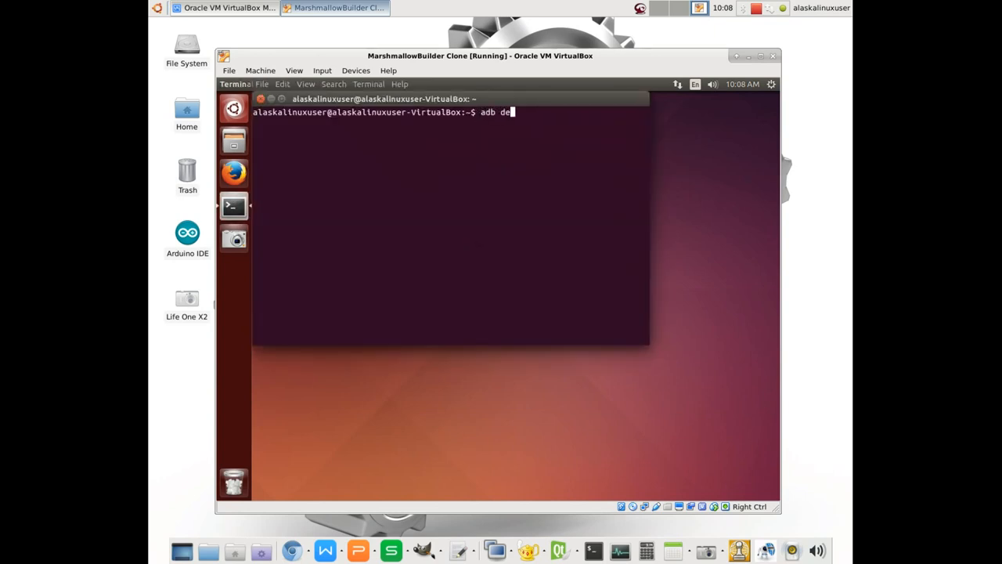
pyautogui.press('Return')
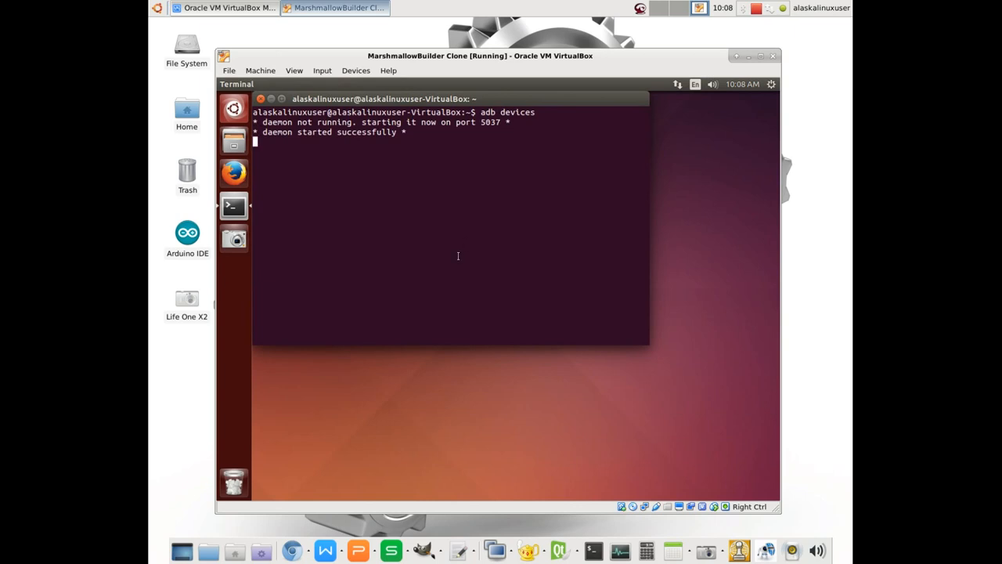
pyautogui.press('Return')
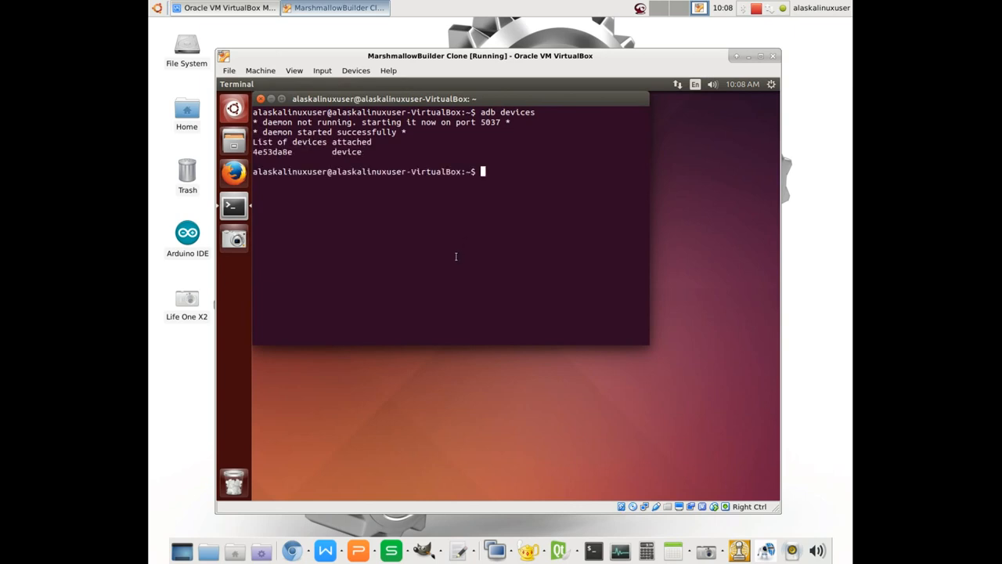
# - Enter adb shell, list the phone's root directory with ls, and exit the shell
pyautogui.write('adb she')
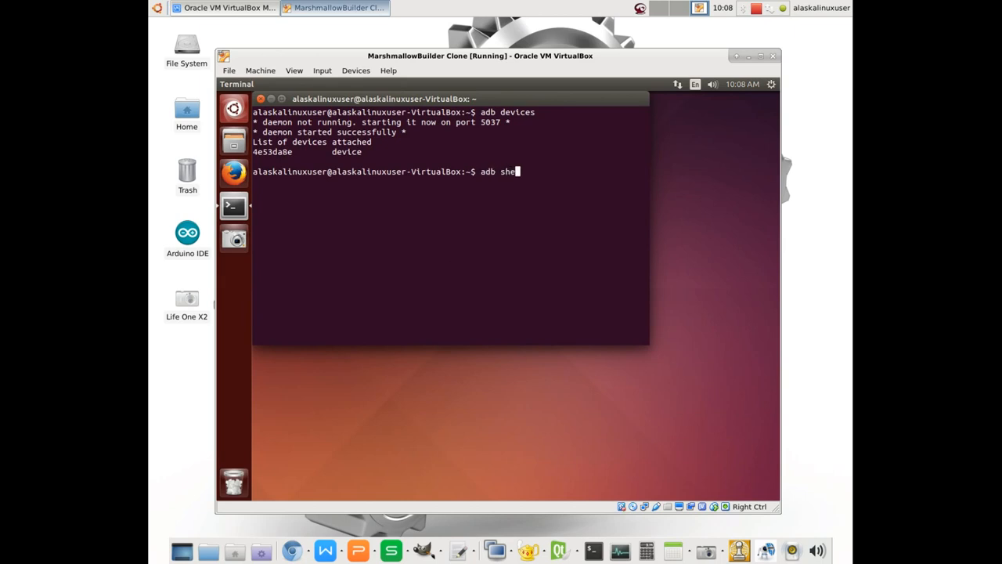
pyautogui.press('Return')
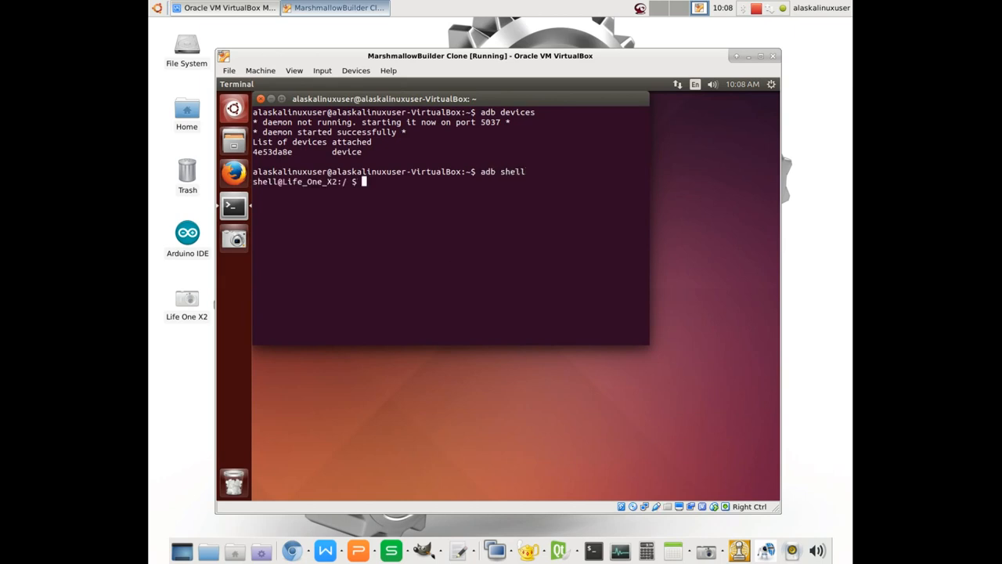
pyautogui.write('d')
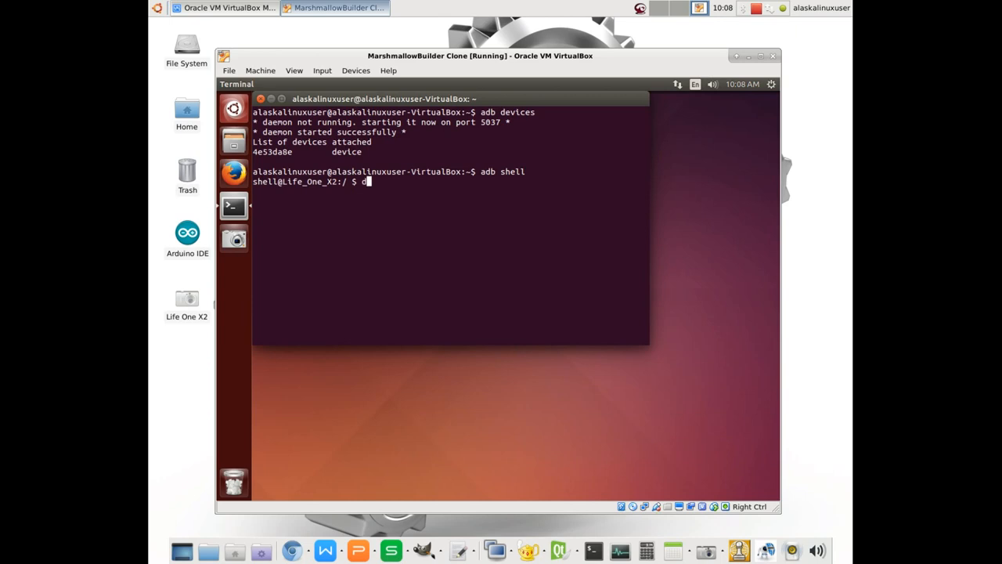
pyautogui.press('Return')
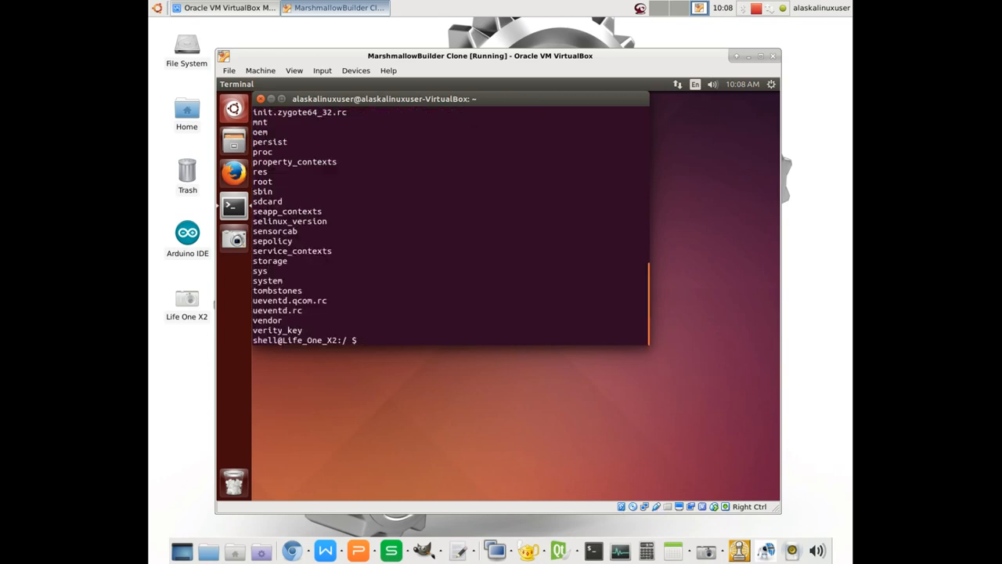
pyautogui.write('exit')
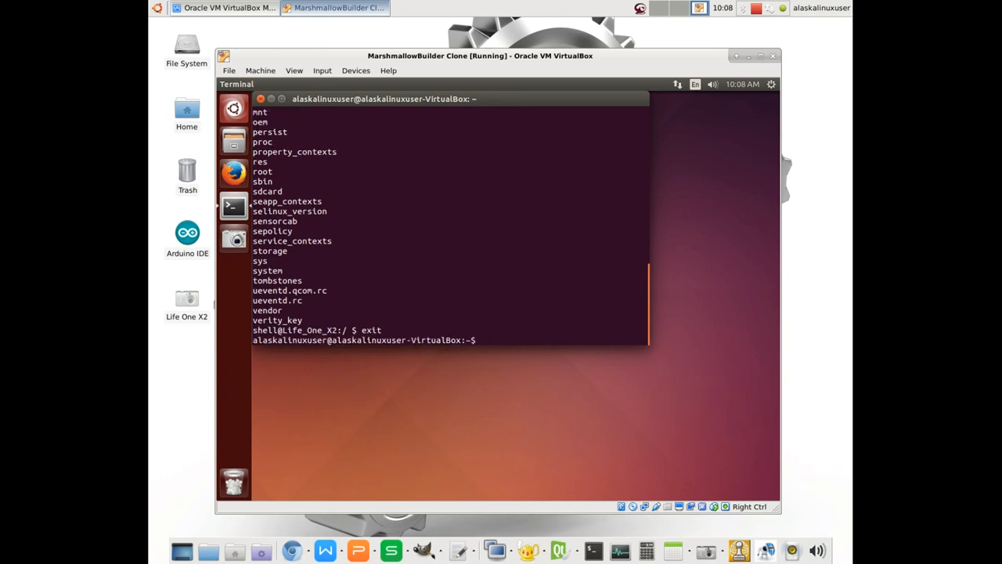
pyautogui.write('adb')
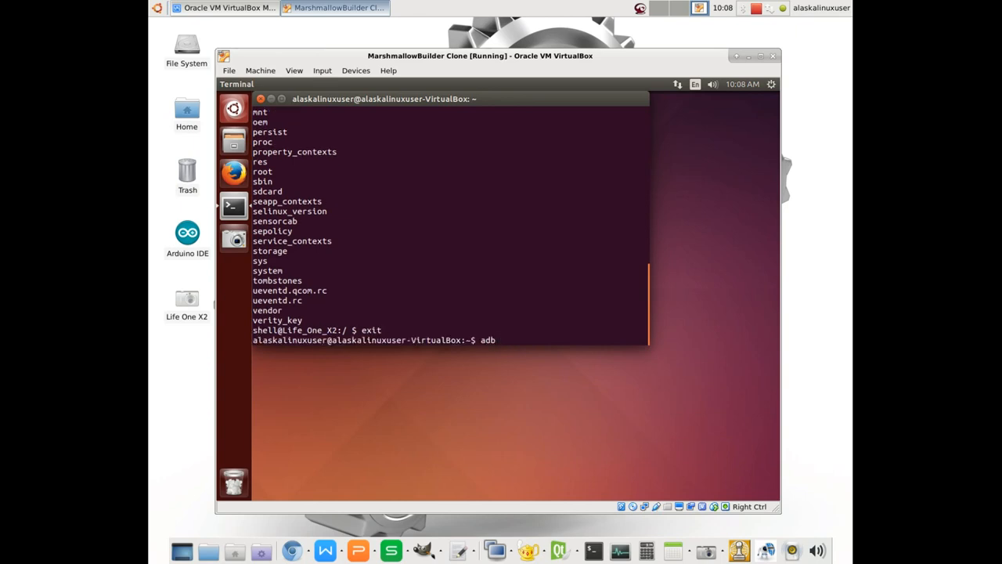
# - Run adb shell screencap -p /sdcard/ss1.png to capture the phone screen
pyautogui.press('Return')
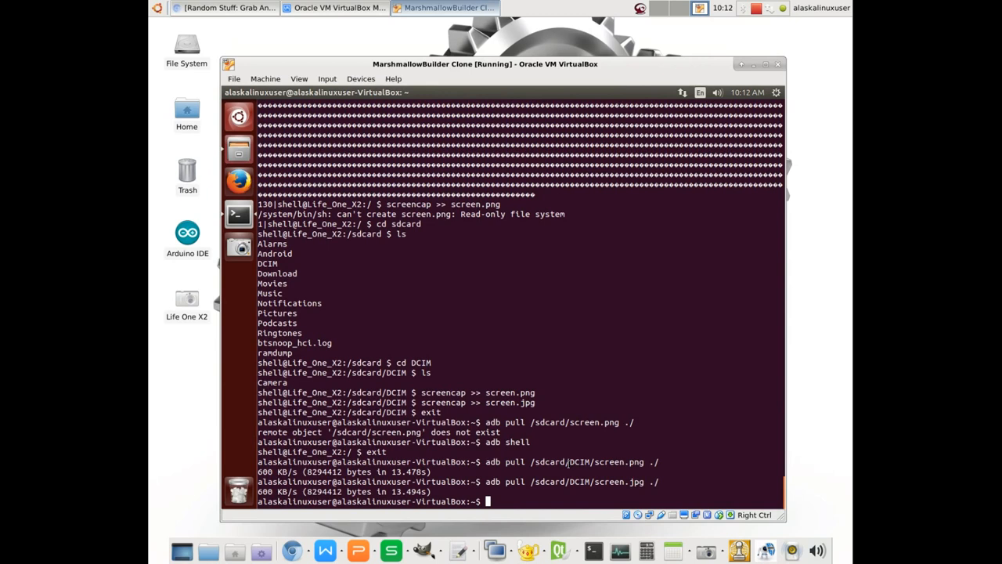
pyautogui.write('adb')
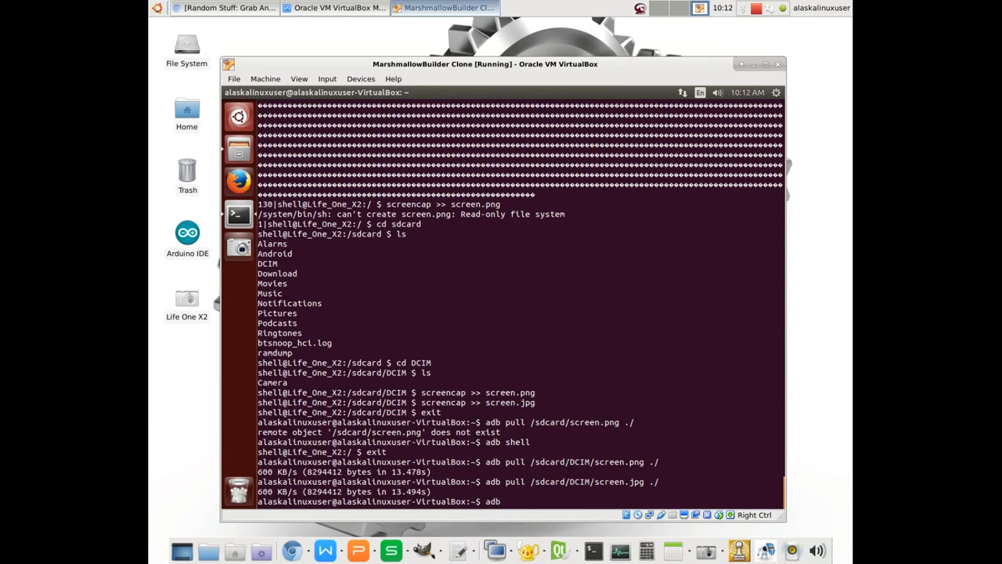
pyautogui.write('shell sc')
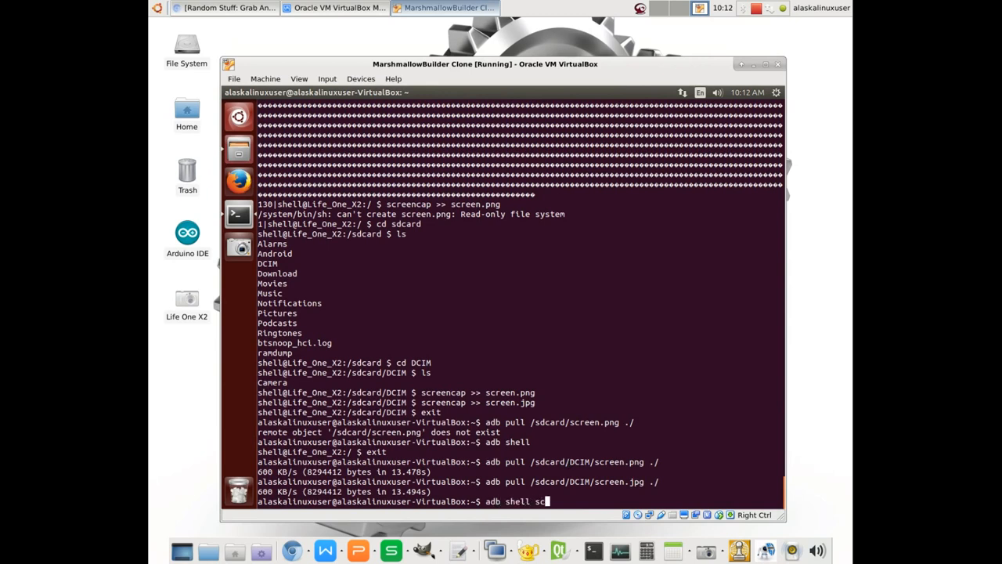
pyautogui.write('reencap -p /sdcard/sc')
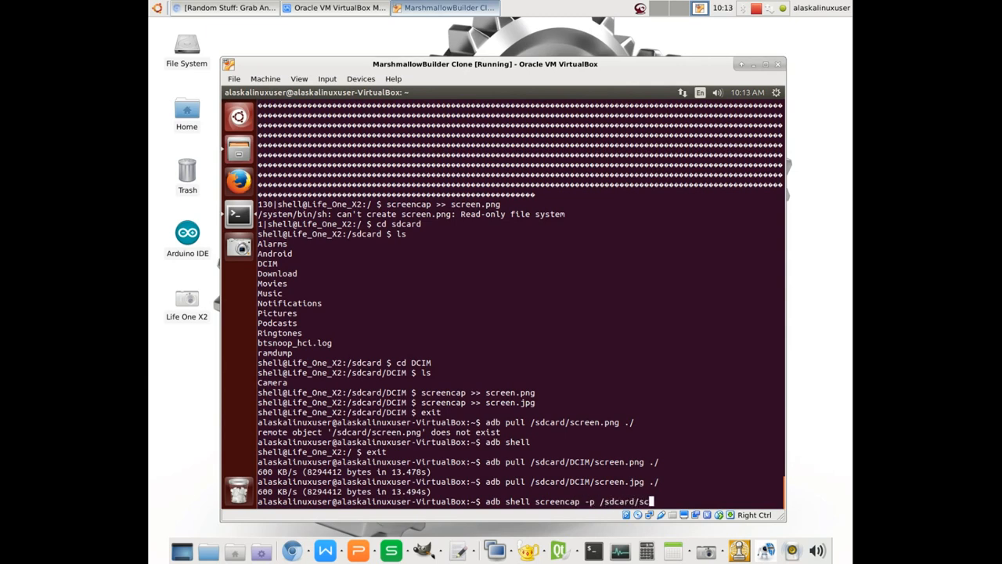
pyautogui.write('ss1.png')
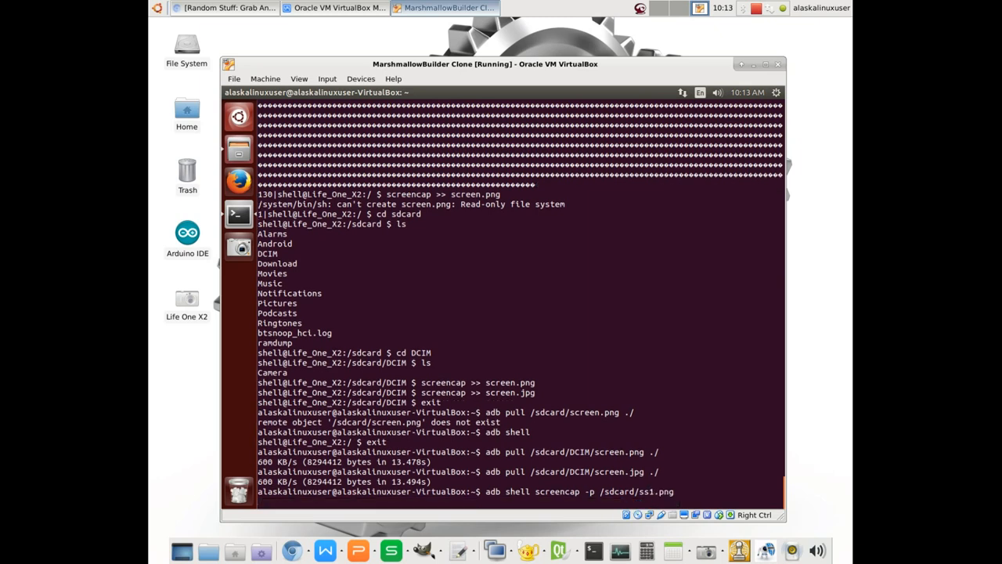
pyautogui.press('Return')
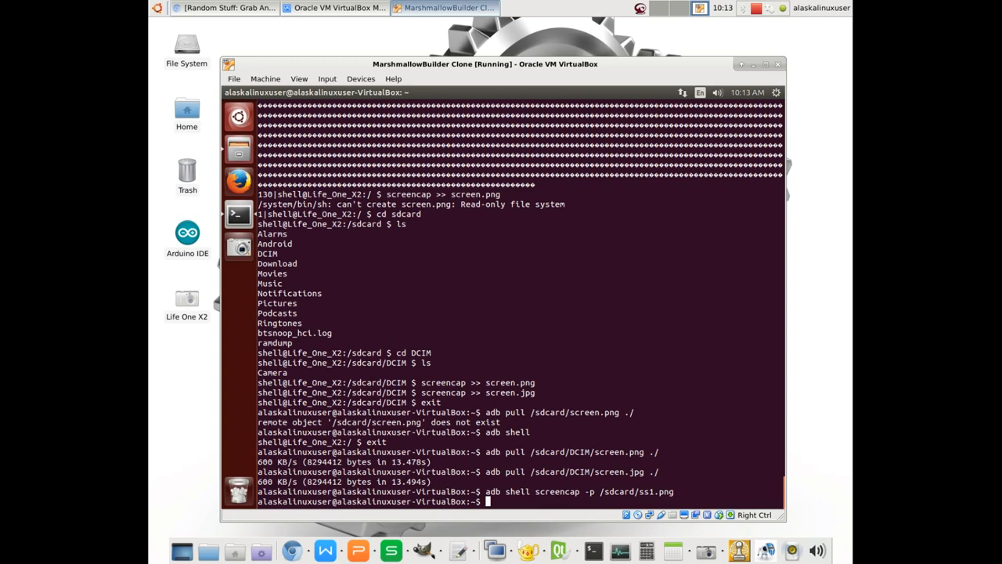
# - Pull /sdcard/ss1.png into the guest's home folder with adb pull
pyautogui.write('adb pull')
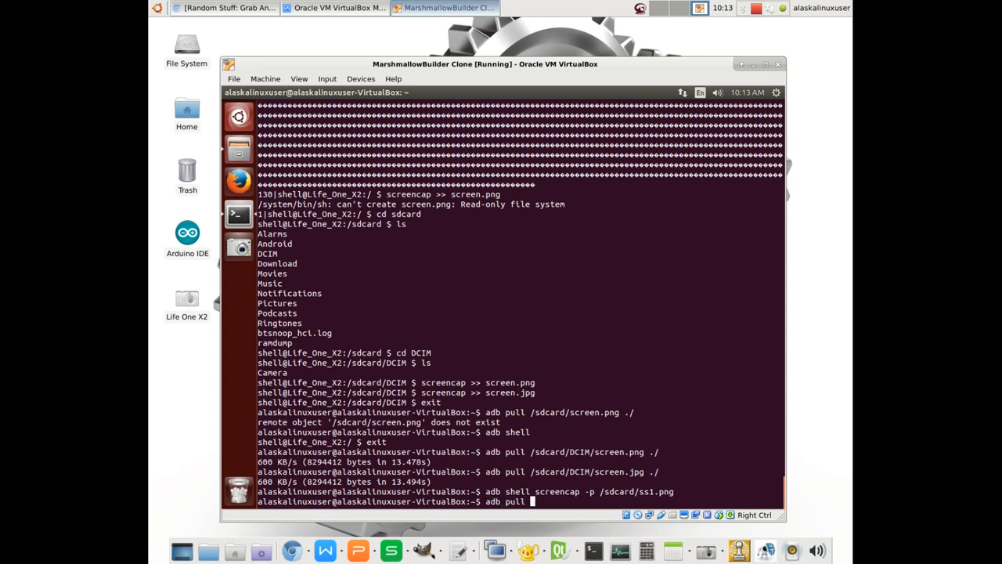
pyautogui.write('/sdcard/ss1.png')
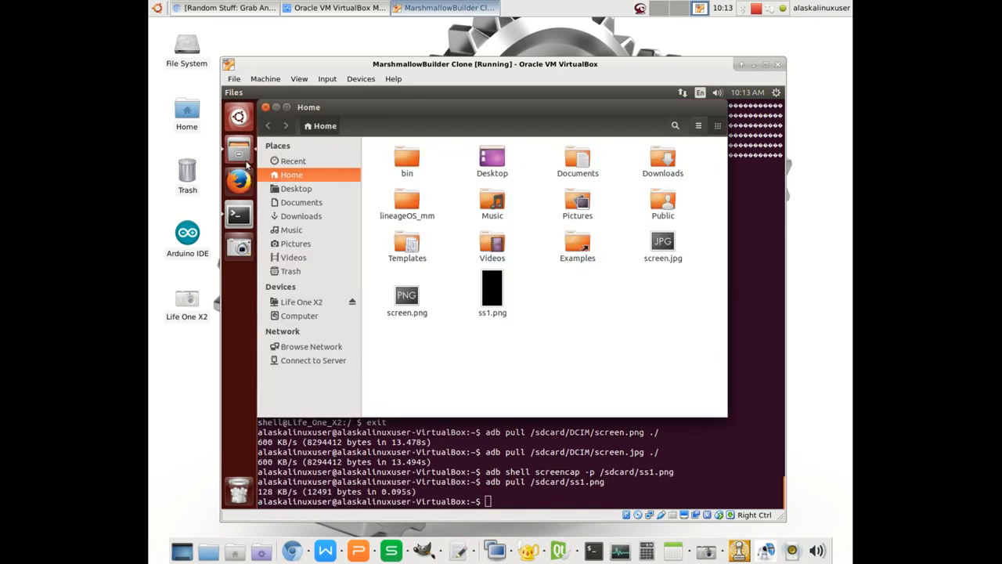
# - Preview ss1.png from Home, see it is blank black, and close the image
pyautogui.doubleClick(492, 289)
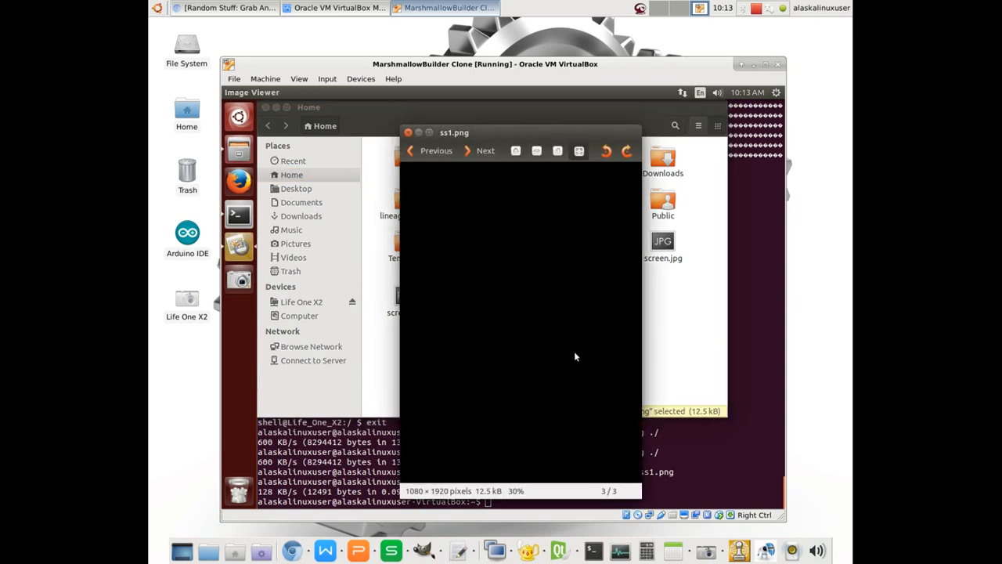
pyautogui.click(407, 132)
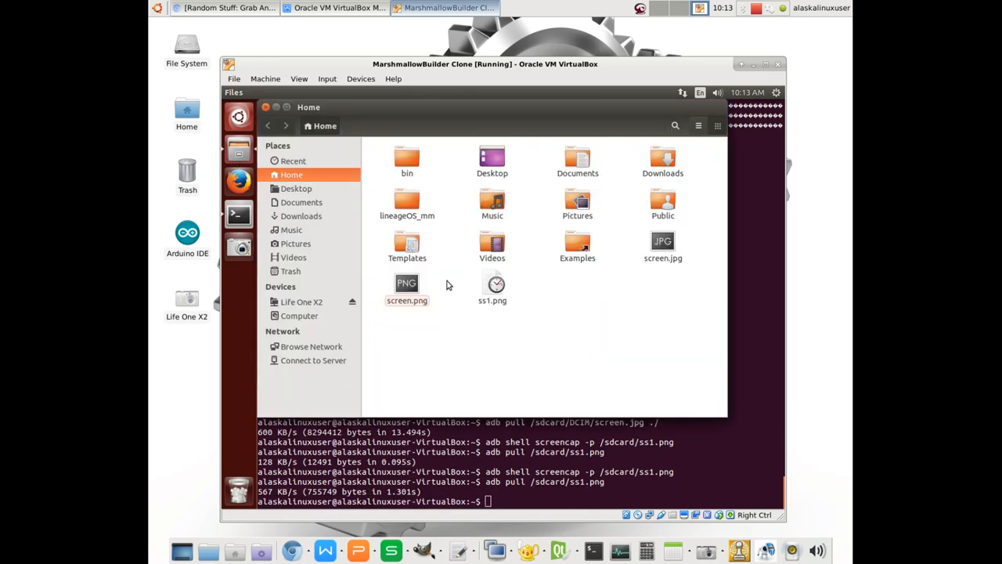
pyautogui.doubleClick(492, 285)
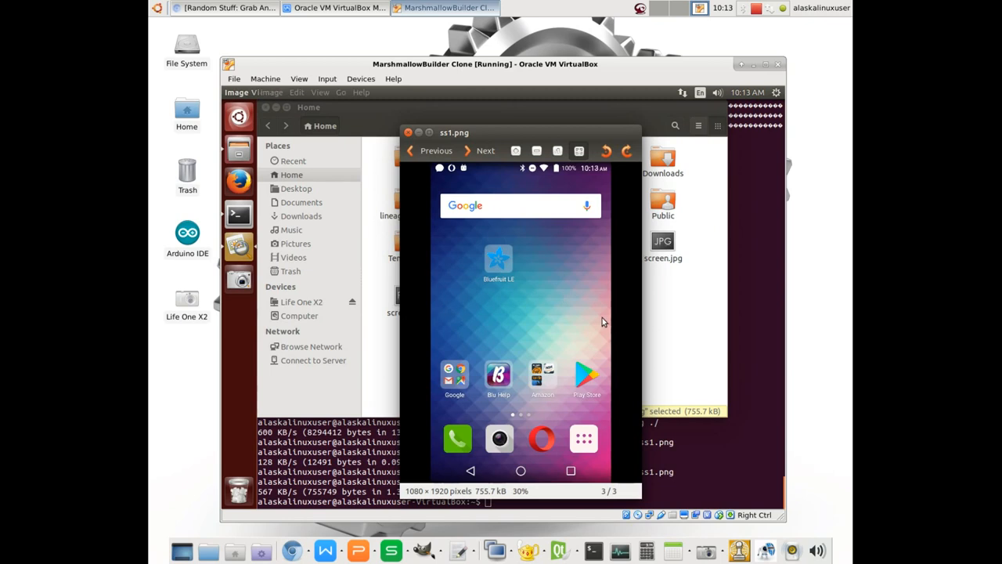
pyautogui.moveTo(582, 332)
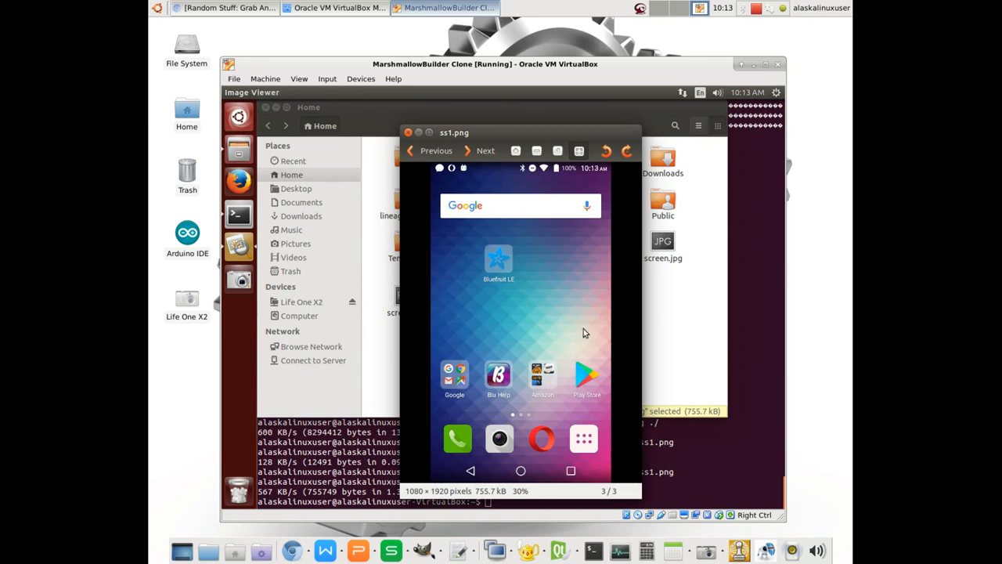
pyautogui.moveTo(420, 134)
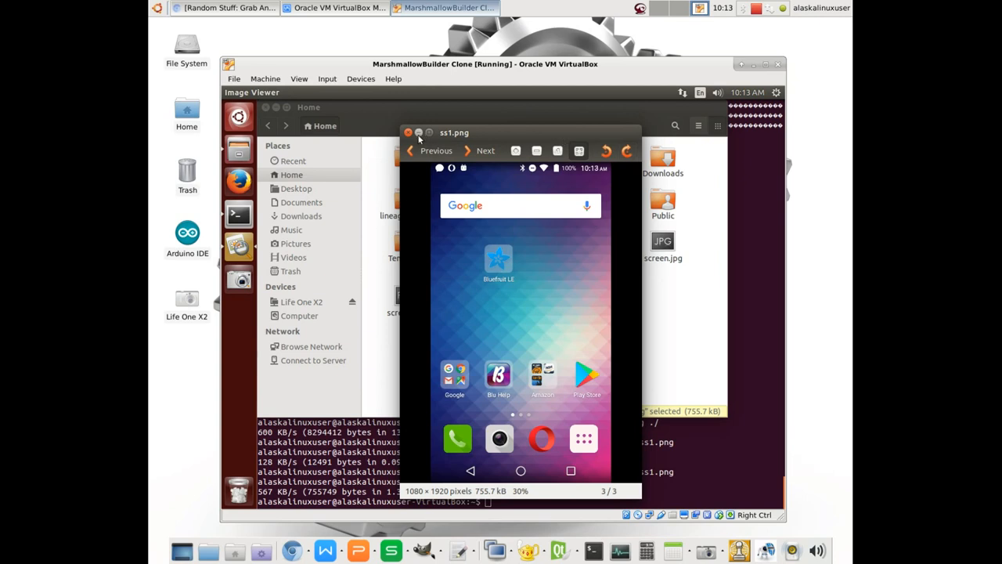
pyautogui.click(407, 132)
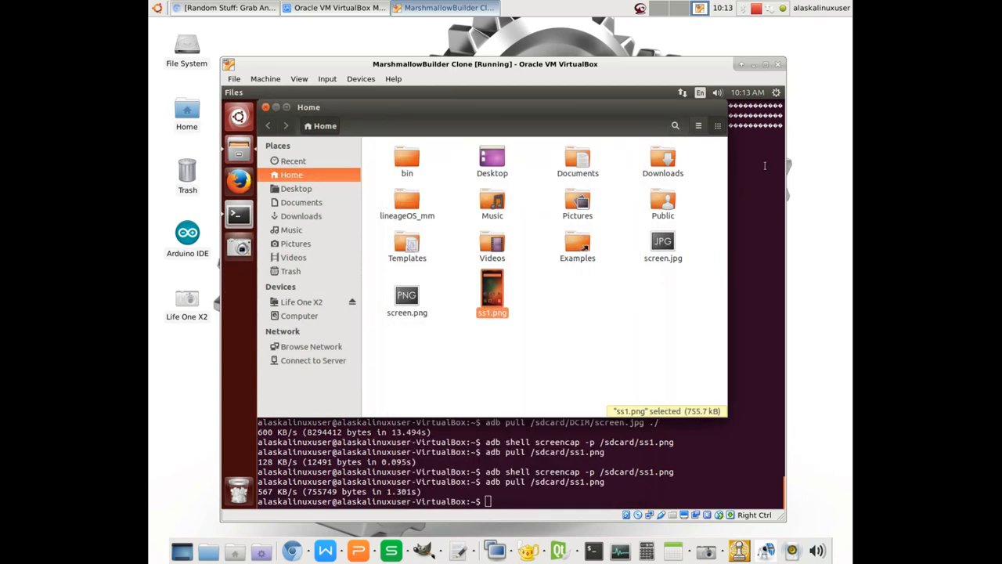